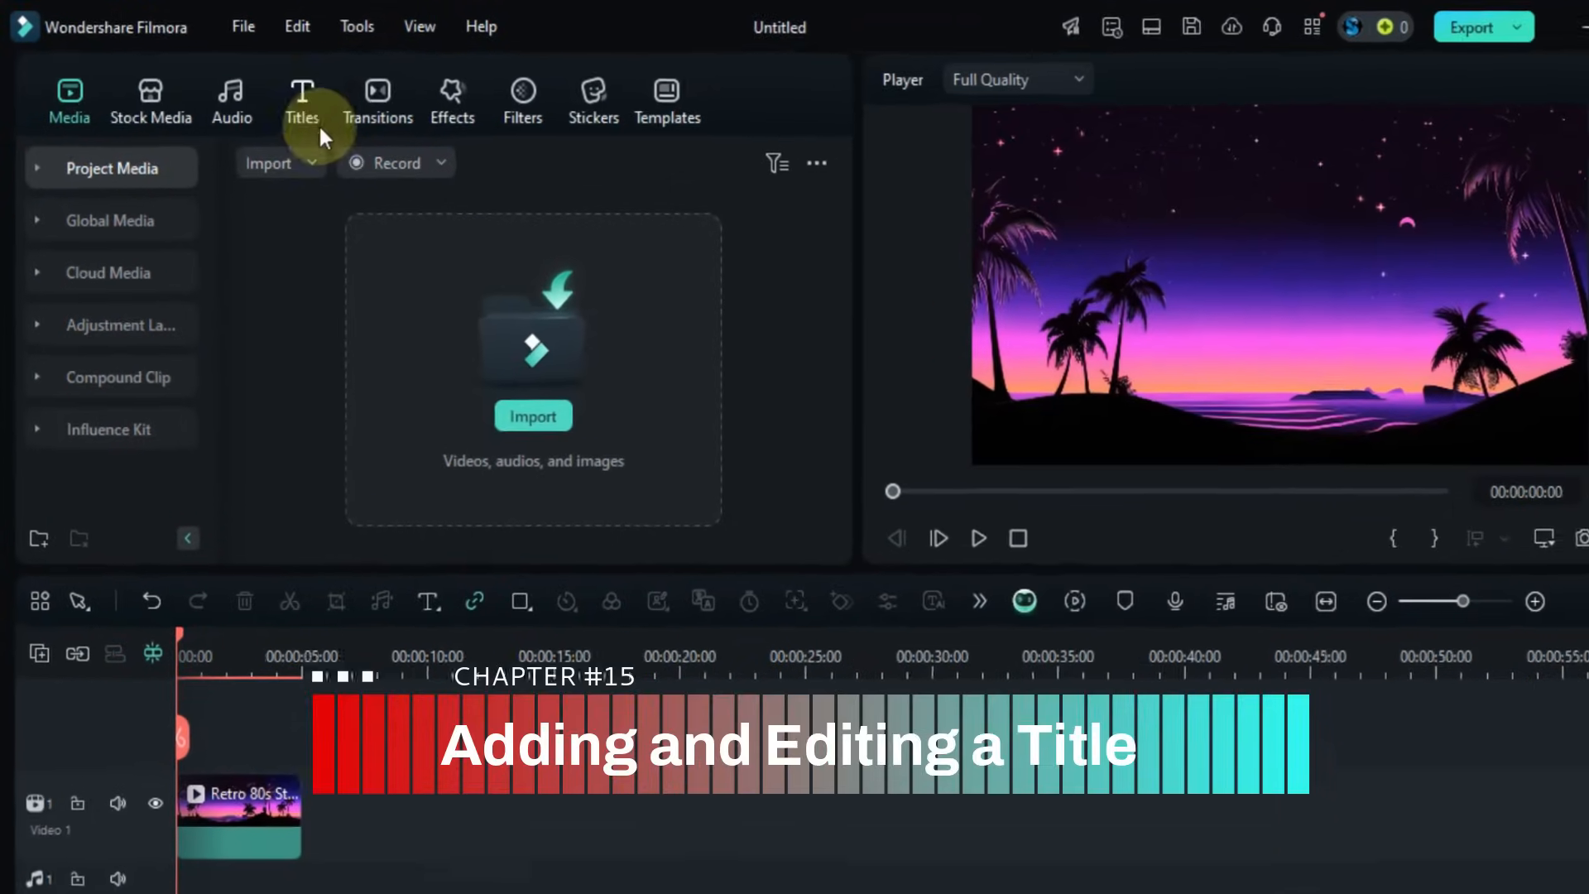
Step: Browse the Trending titles and add Slideshow Title 01 above the retro sunset clip
left_click(302, 100)
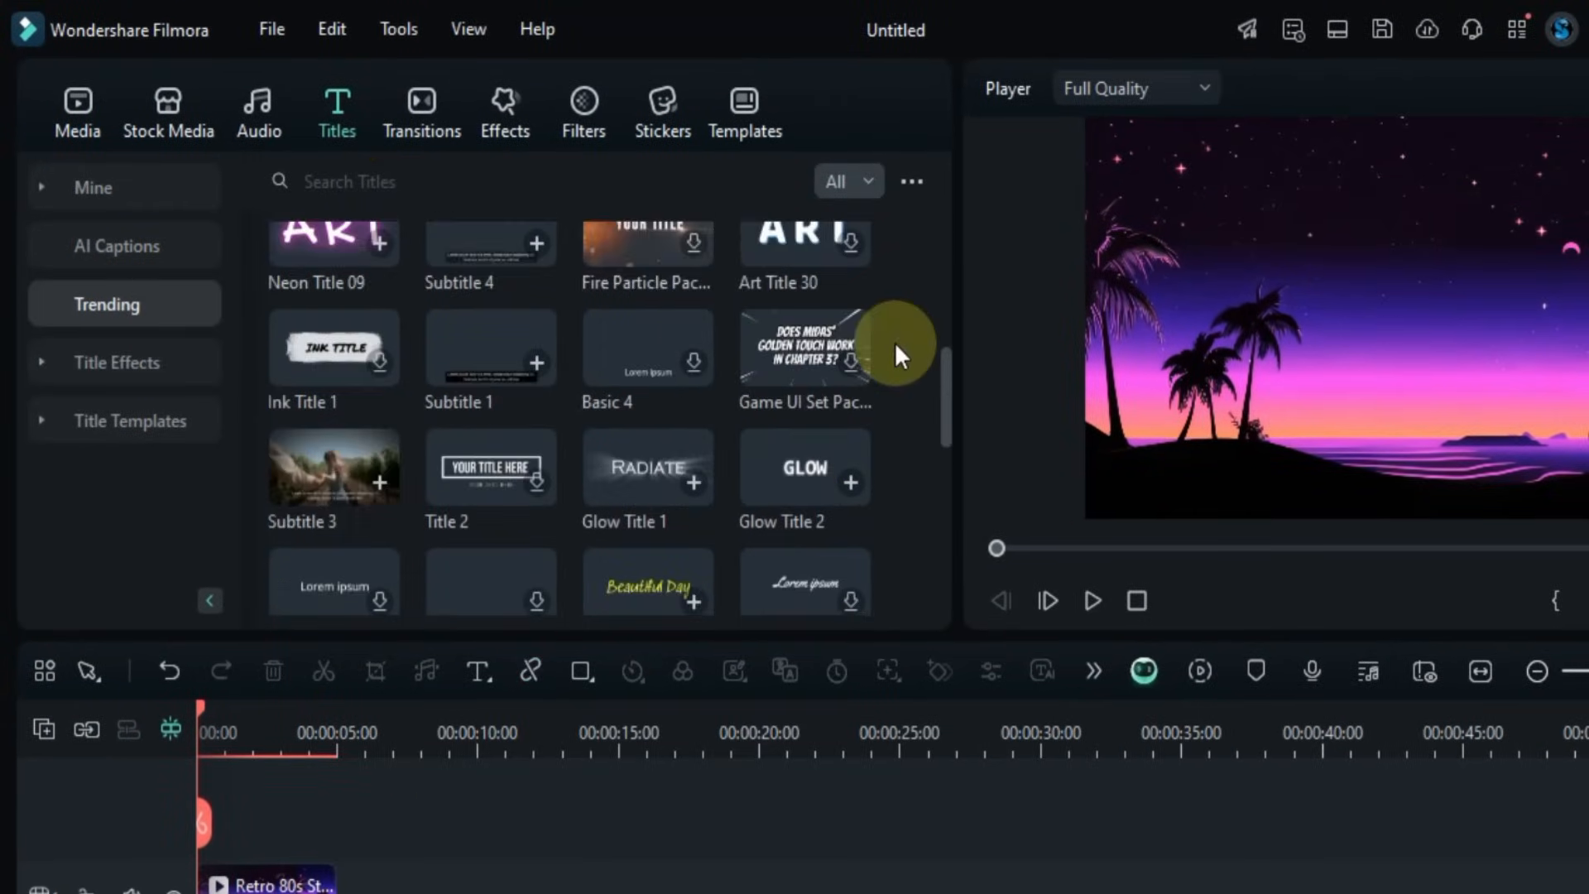
scroll("down", 3)
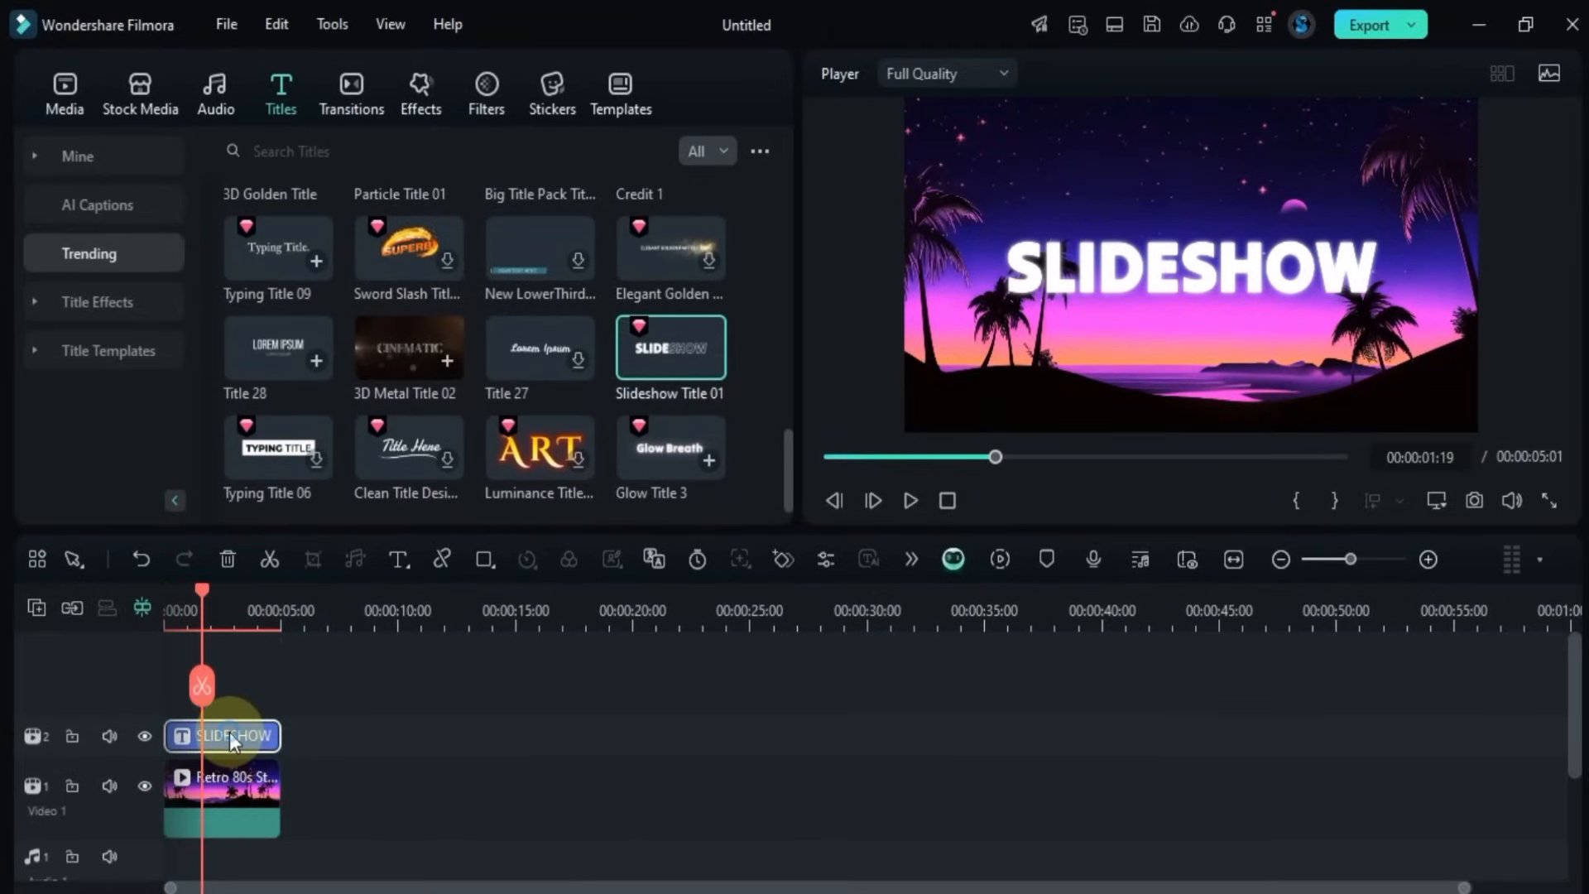
Step: Replace SLIDESHOW with 'OCEAN LOVE' and set TypoGraphica font at size 125
double_click(223, 735)
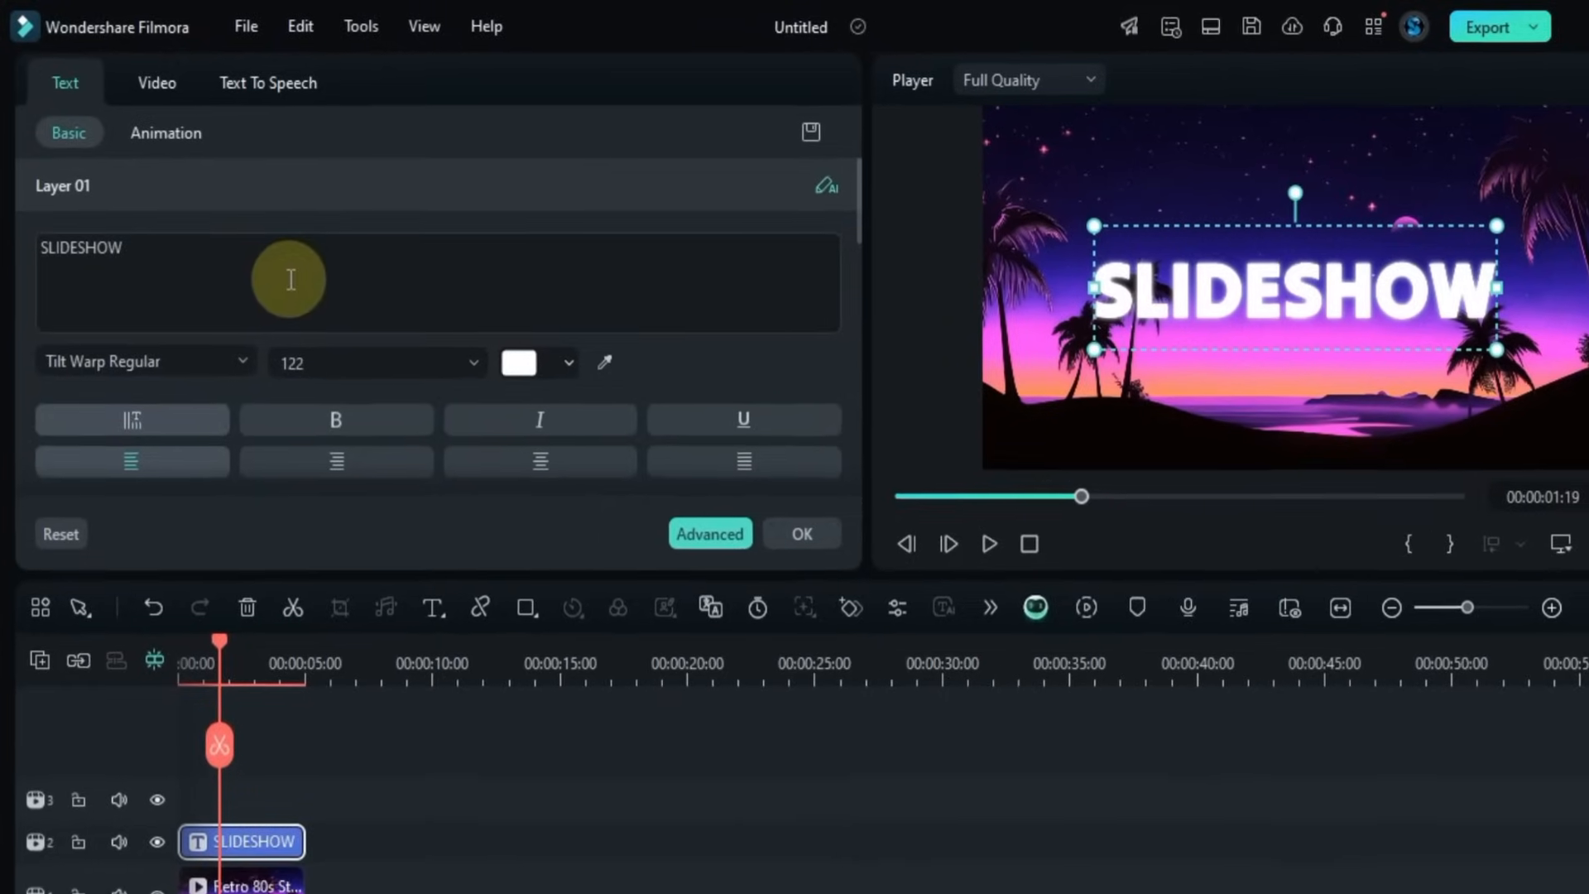
type("0")
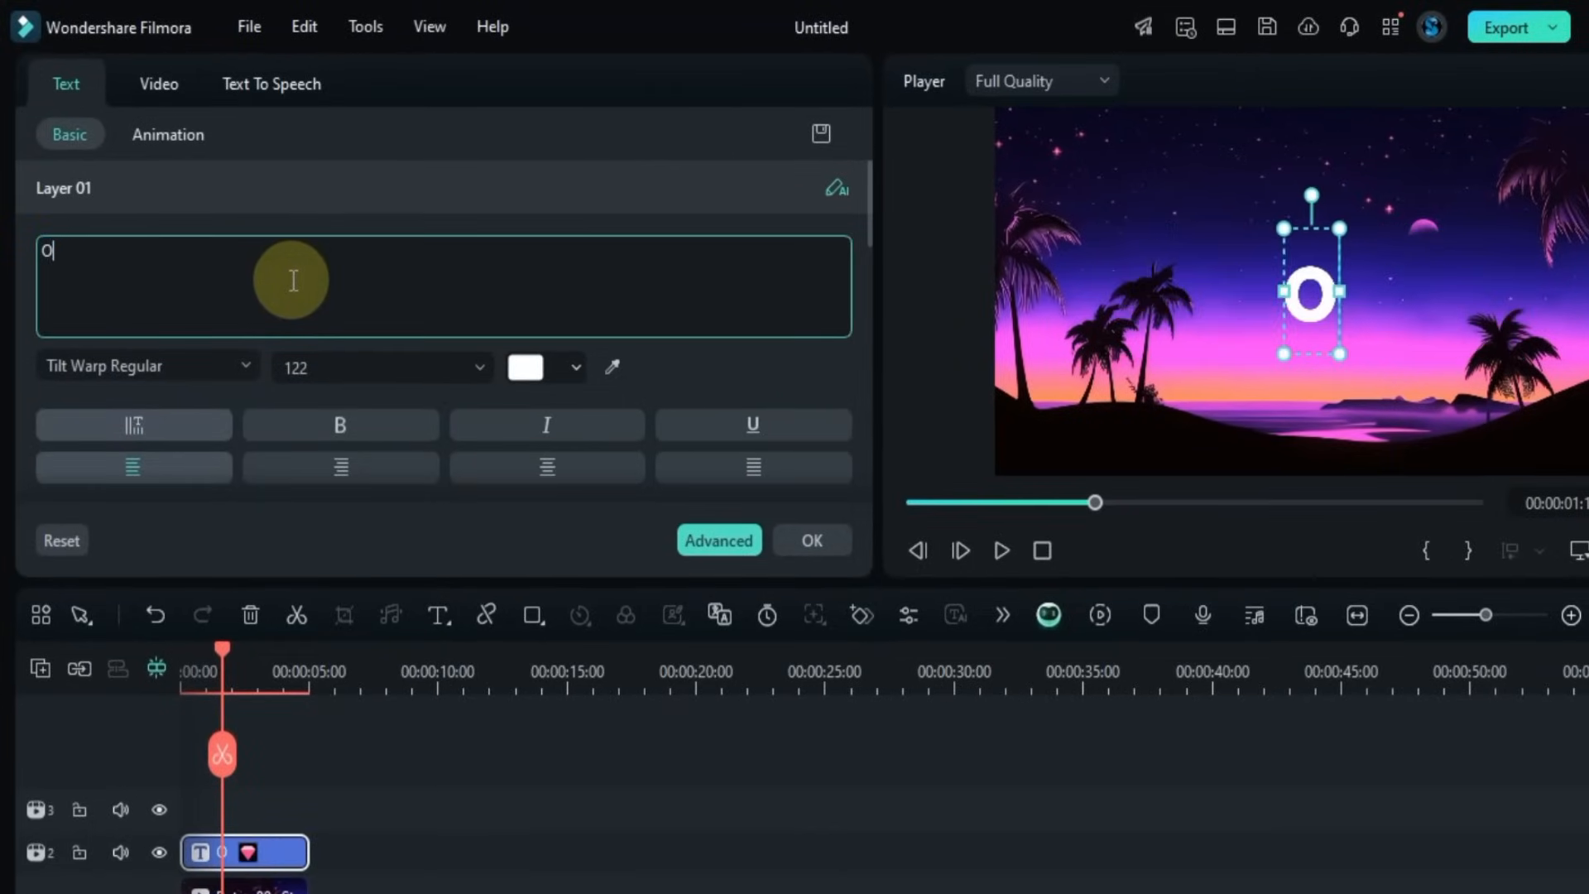
type("CEAN LOVE")
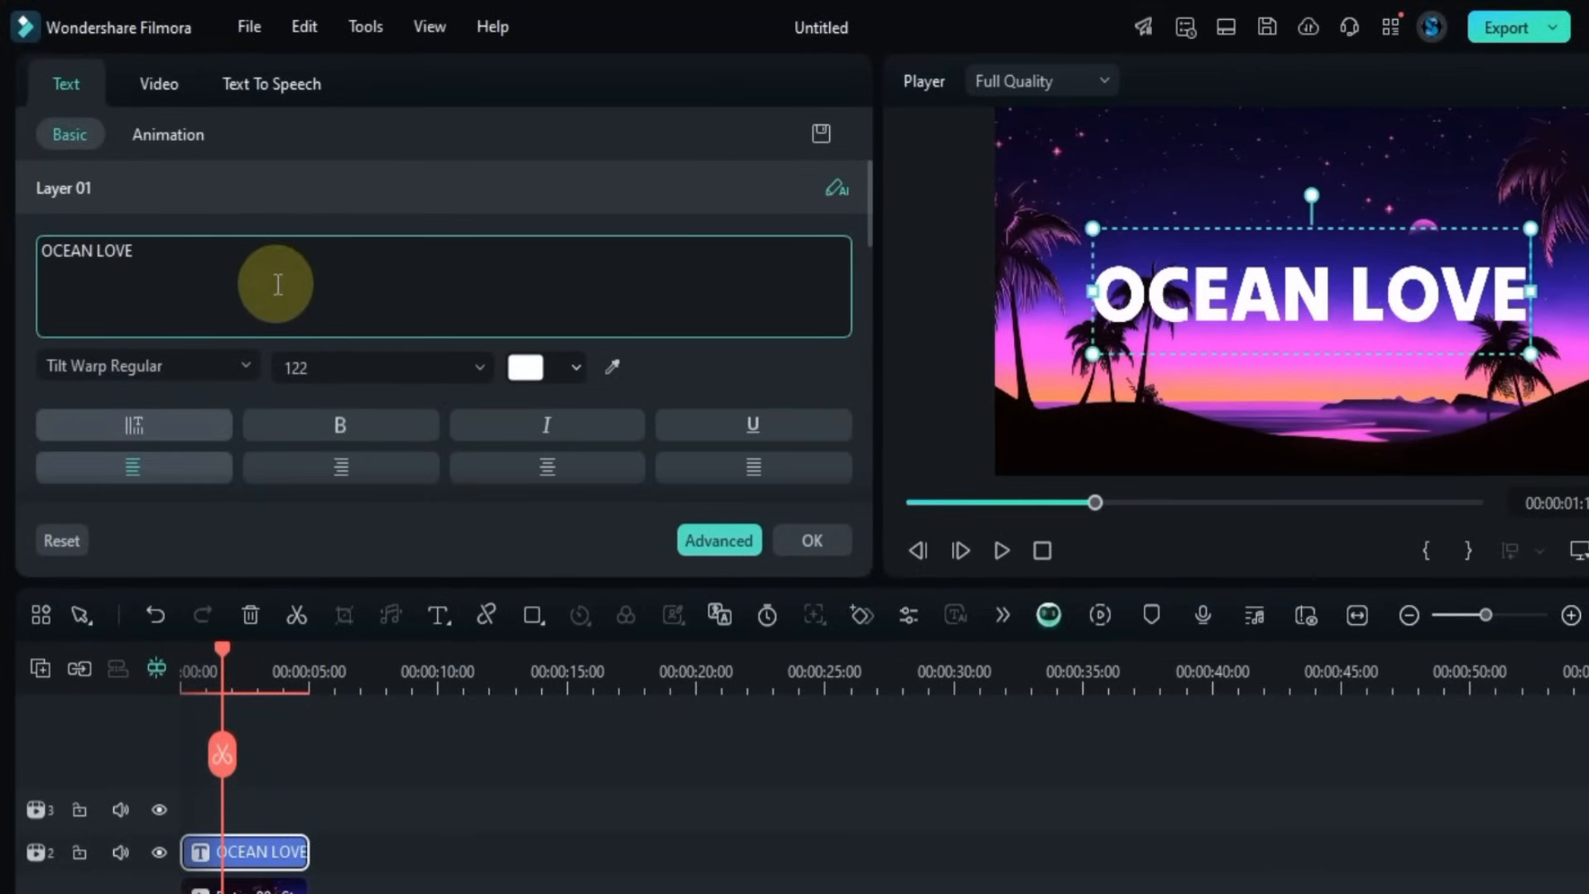
left_click(147, 366)
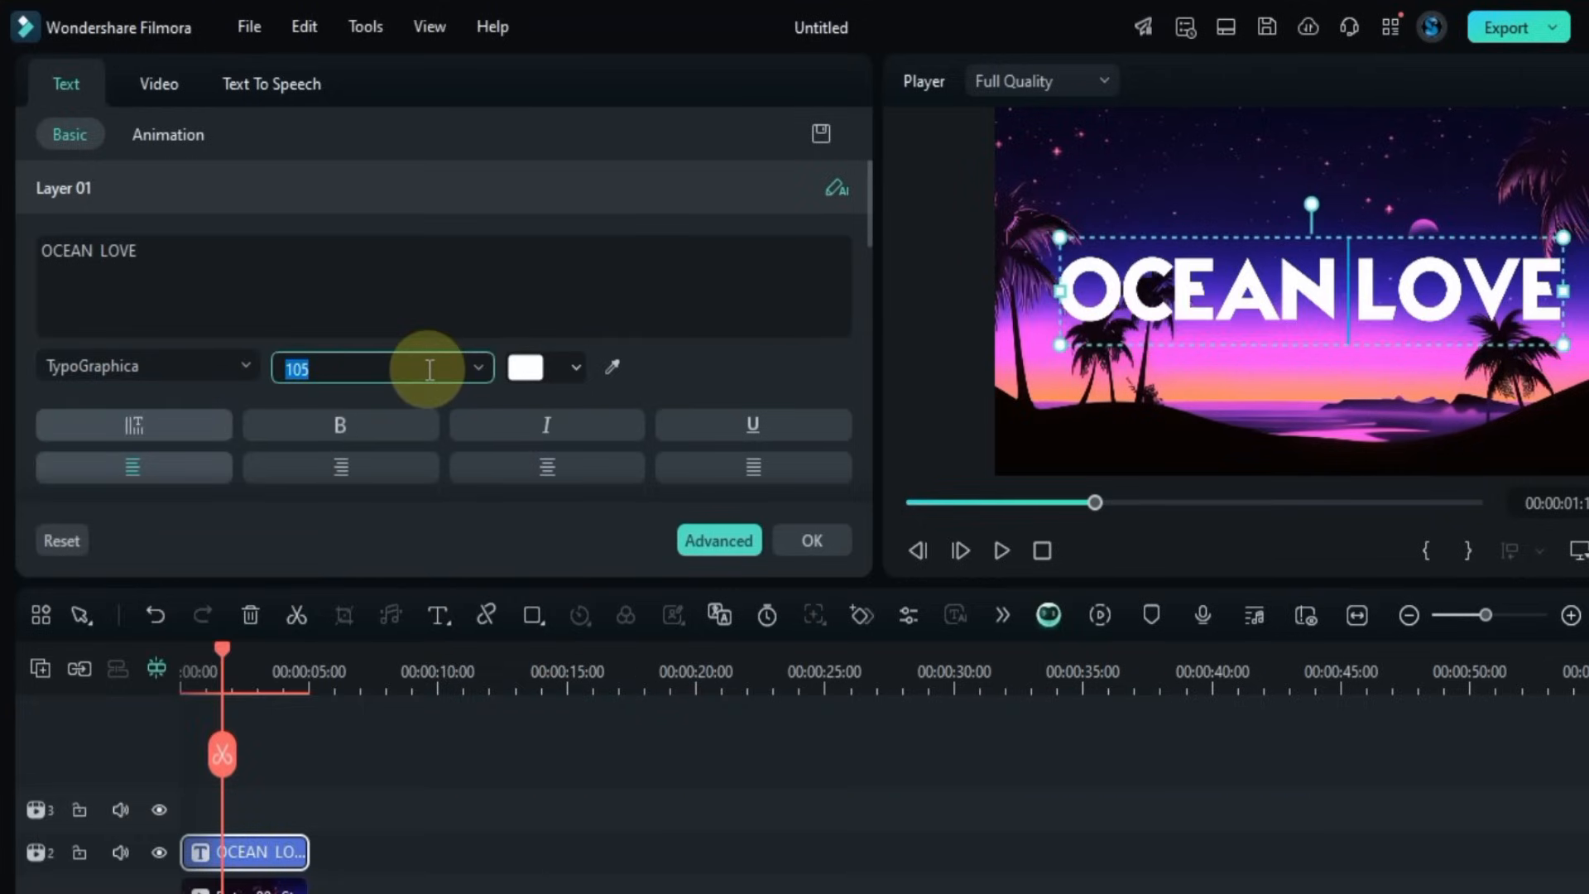
type("125")
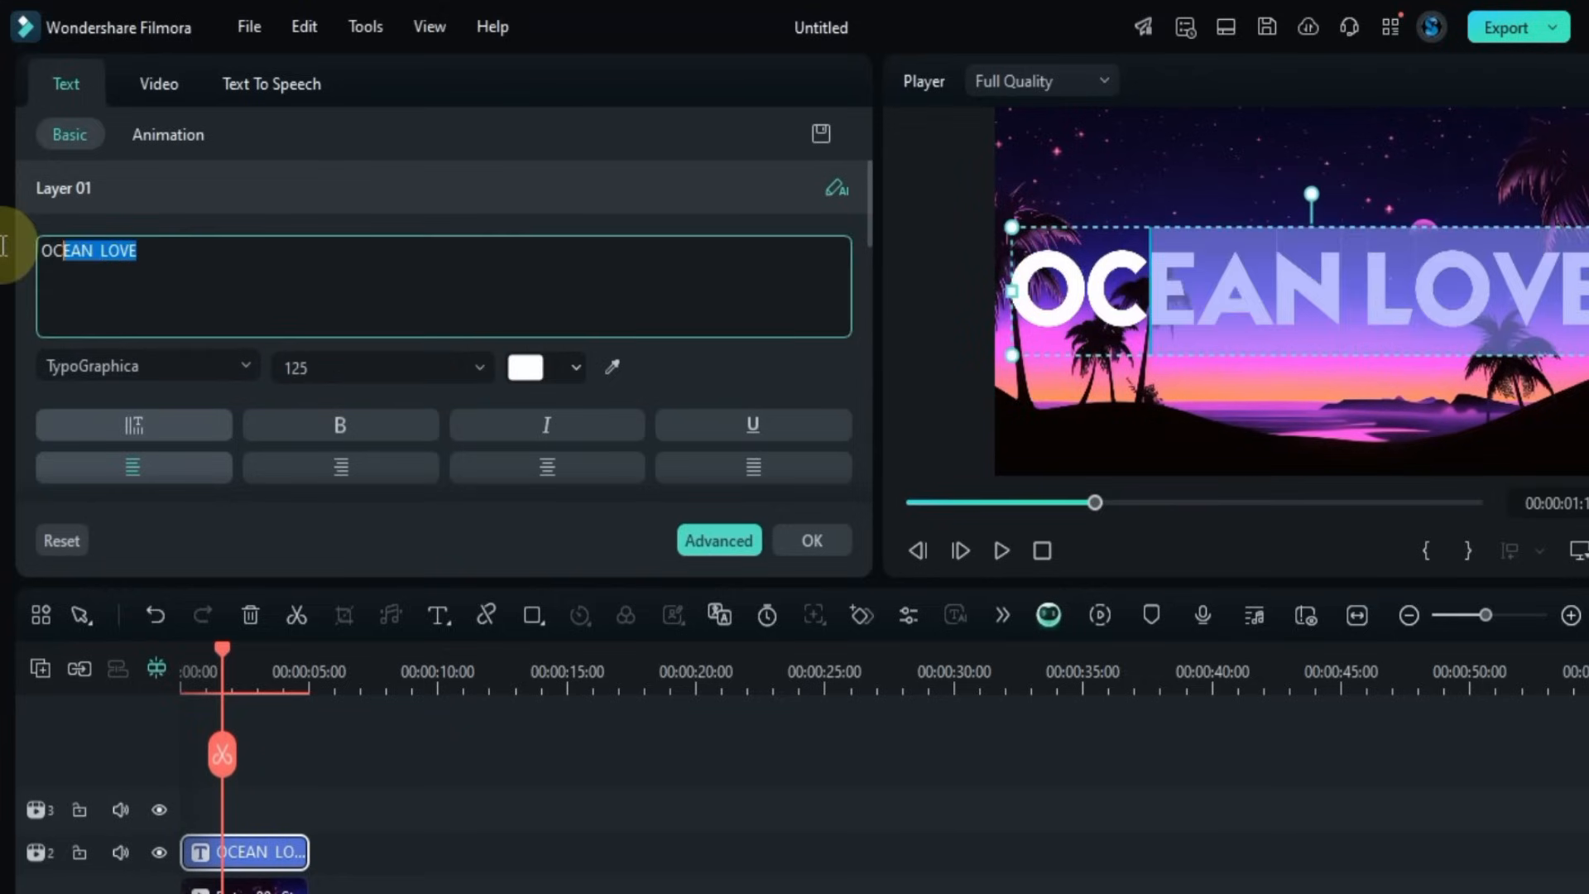
Step: Color the entire title text orange
left_click(525, 367)
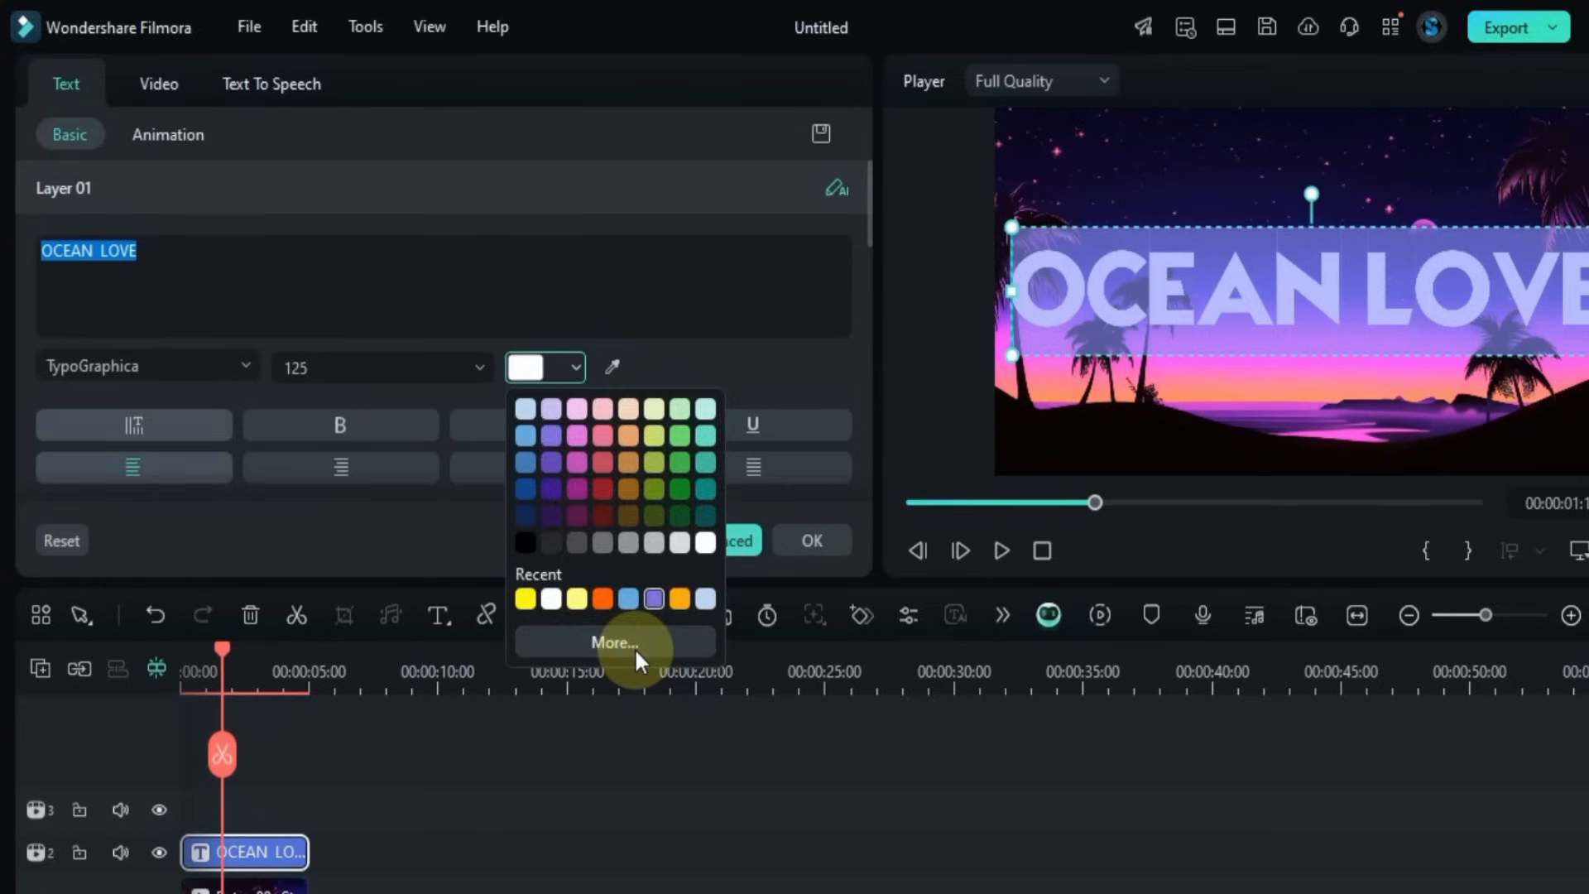
left_click(615, 643)
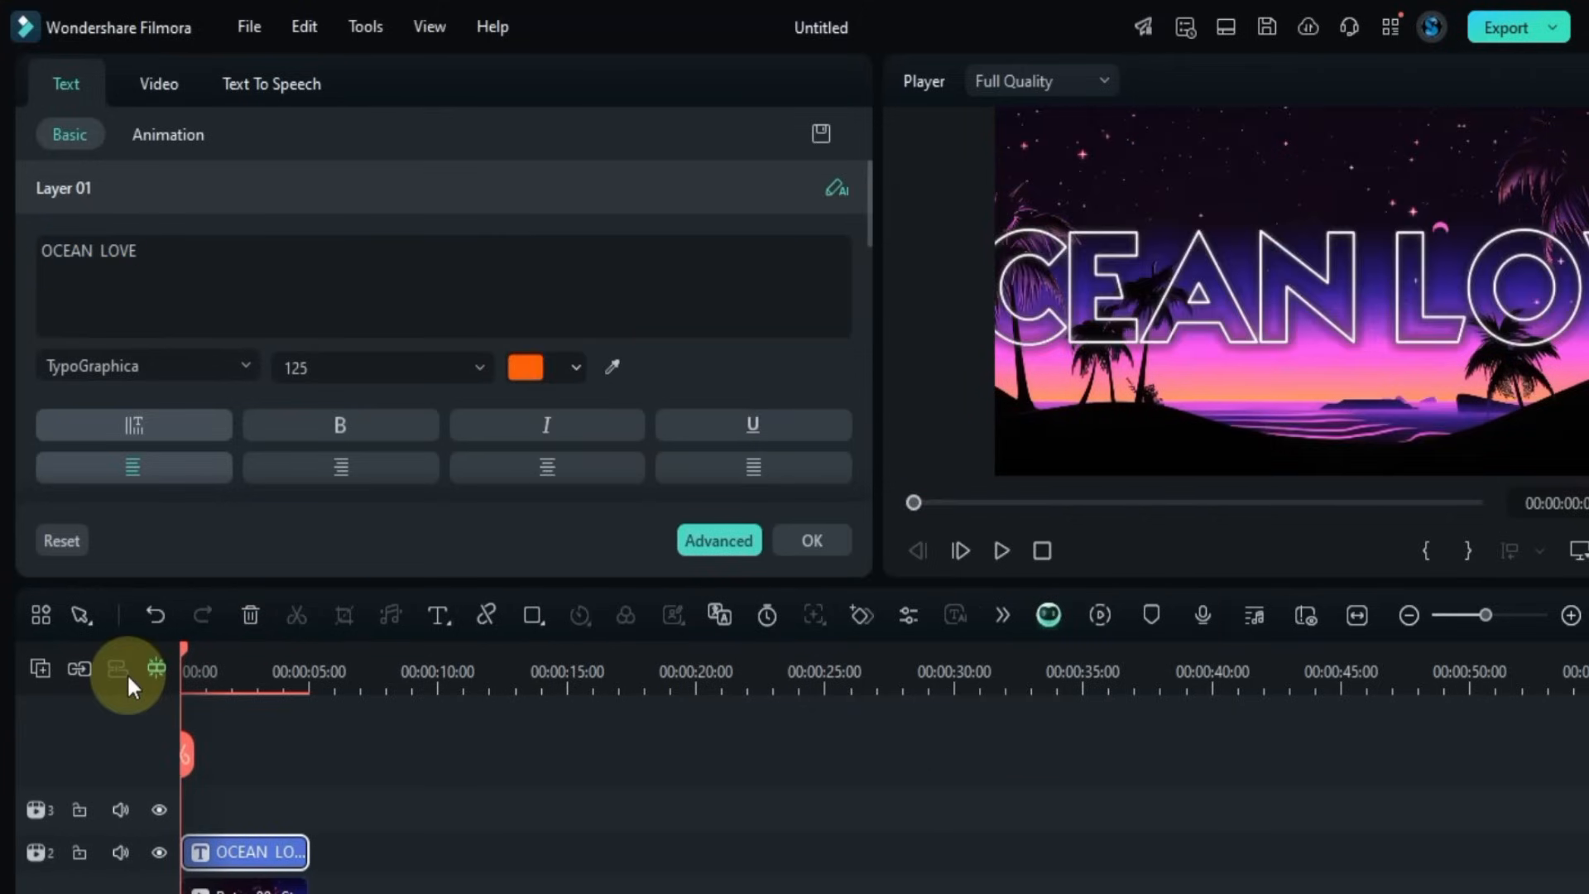
left_click(1001, 550)
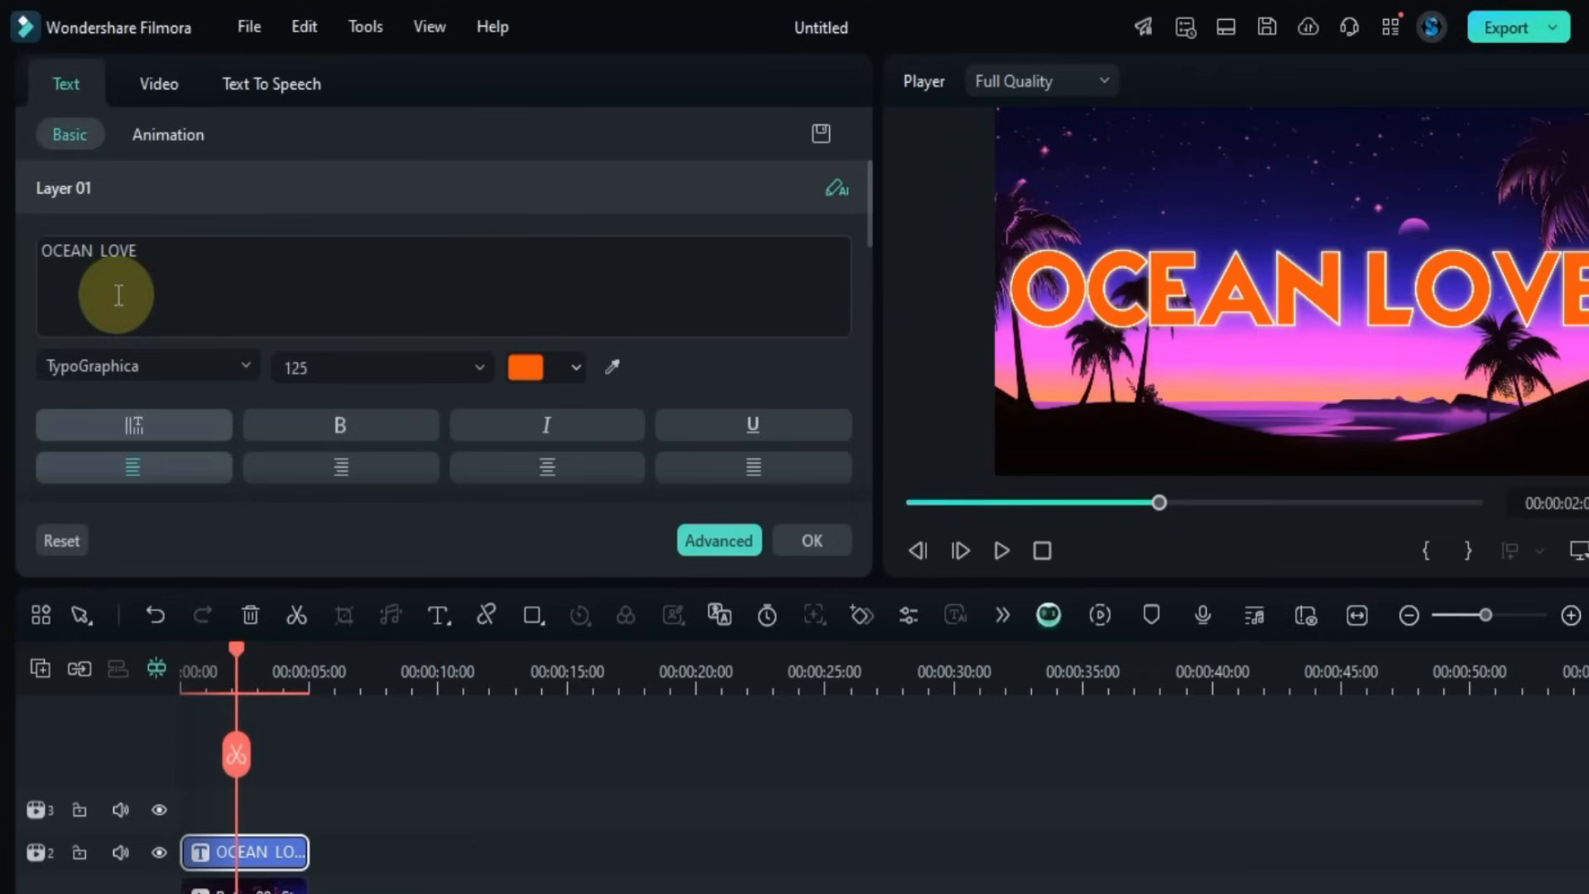
Step: Make the word OCEAN green using the custom colour picker
double_click(68, 250)
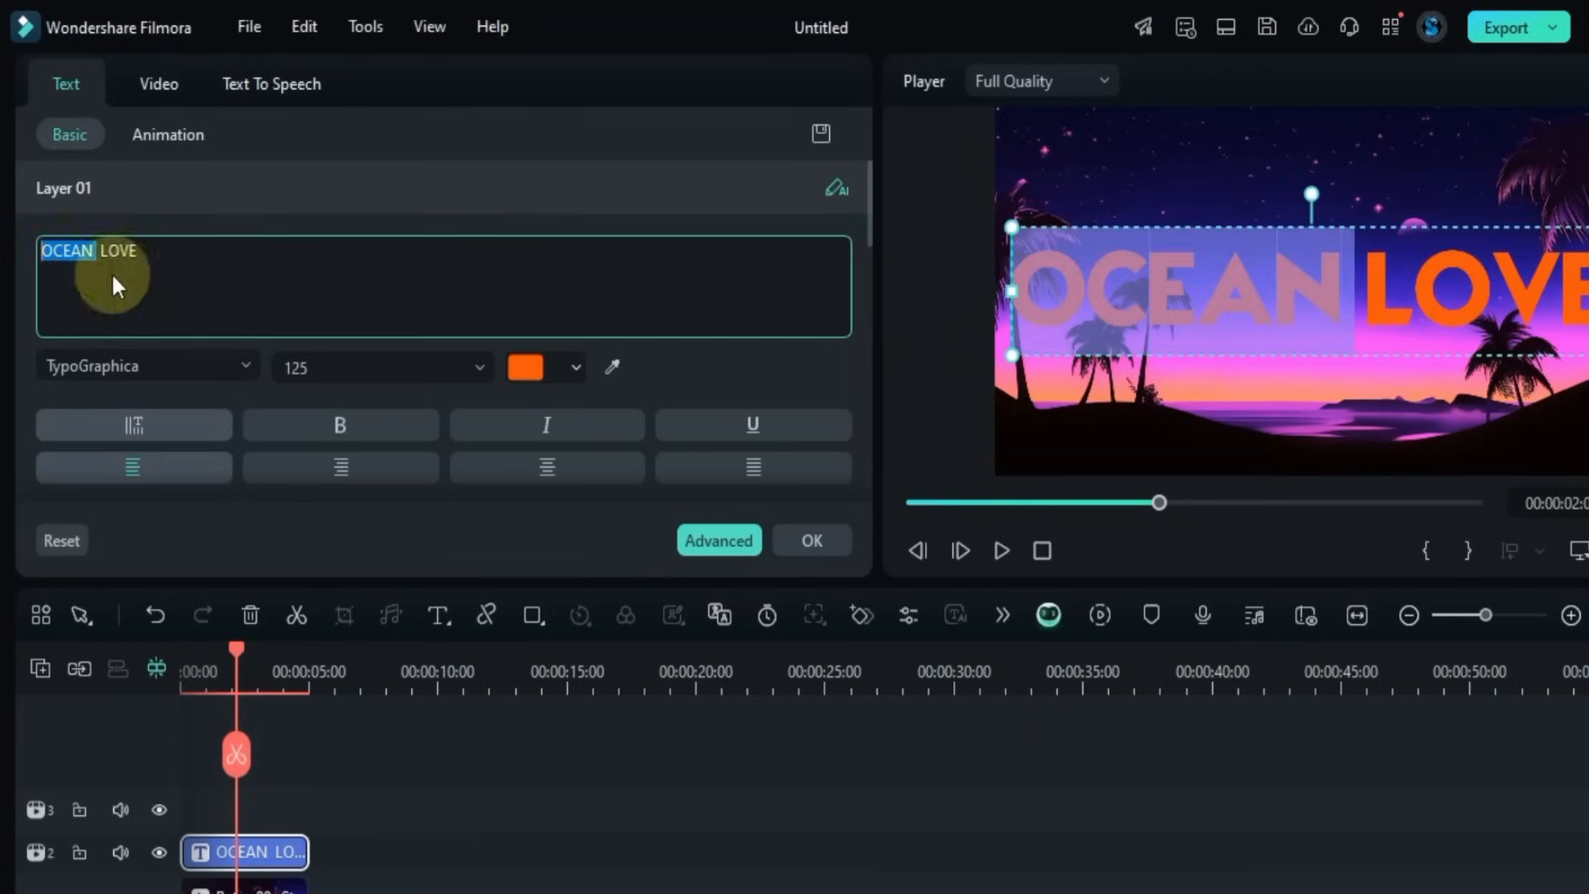
left_click(525, 367)
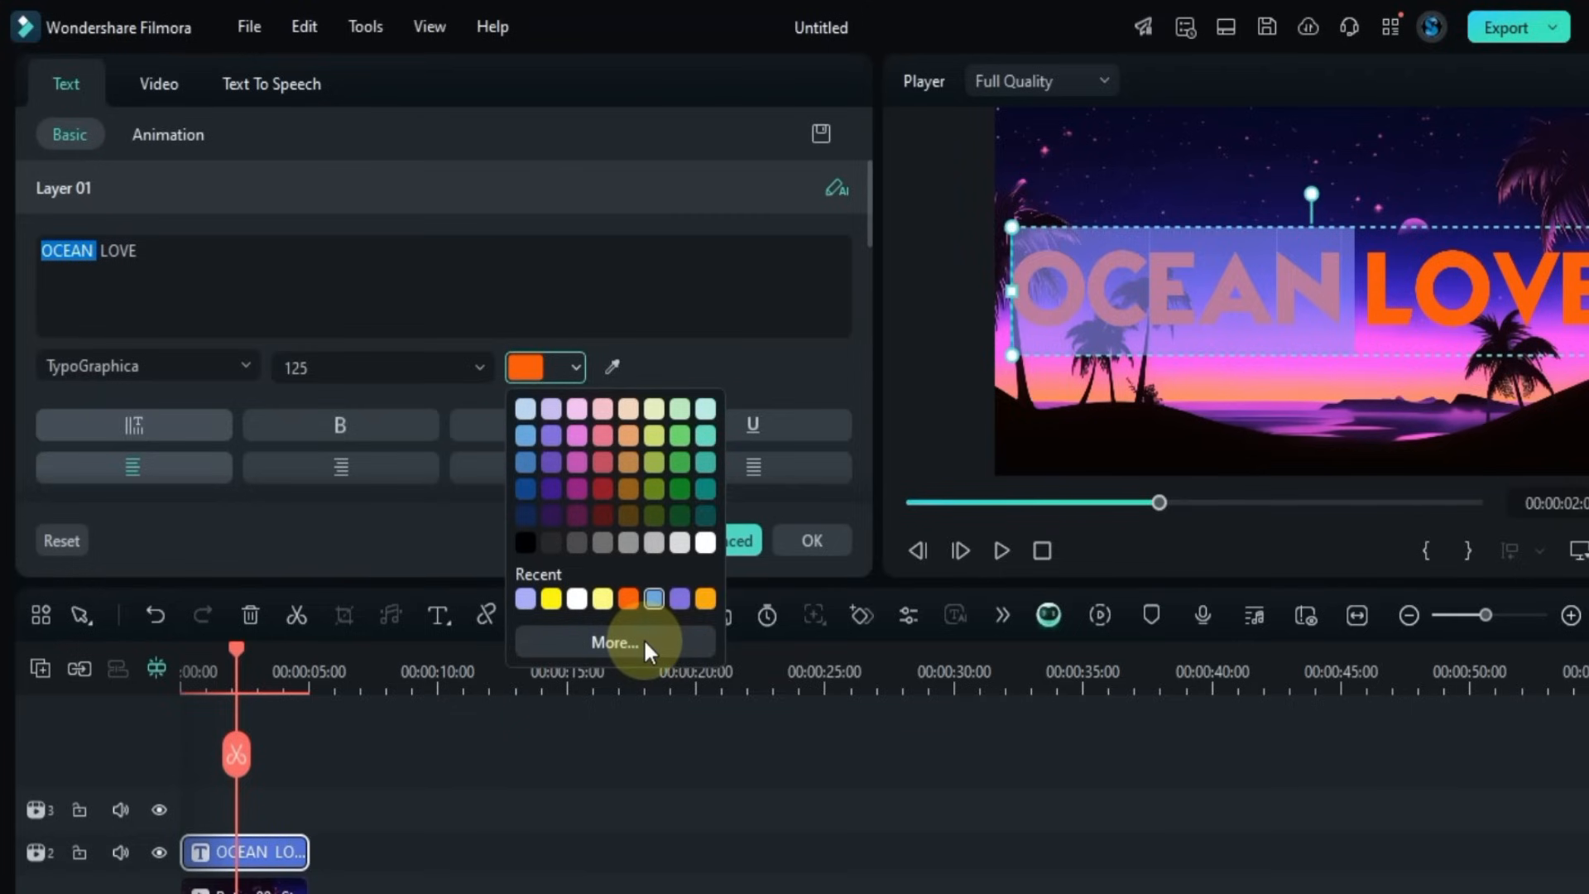
left_click(614, 641)
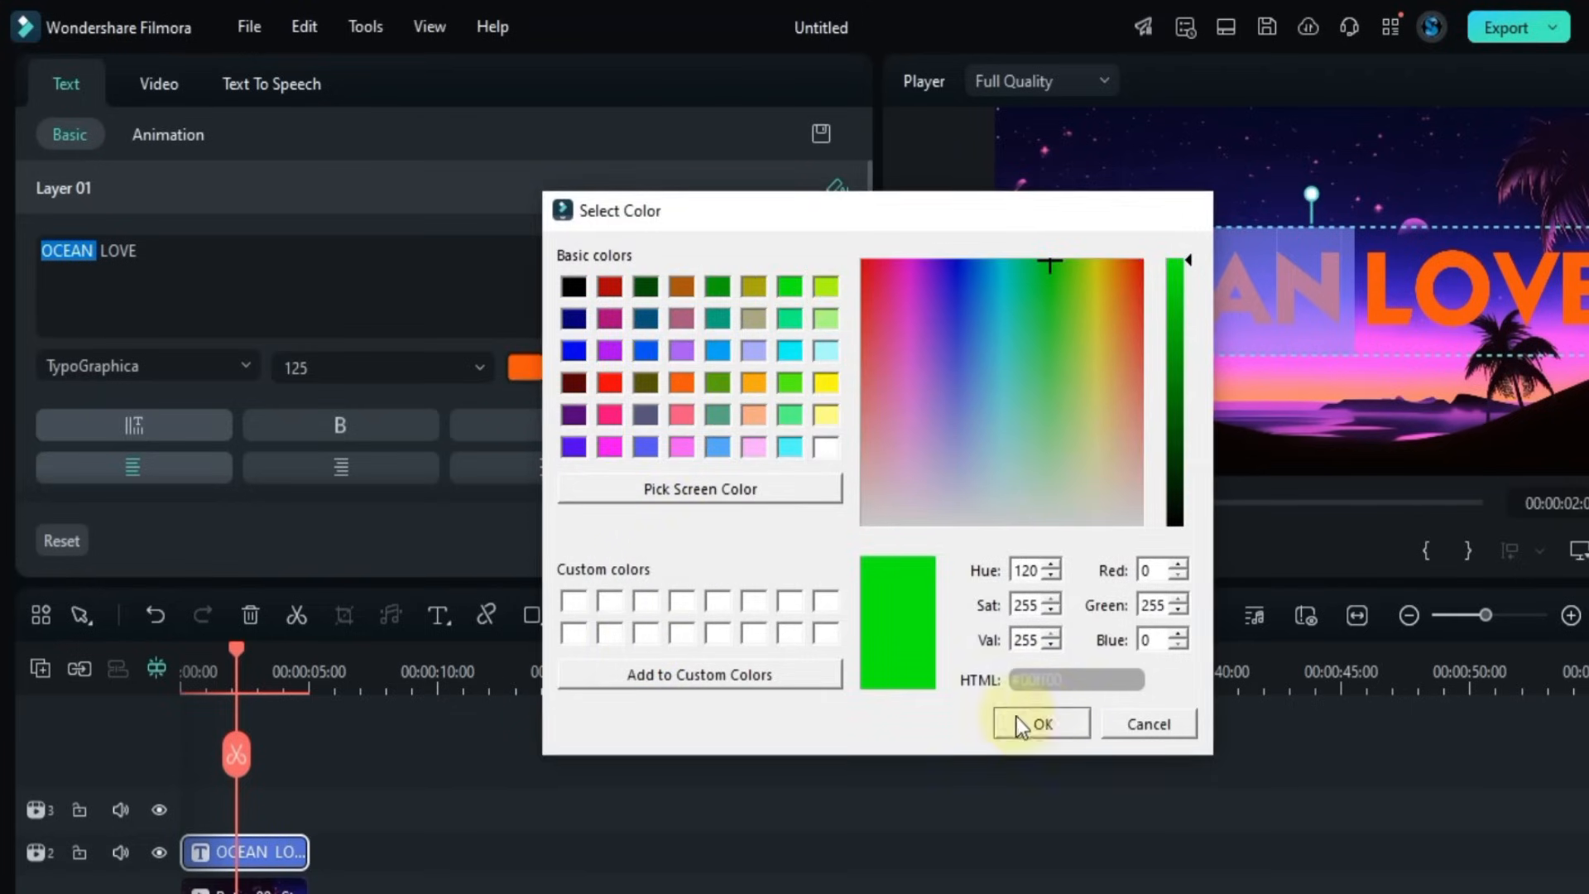
left_click(1039, 723)
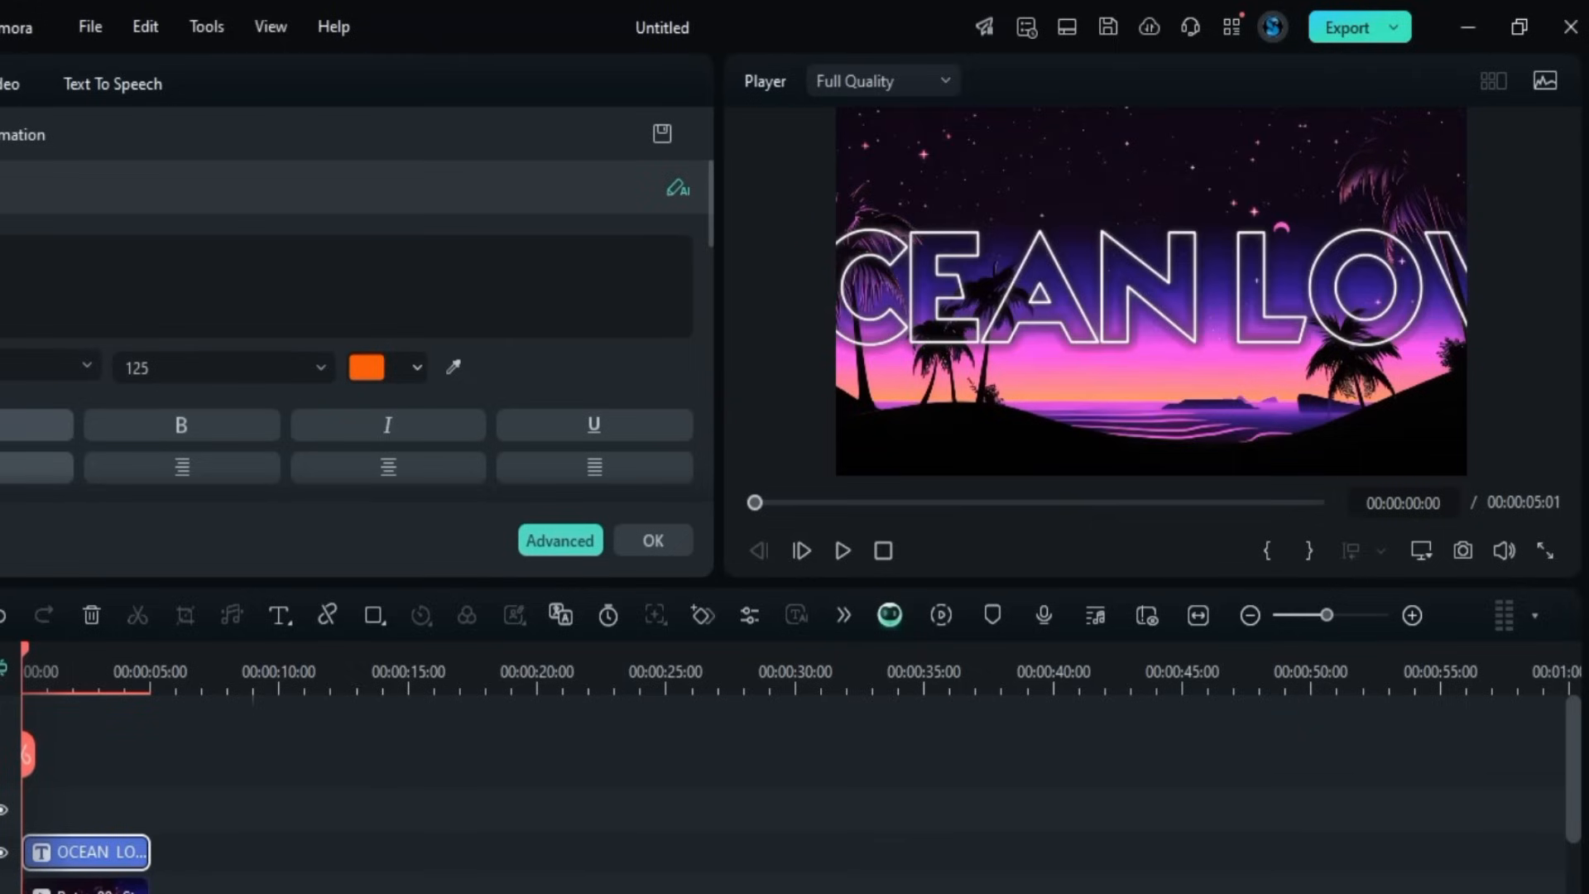
left_click(841, 551)
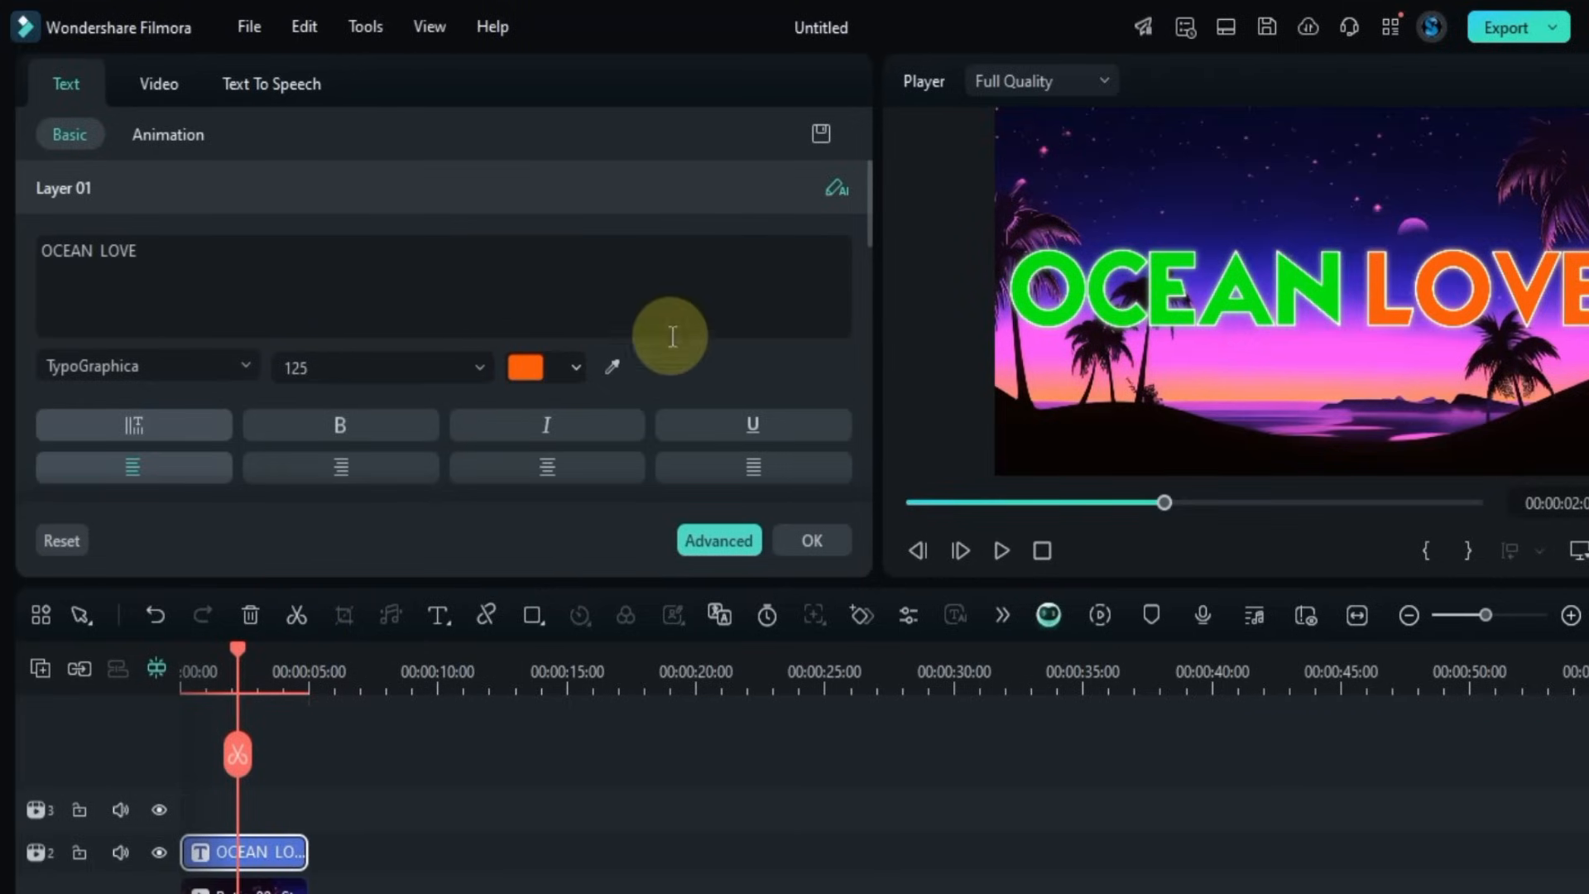
left_click(133, 345)
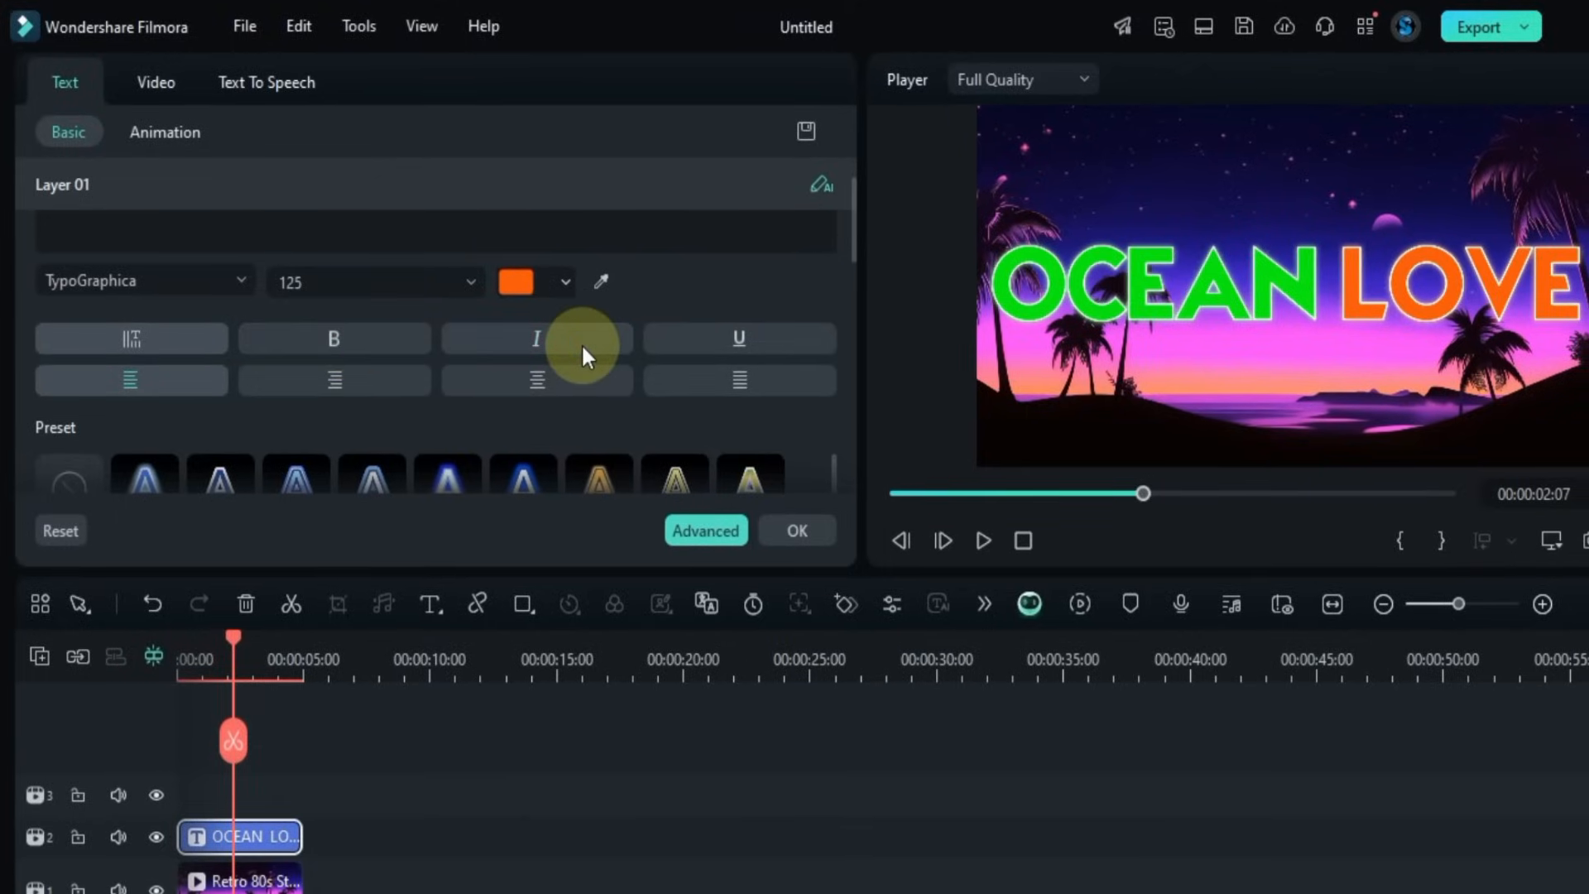
Step: Try blue outlined, warm glowing and other preset styles on the title
left_click(739, 338)
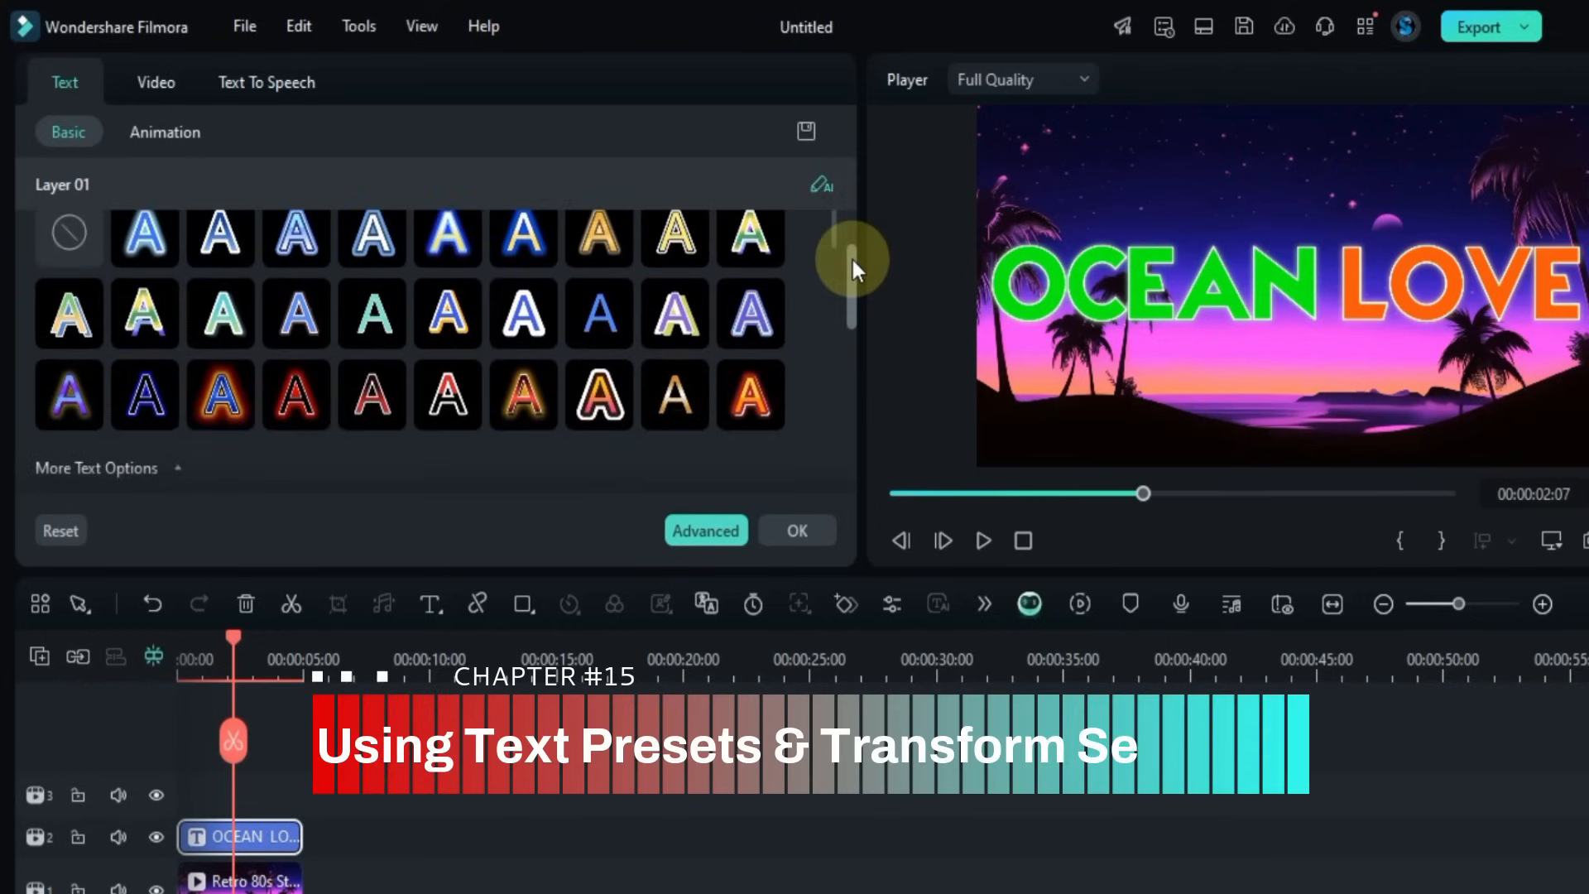
left_click(523, 396)
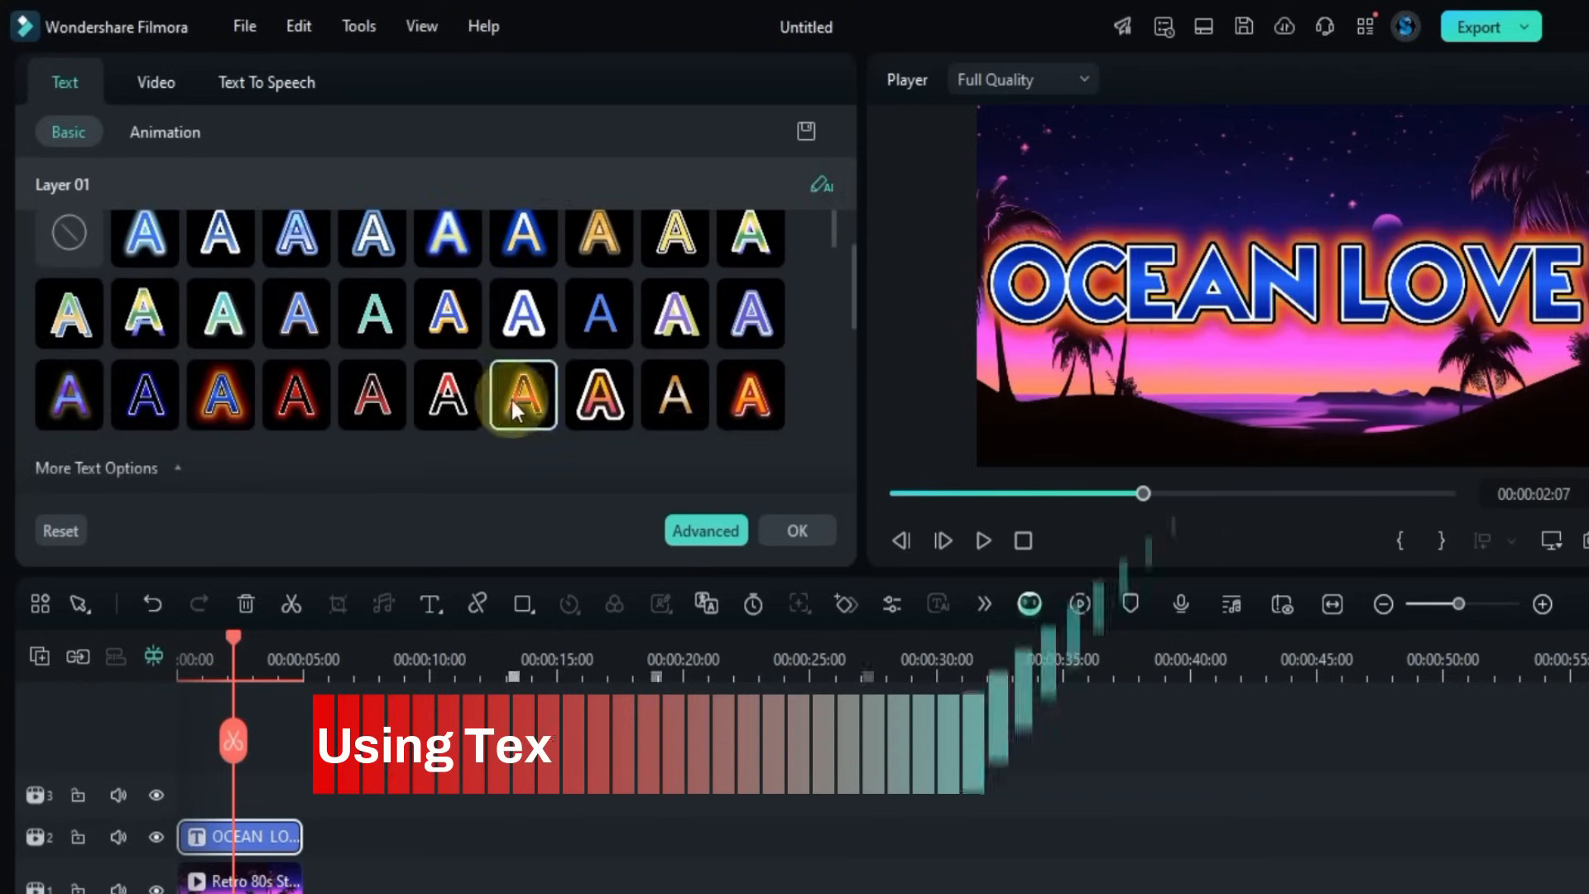
left_click(599, 395)
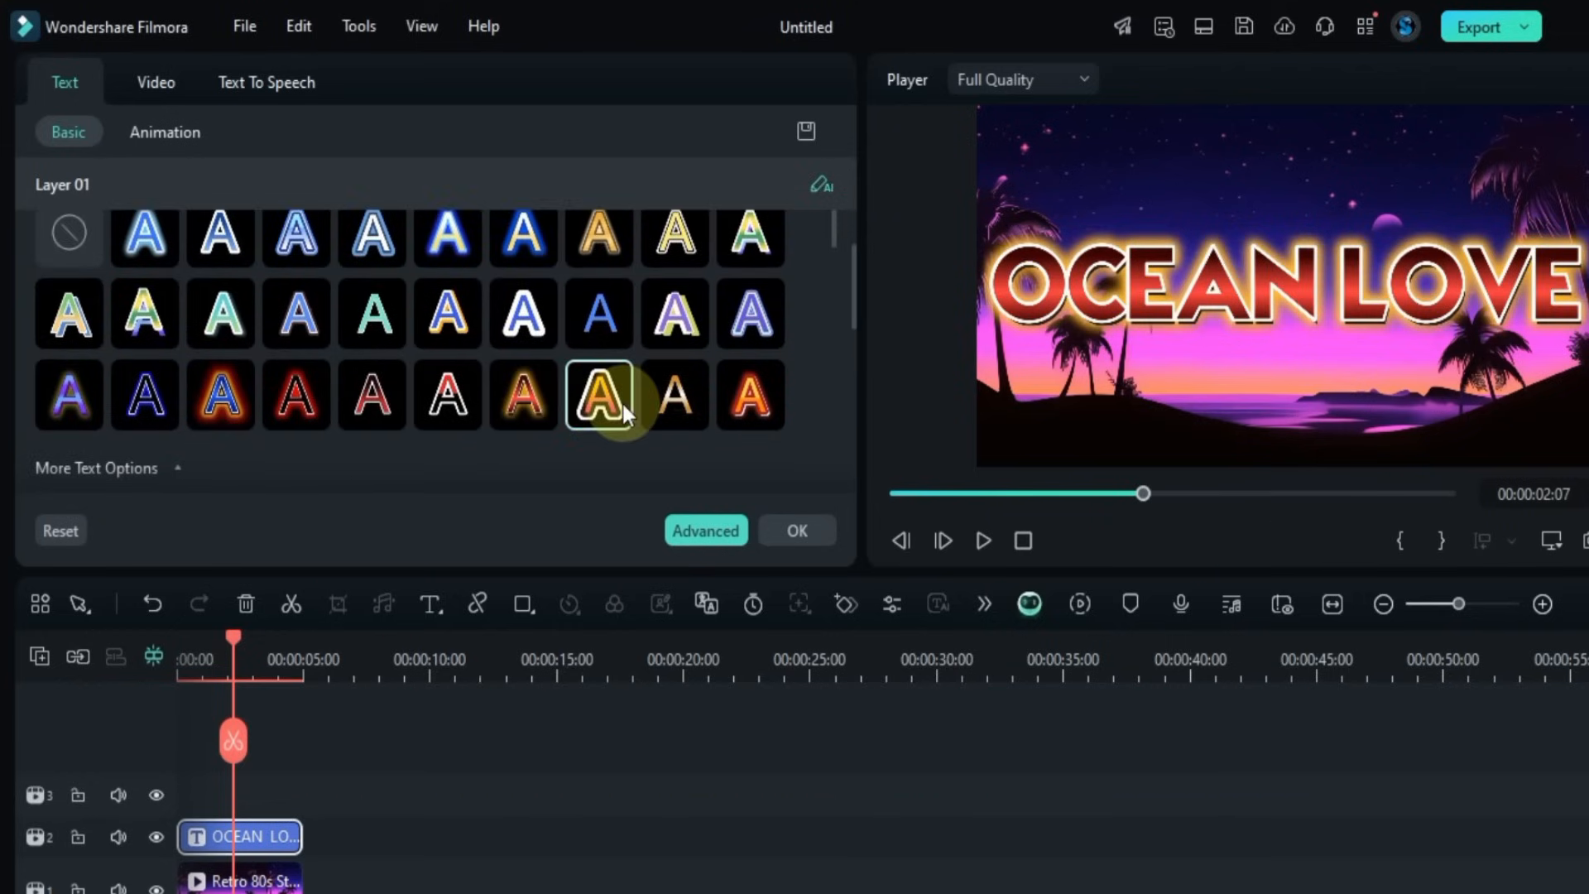
left_click(673, 236)
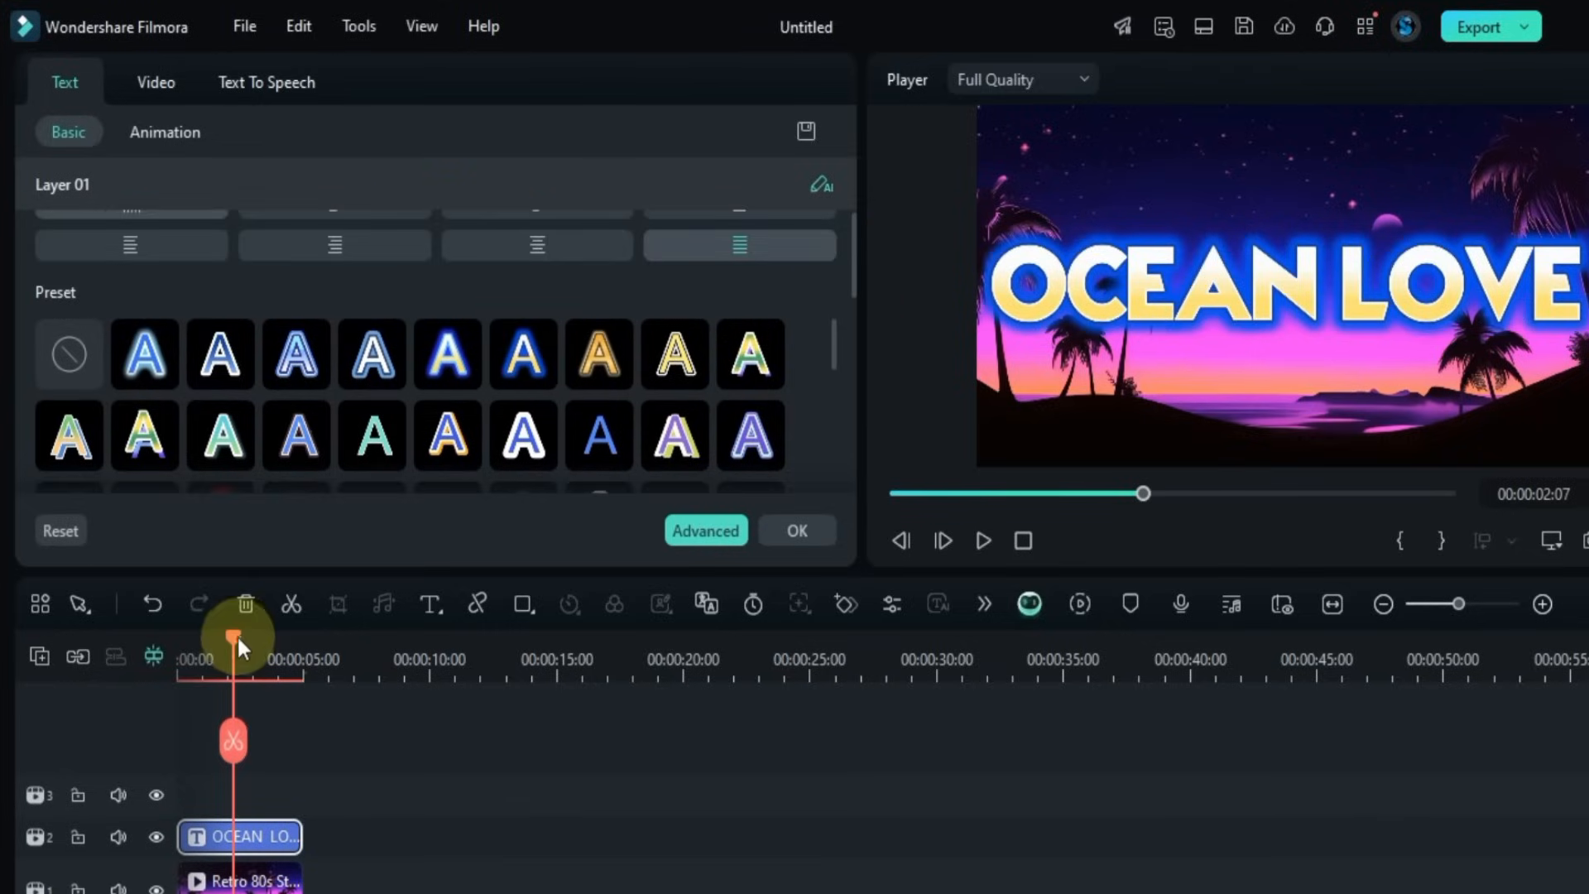
Step: Preview the title and apply the red preset with white outline
left_click(981, 540)
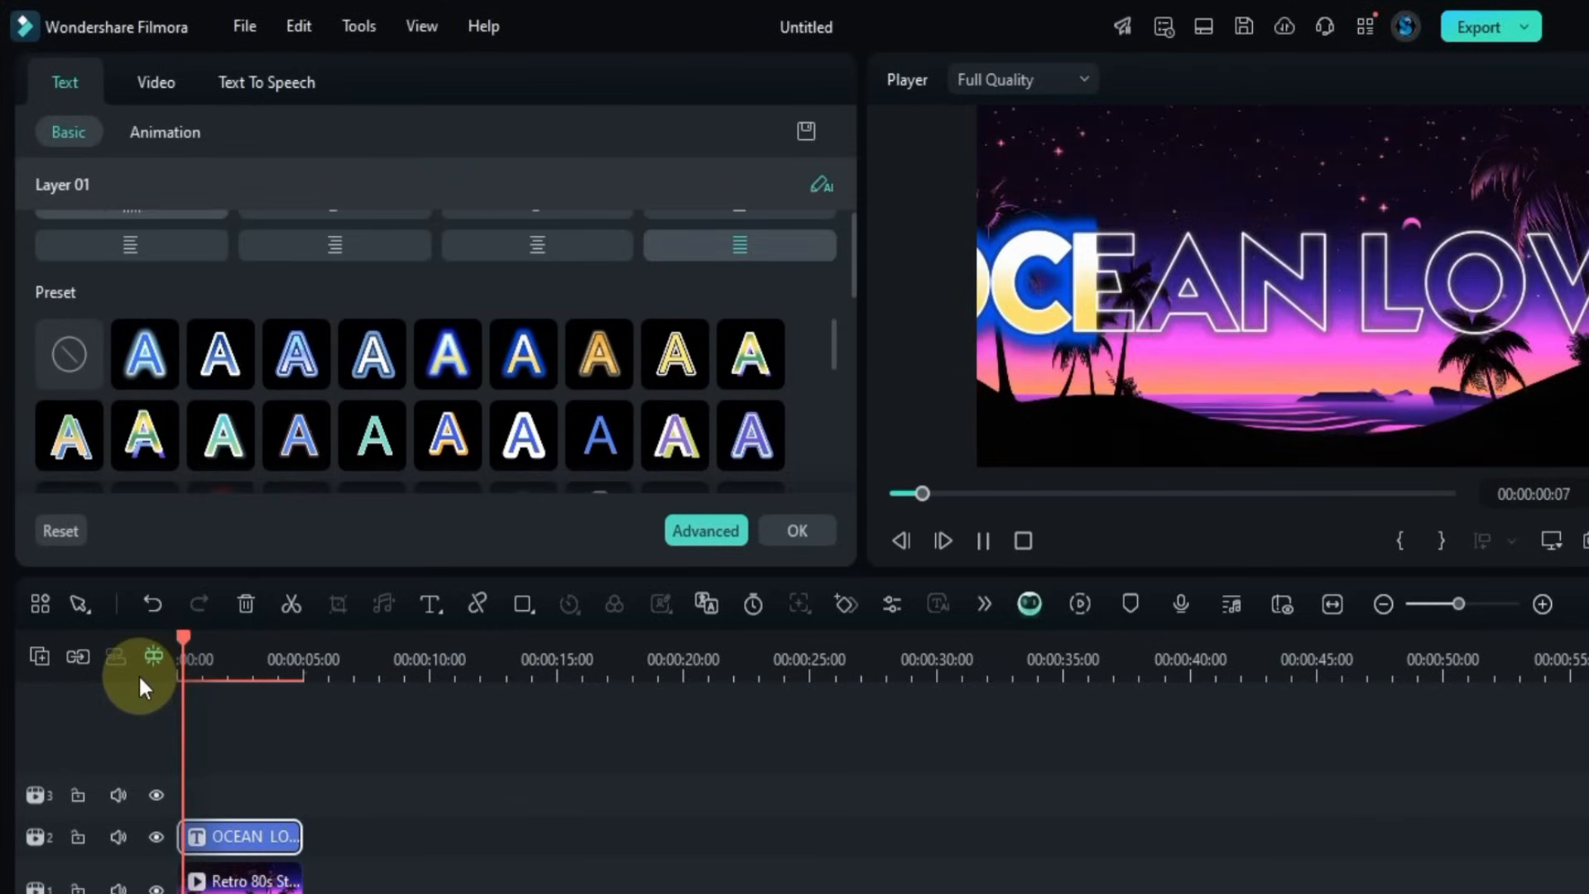
left_click(220, 353)
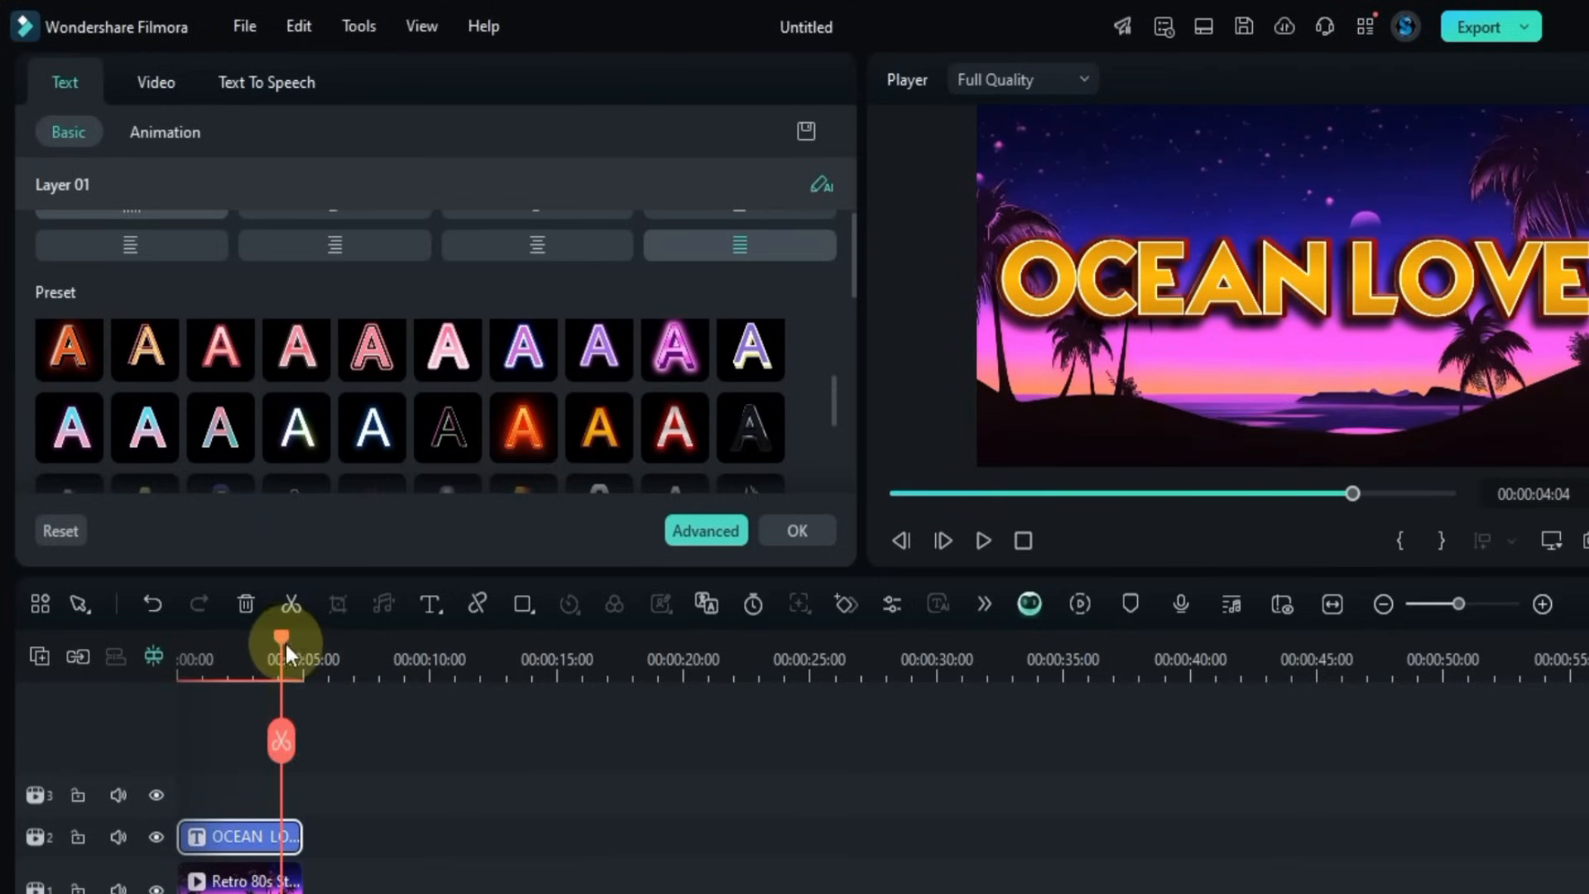
left_click(981, 540)
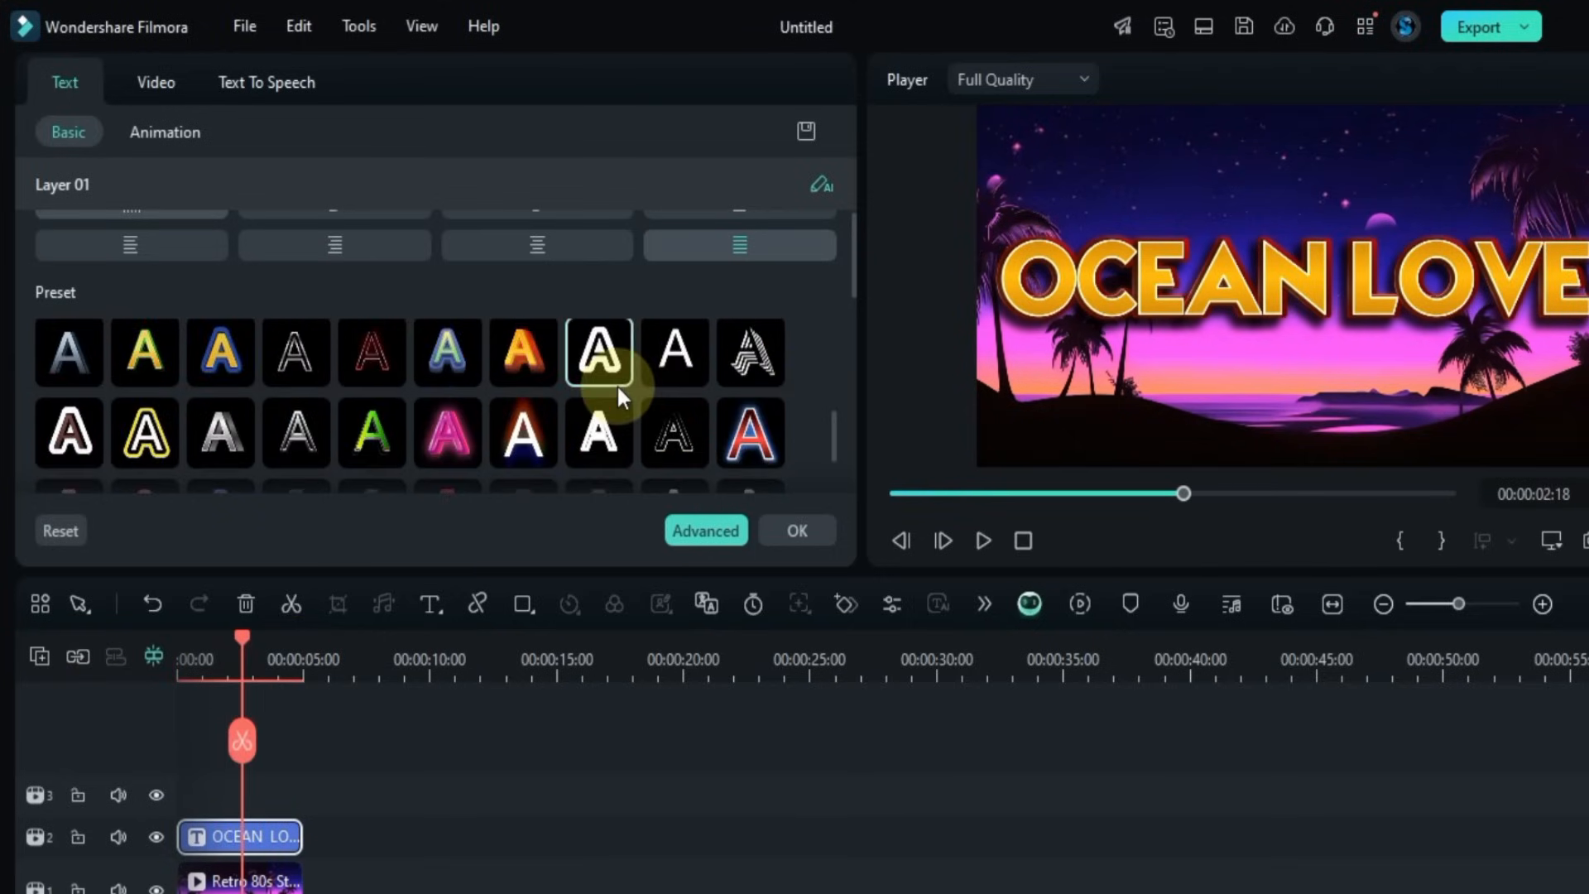
left_click(597, 352)
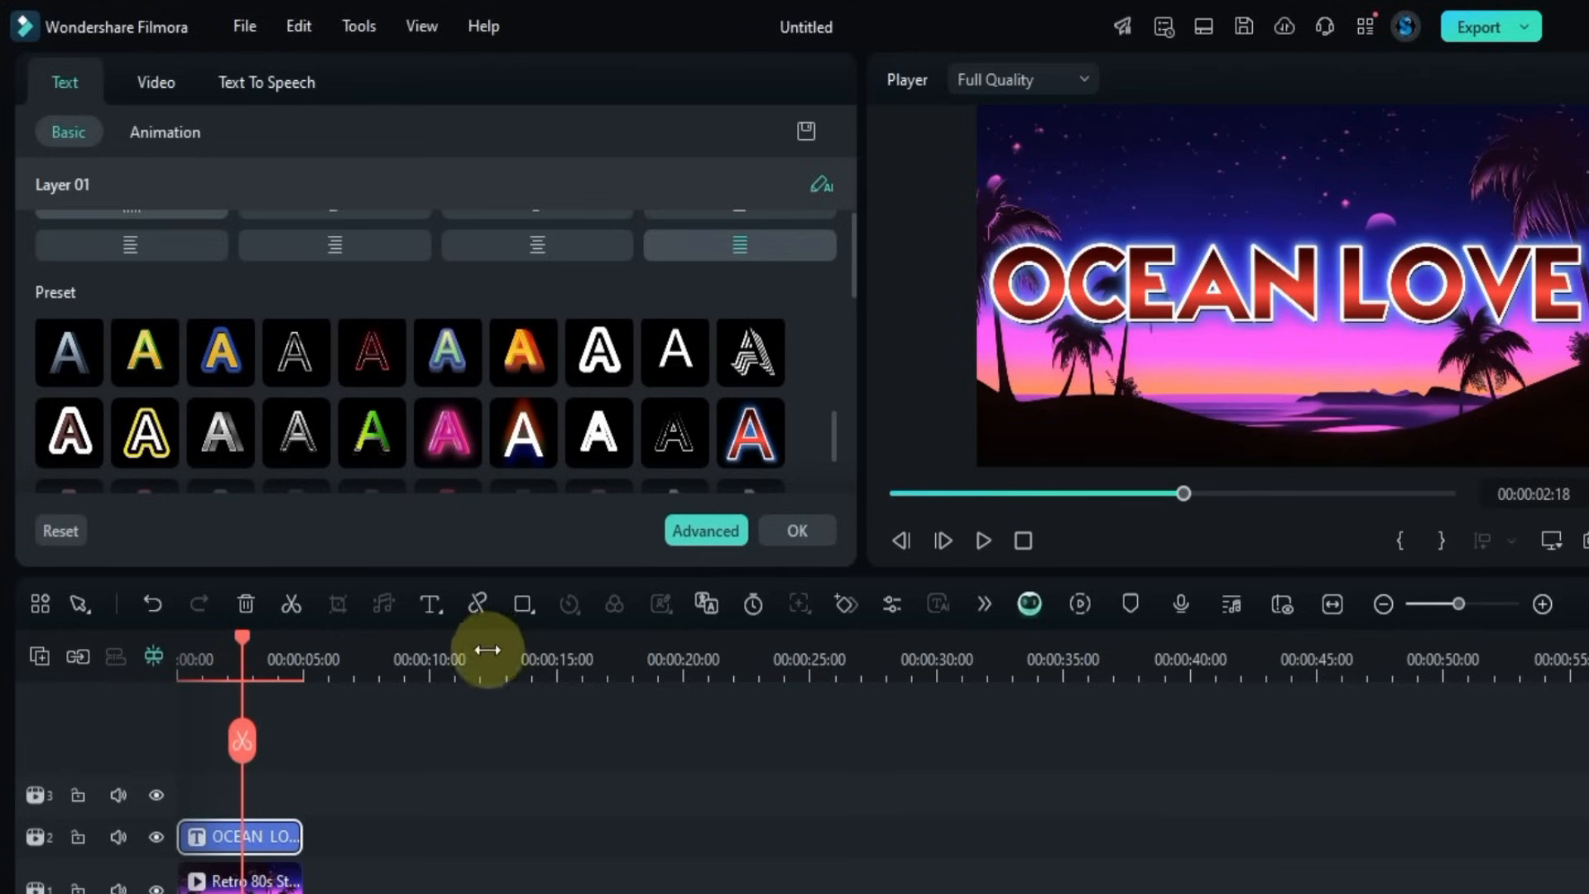
left_click(980, 540)
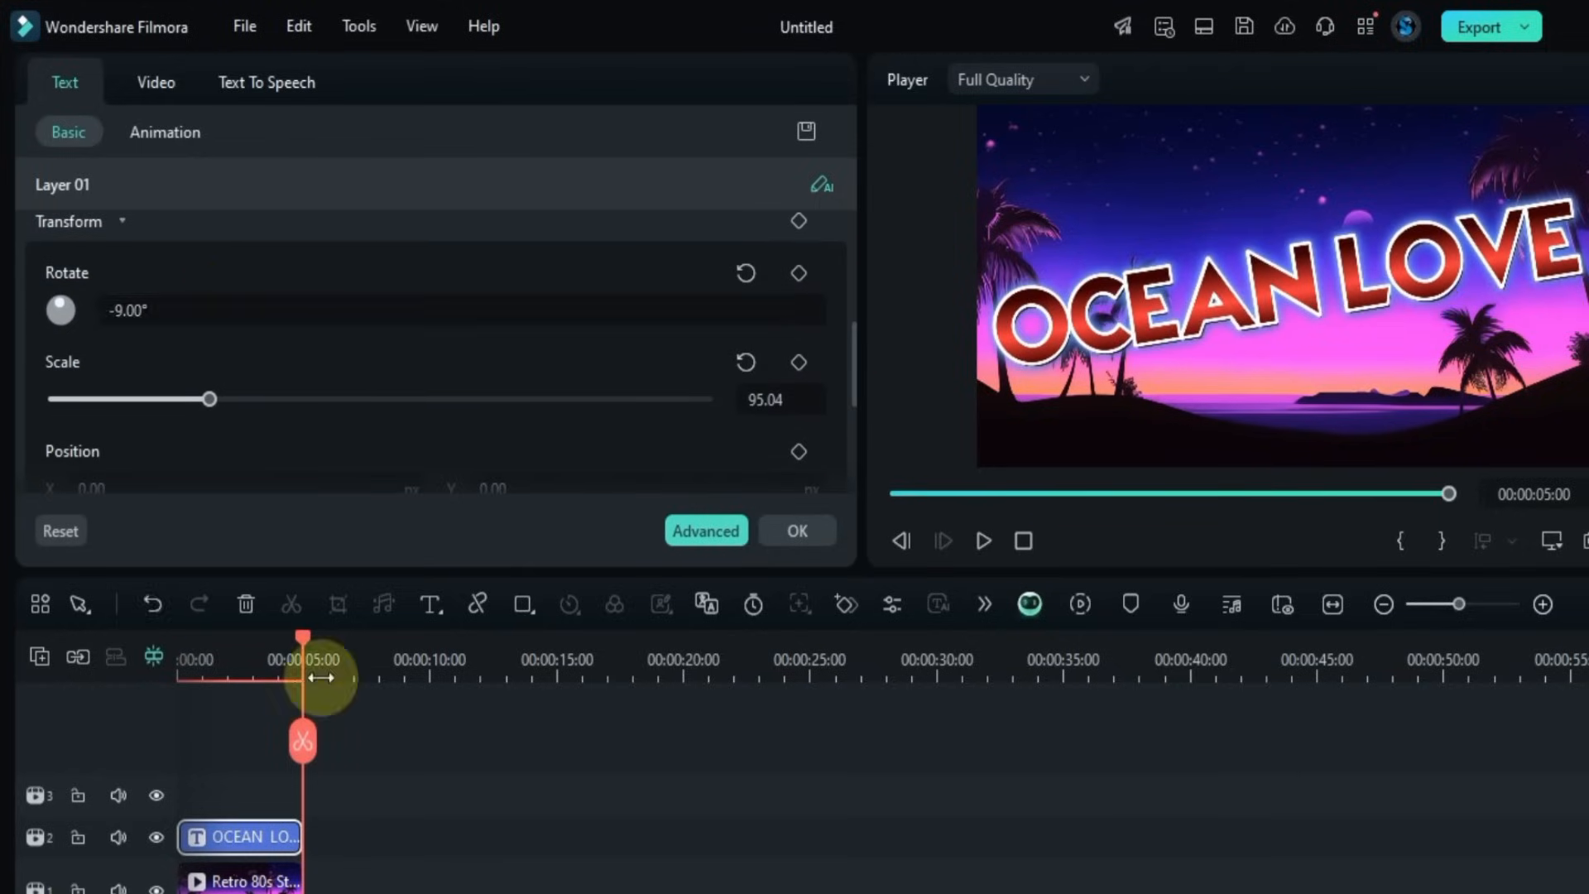
Step: Level the OCEAN LOVE title and shrink its scale to 91.66
left_click(981, 541)
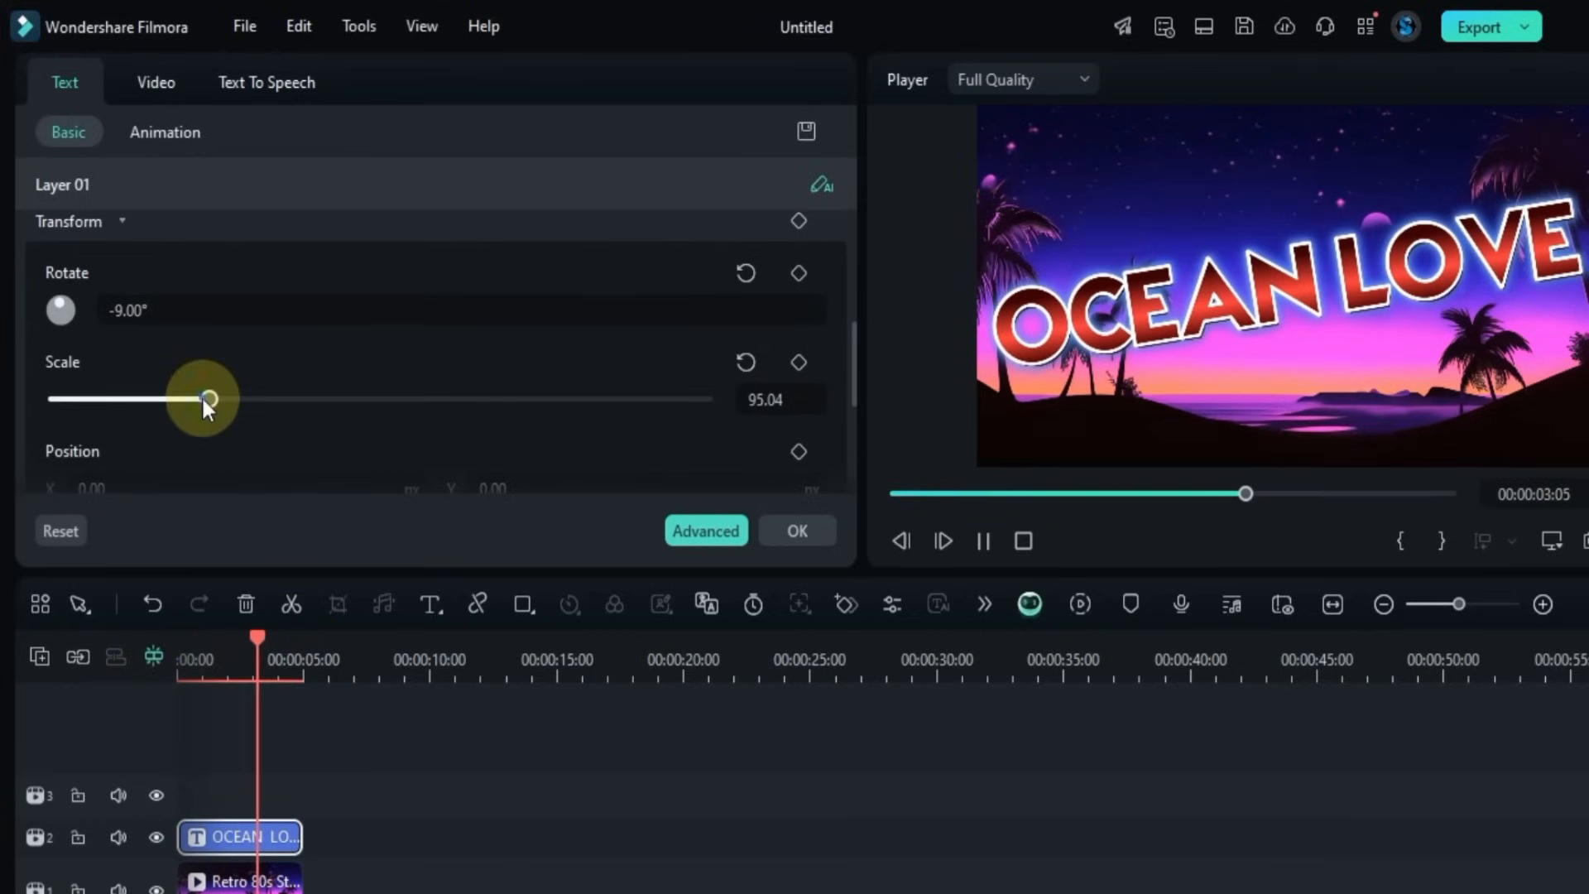
left_click_drag(206, 398, 182, 398)
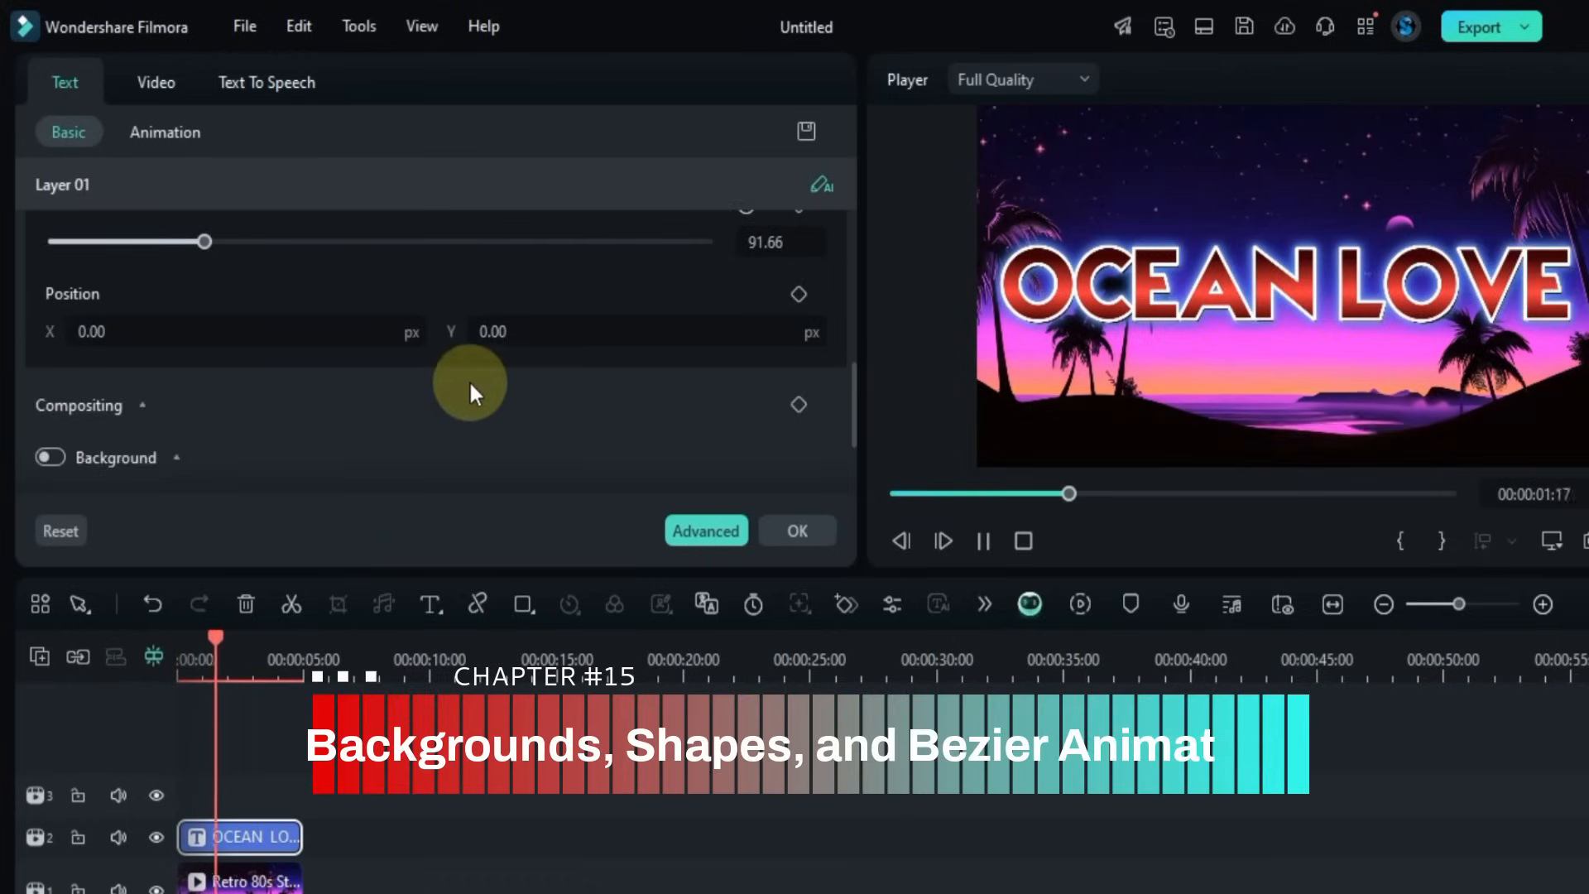
Step: Enable the title background and round its corners to radius 21
left_click(49, 378)
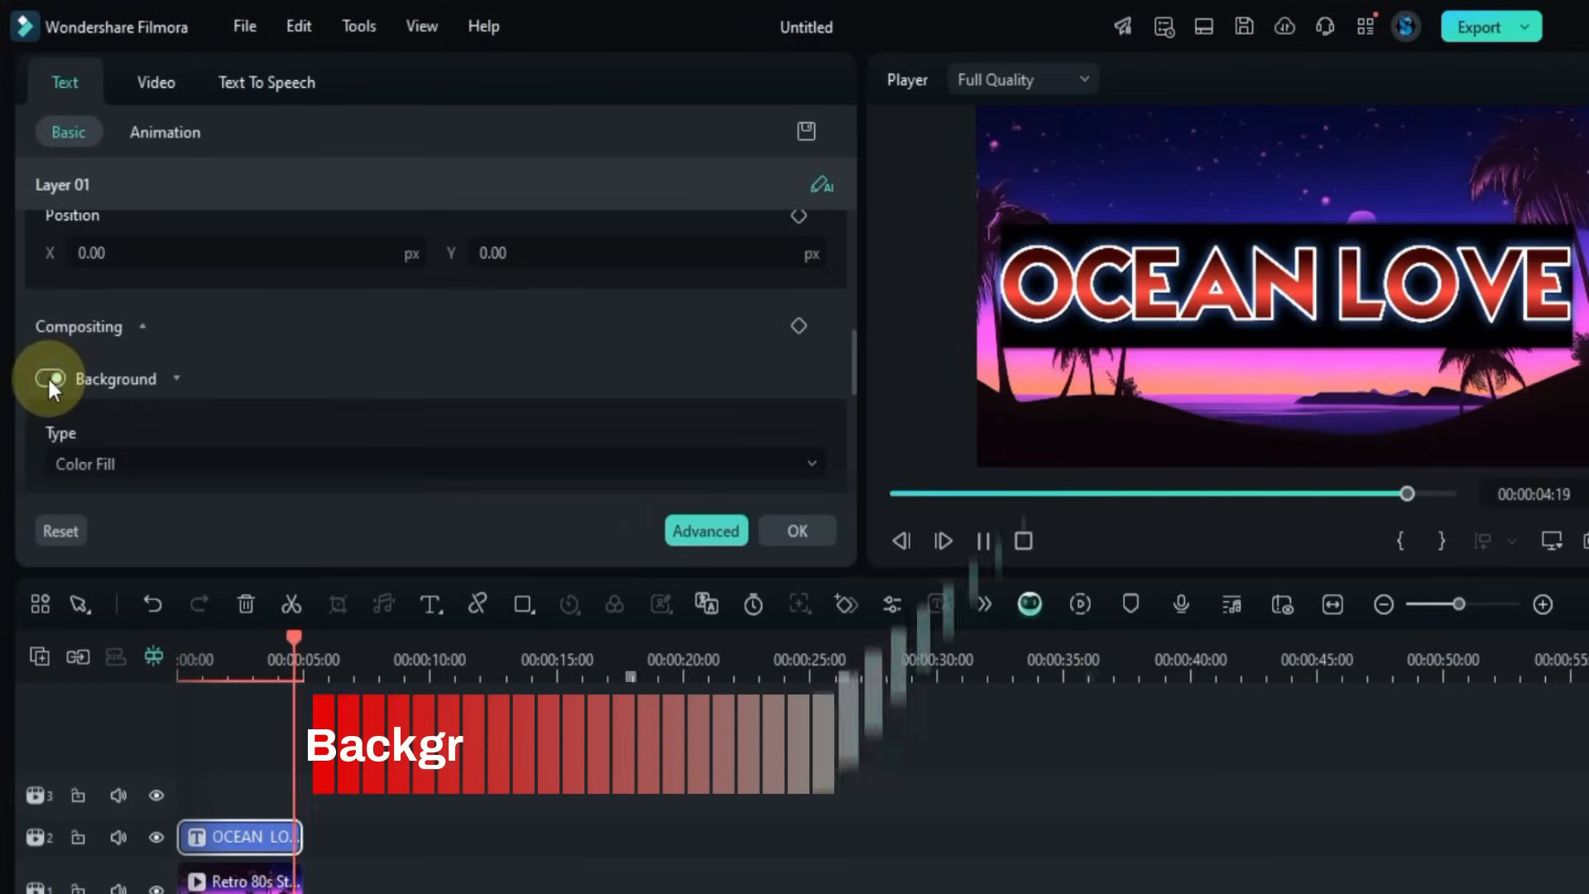
left_click(49, 378)
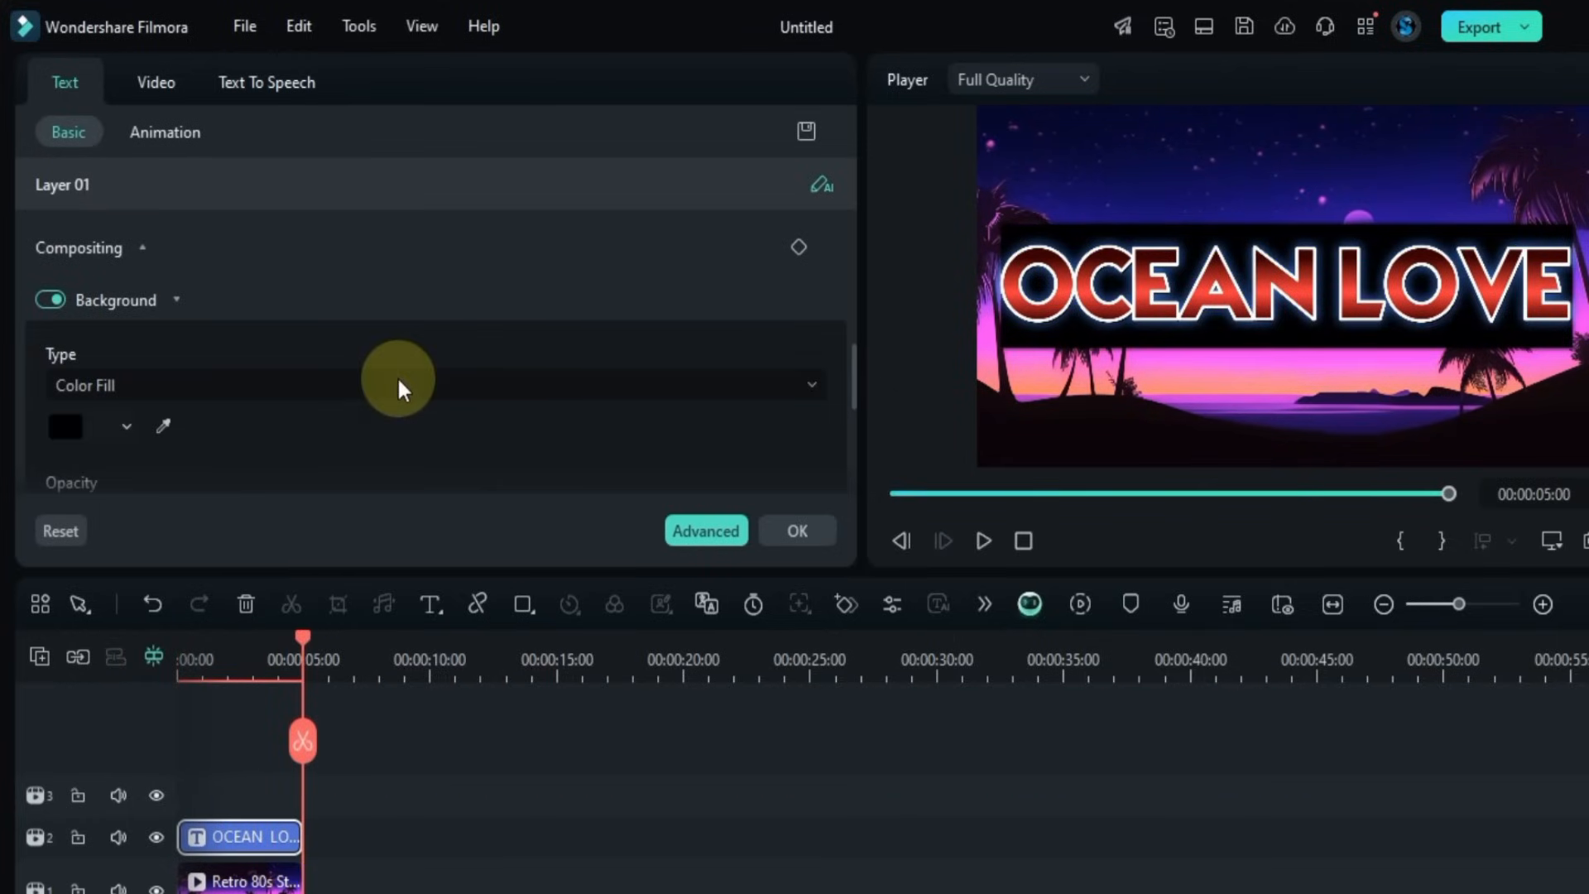
mouse_move(314, 405)
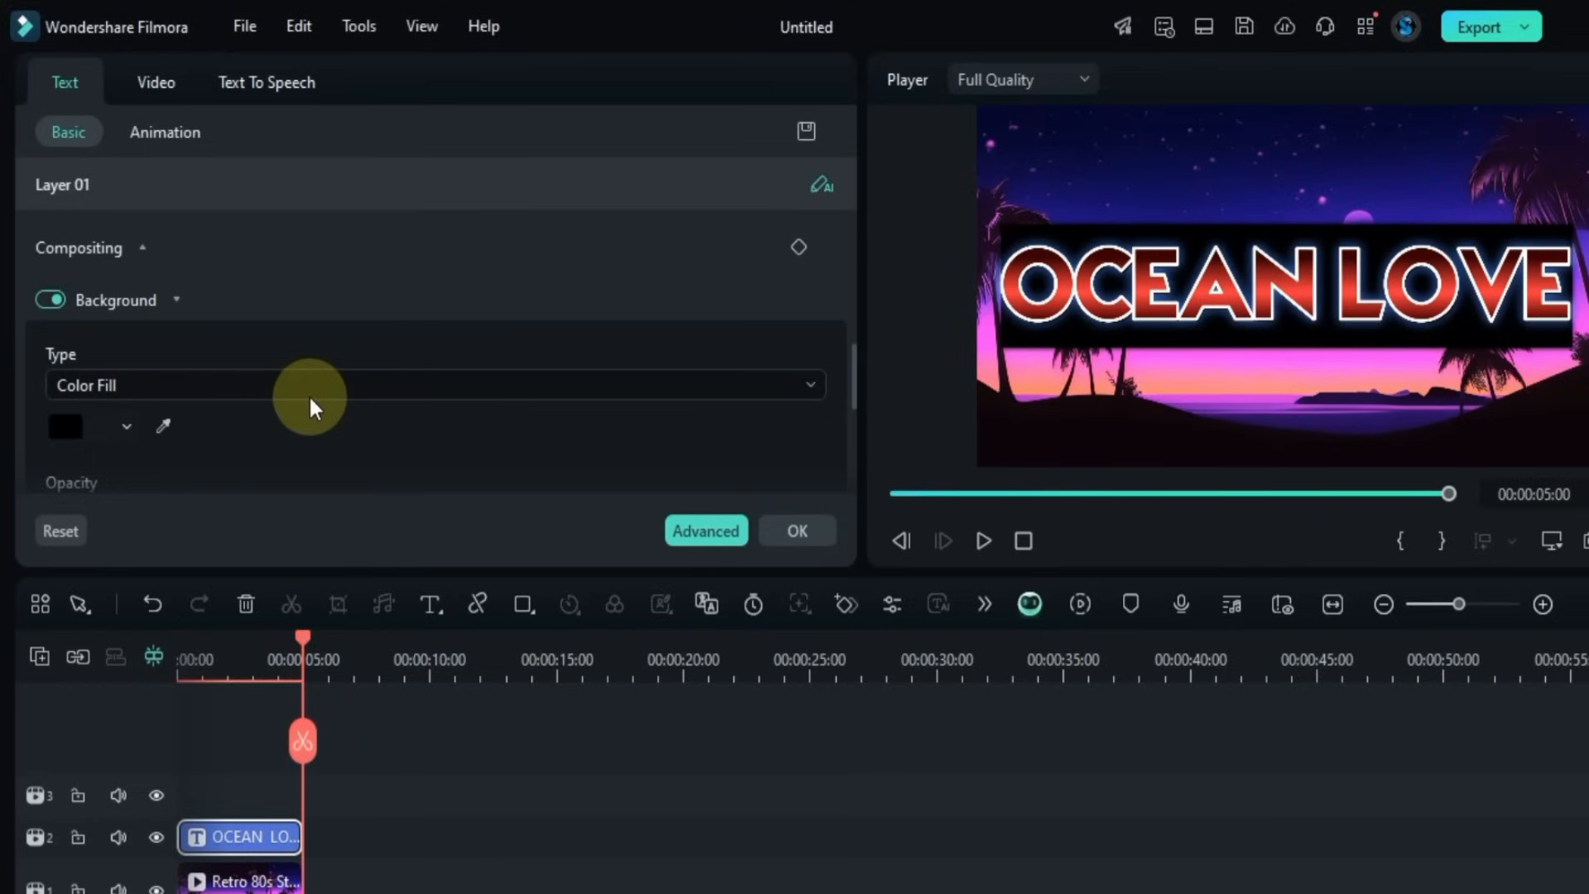
left_click(91, 426)
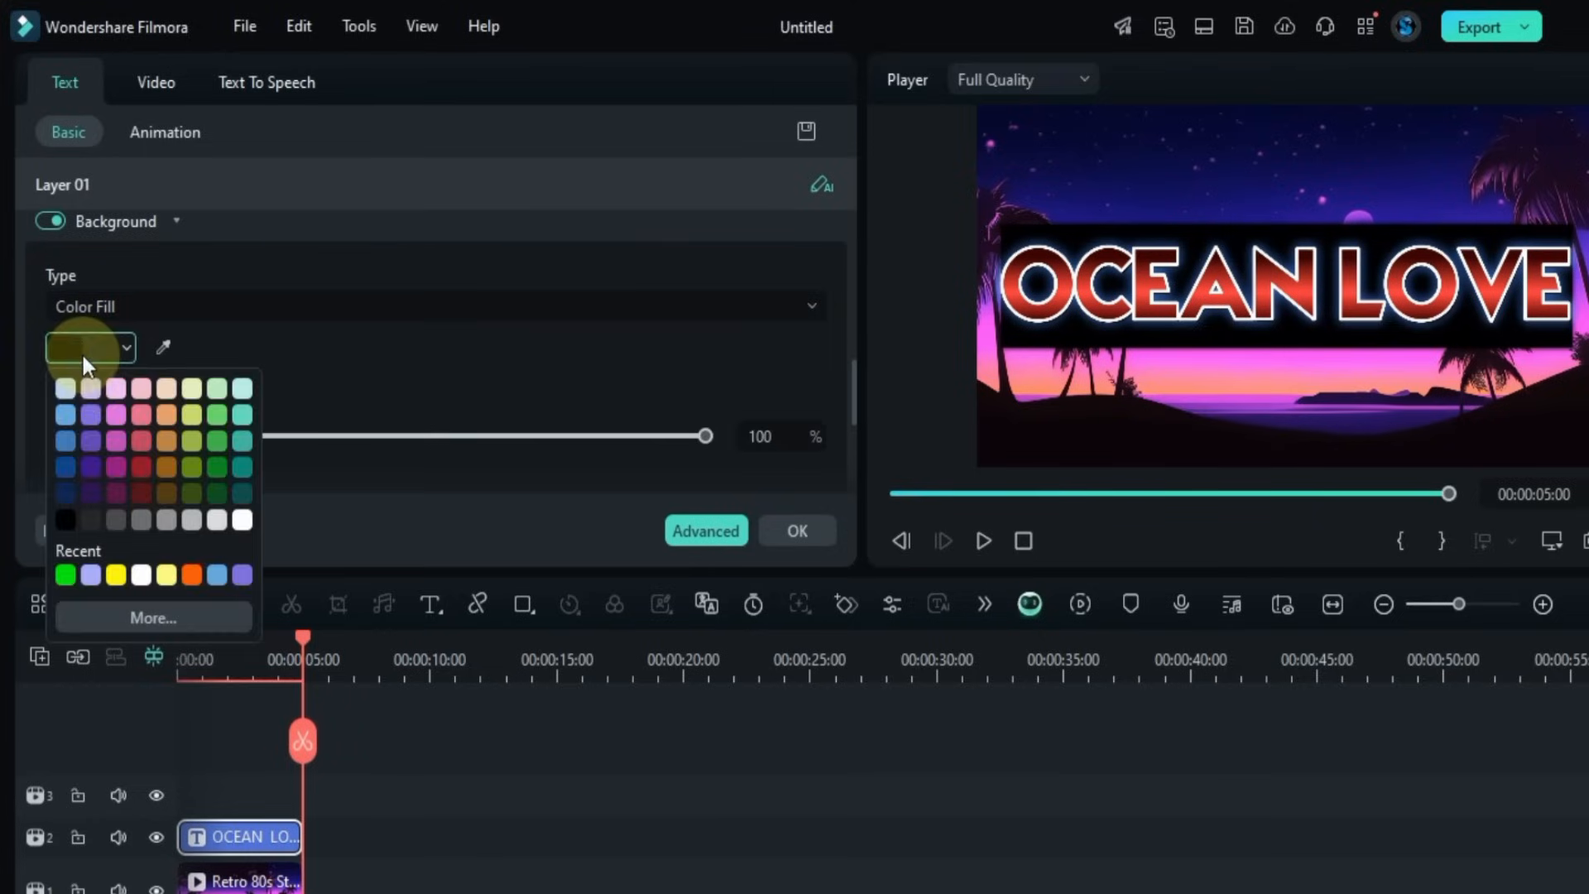
left_click(117, 414)
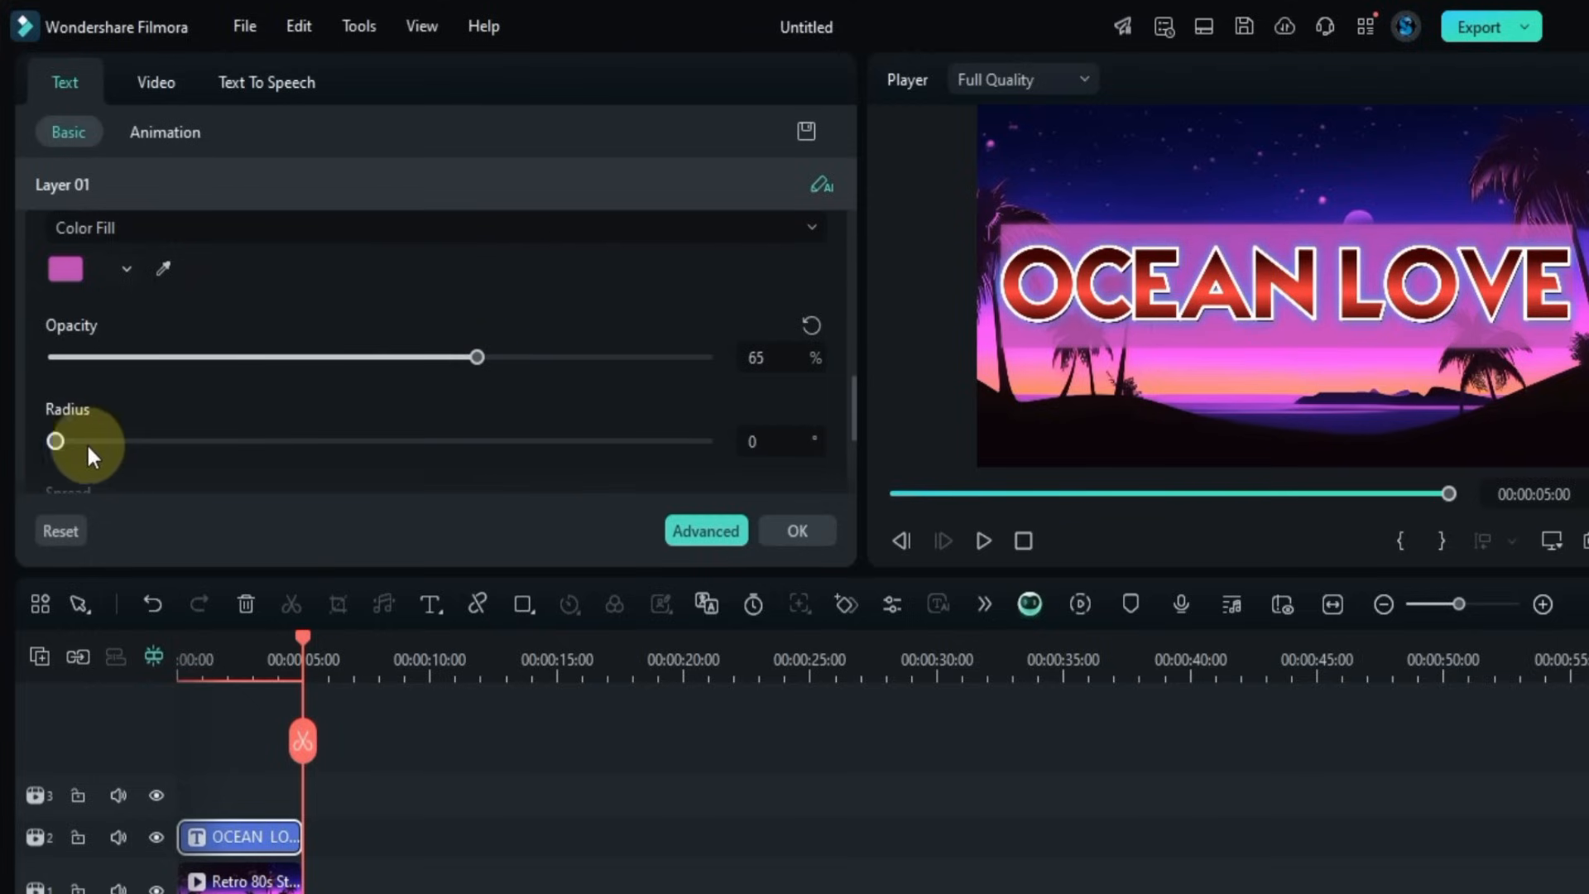
left_click_drag(56, 441, 213, 441)
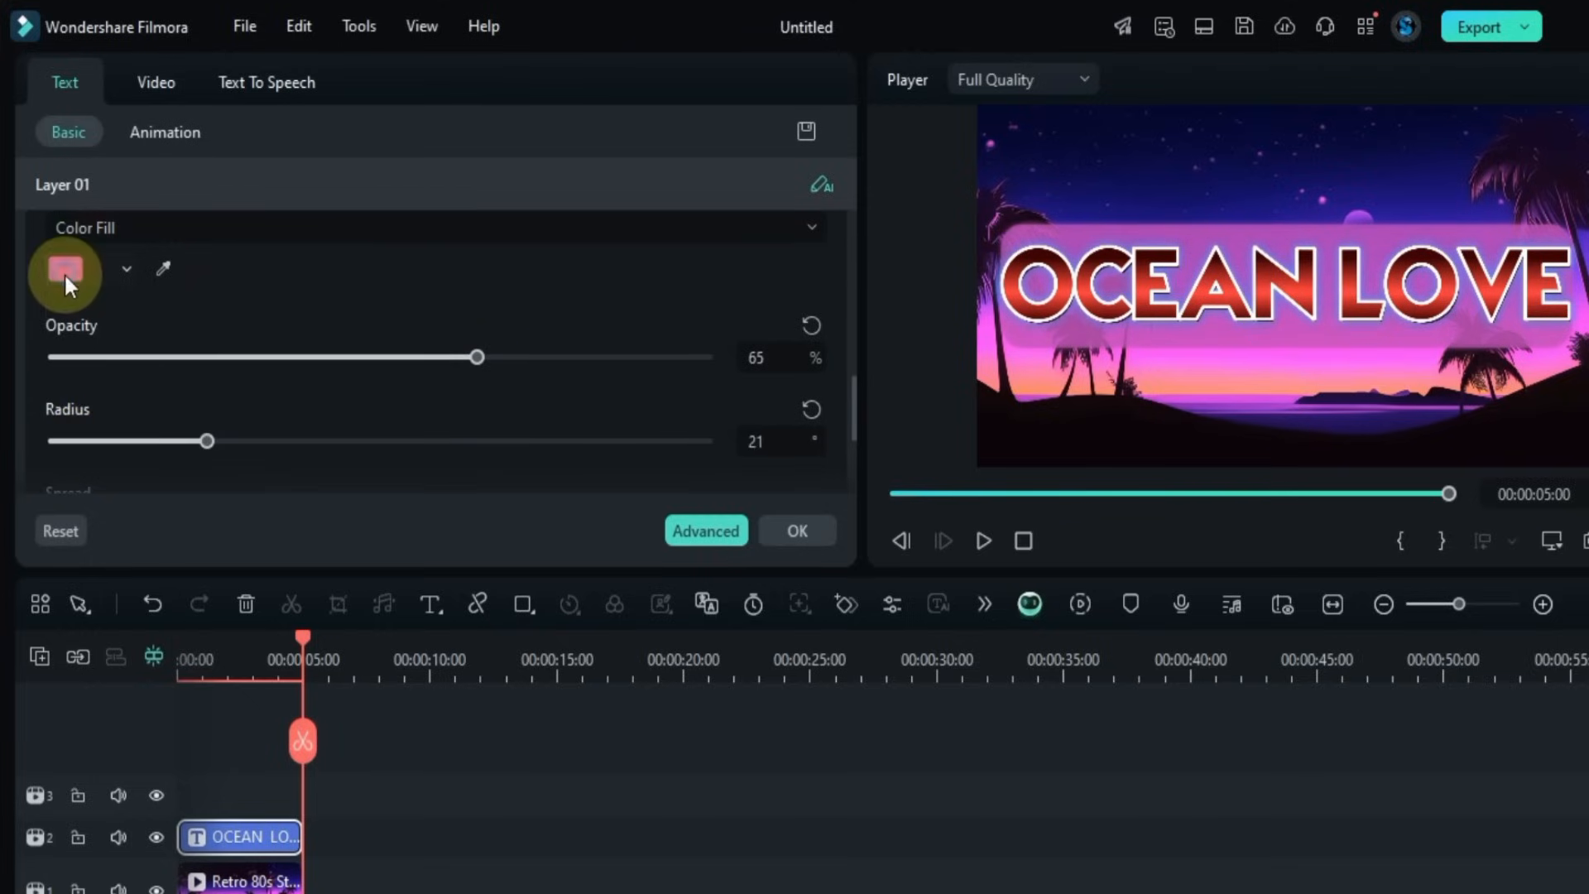
Step: Make the backdrop yellow at 100 opacity with spread set to 9
left_click(65, 268)
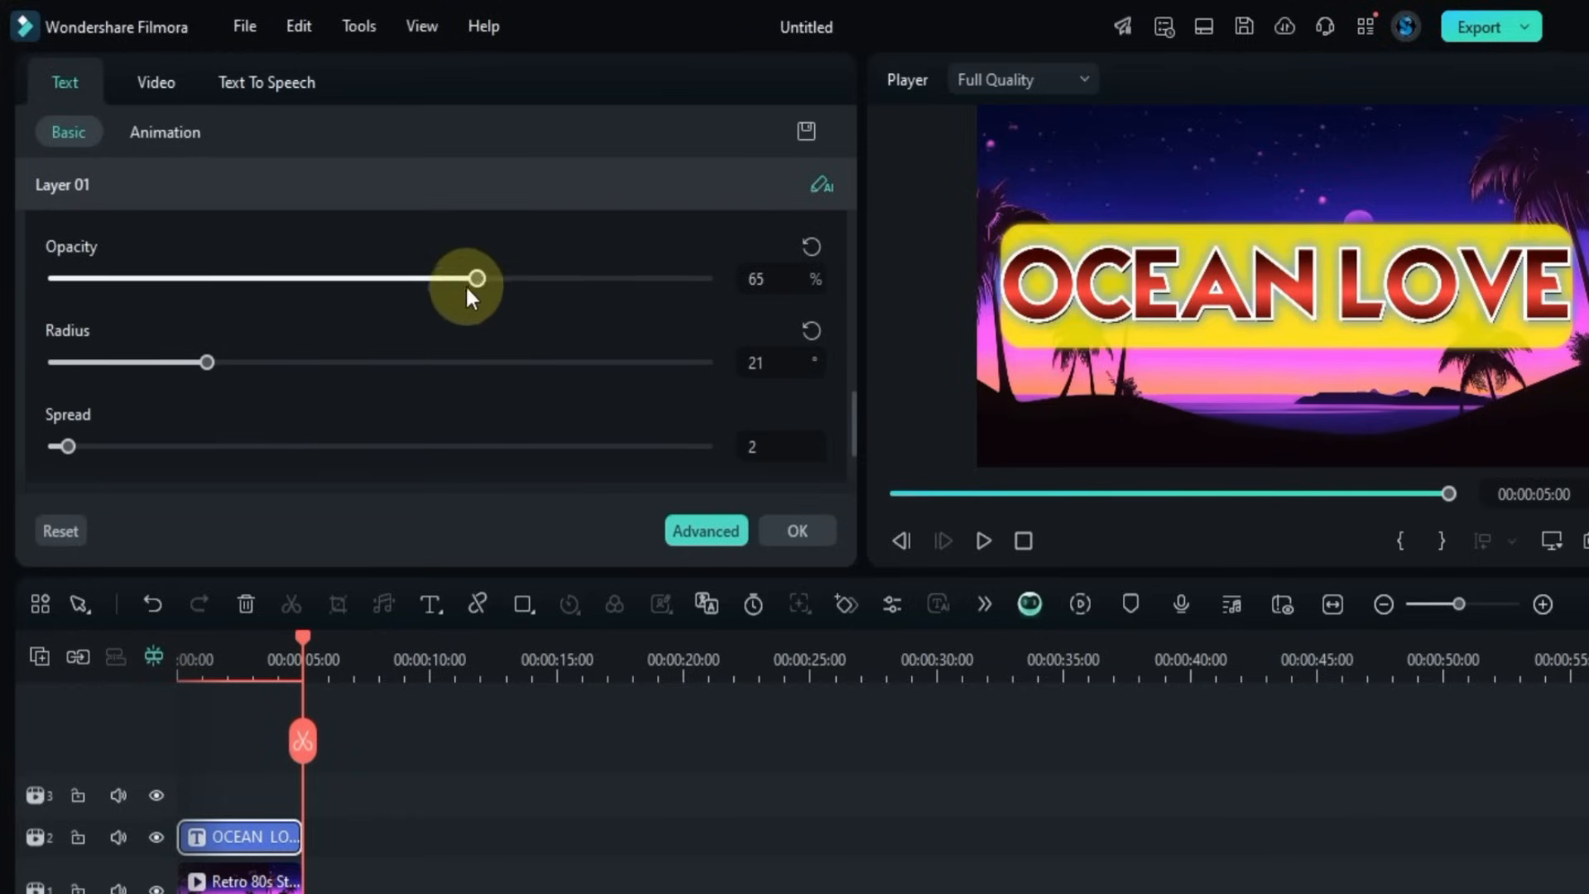
left_click_drag(478, 277, 706, 277)
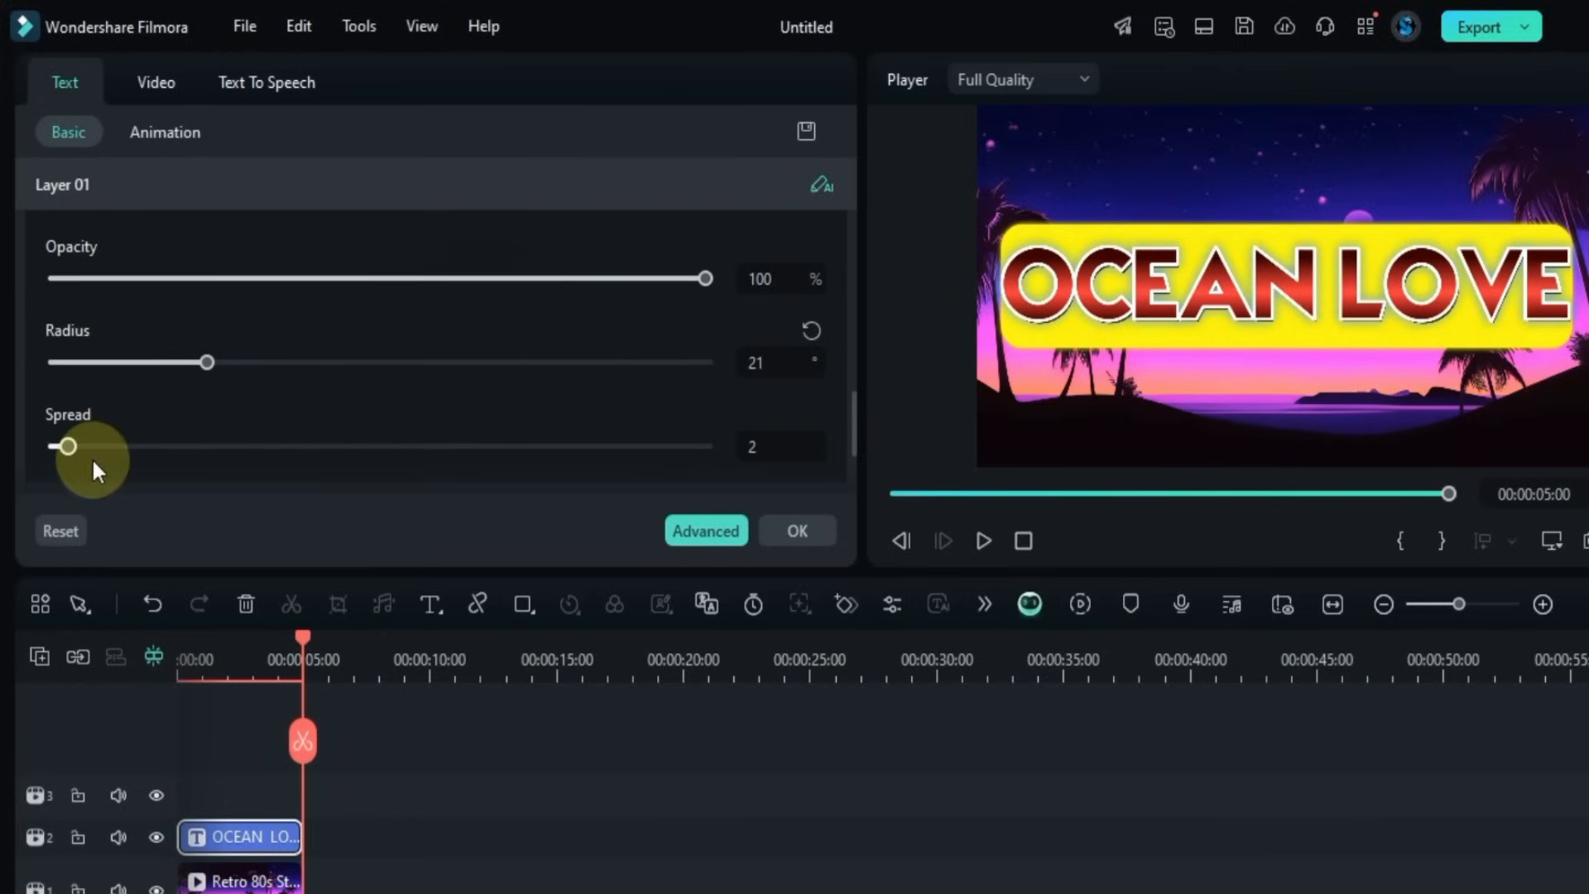
left_click_drag(66, 446, 352, 447)
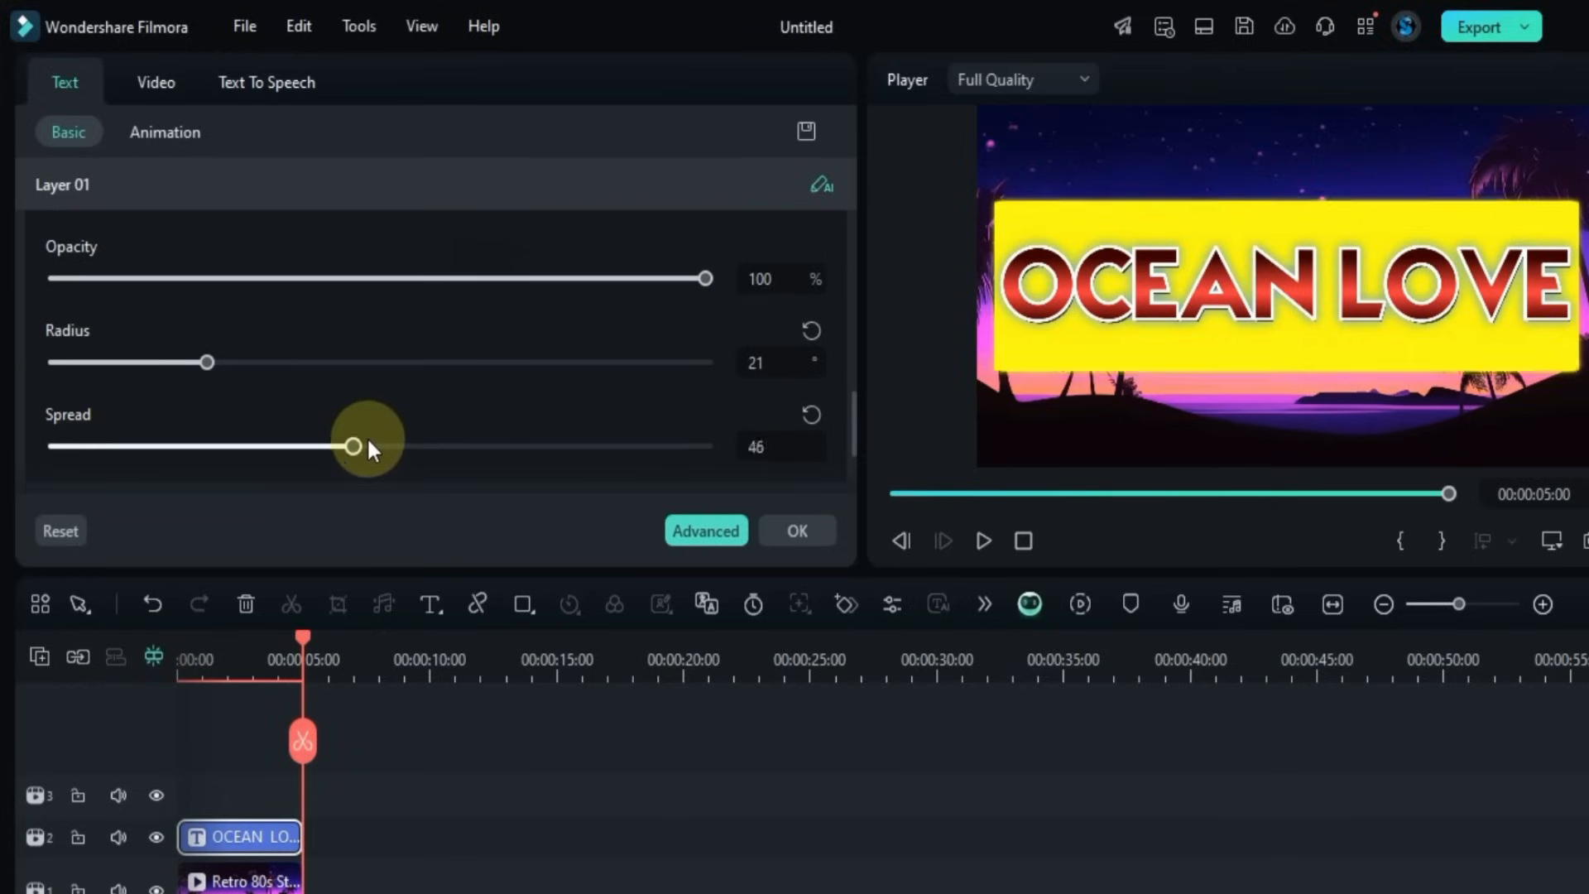
left_click_drag(351, 447, 113, 446)
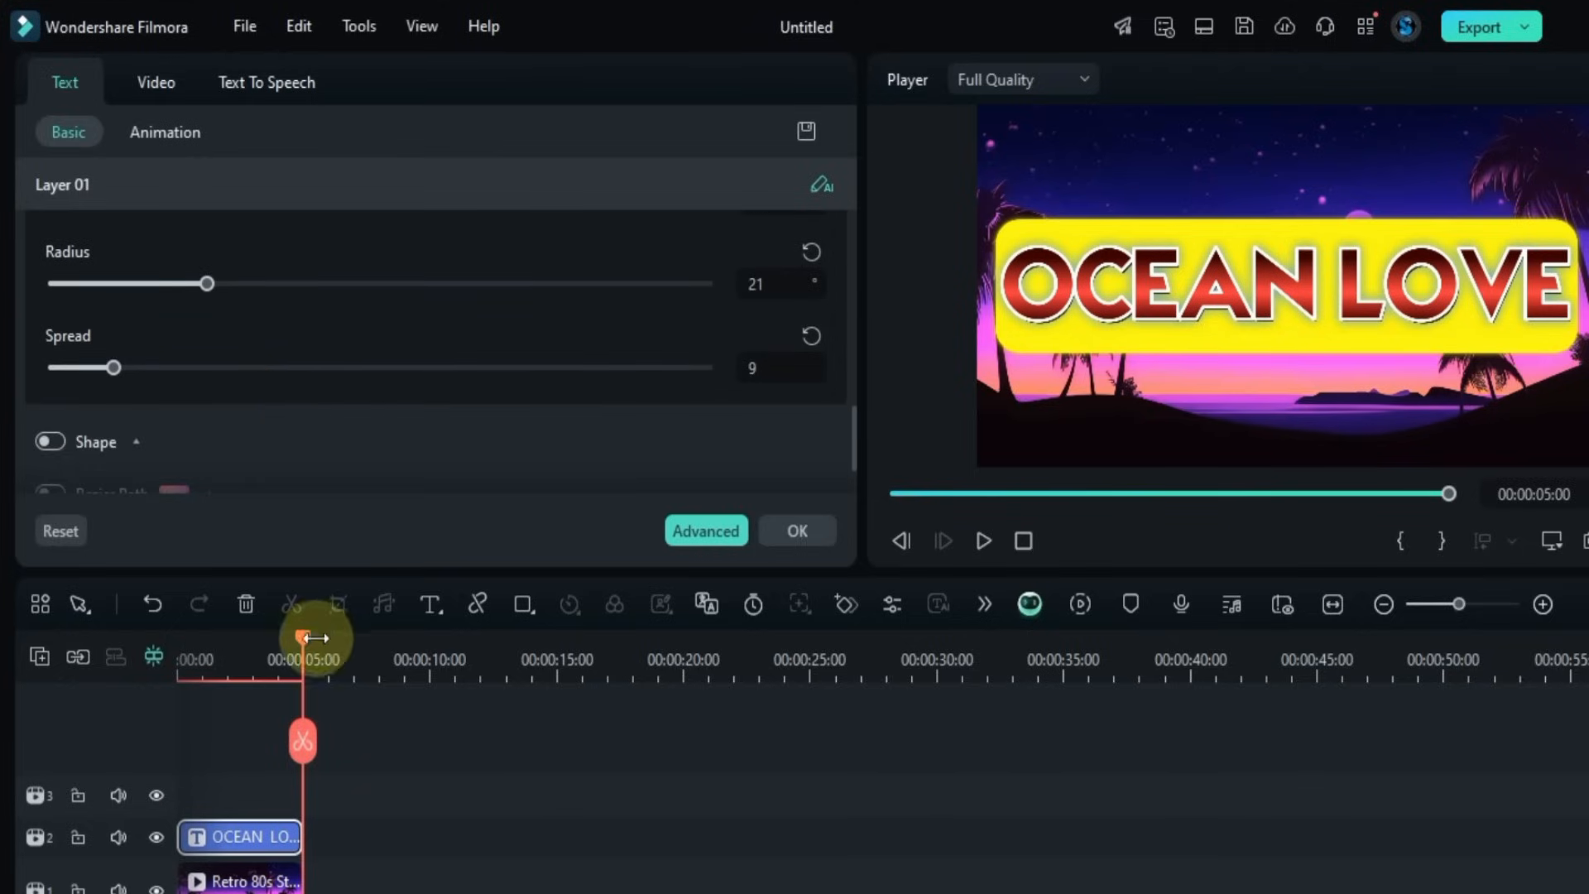
left_click(981, 540)
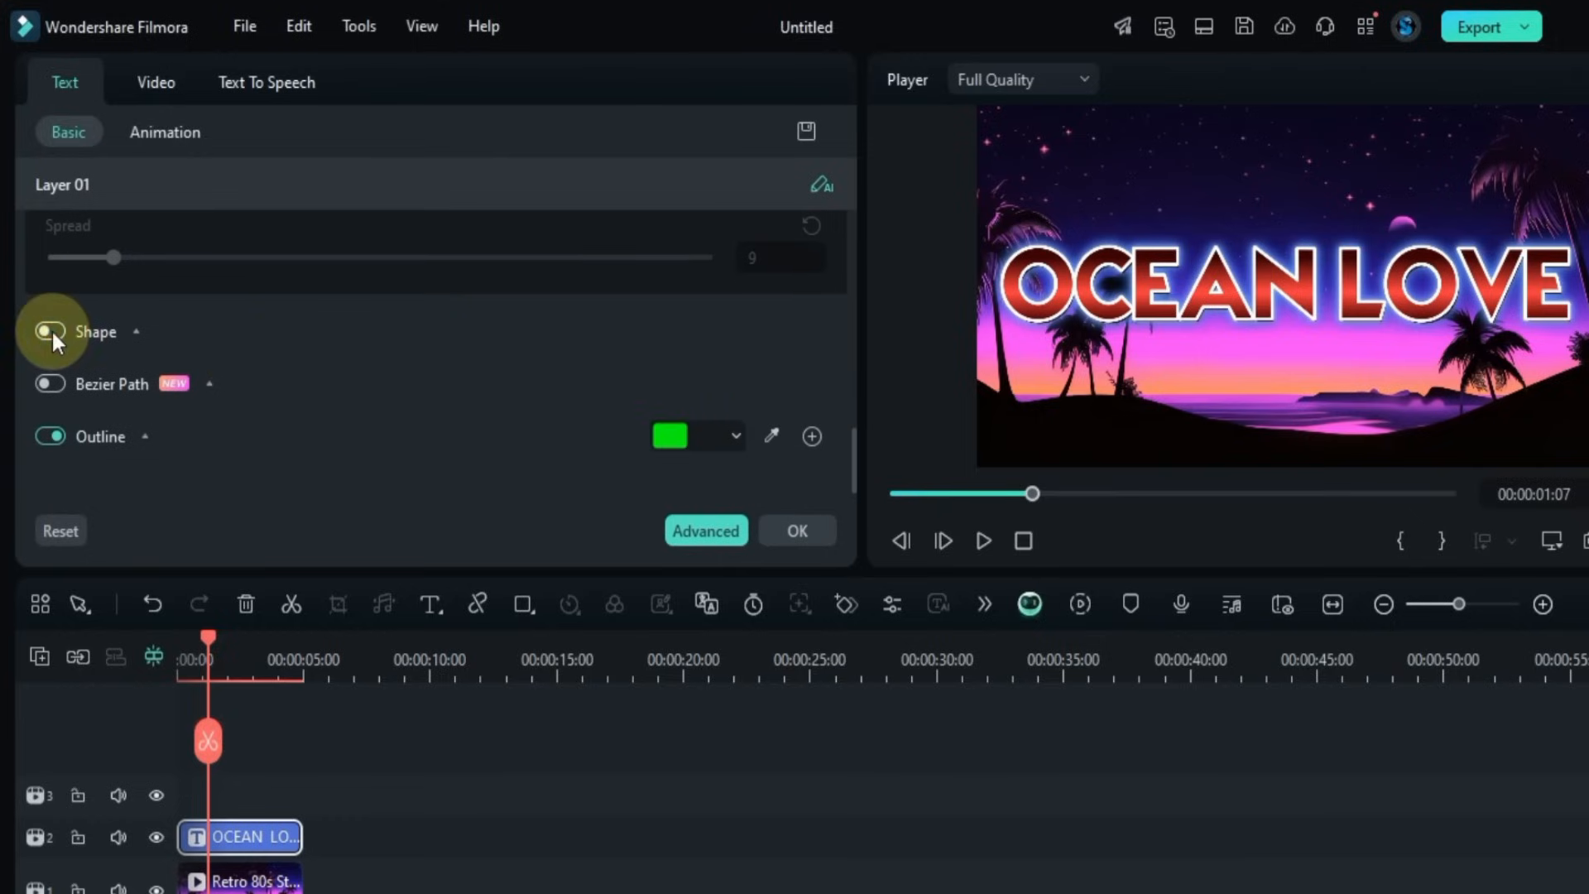
Step: Turn on Shape and bend the title into the arch type
left_click(49, 331)
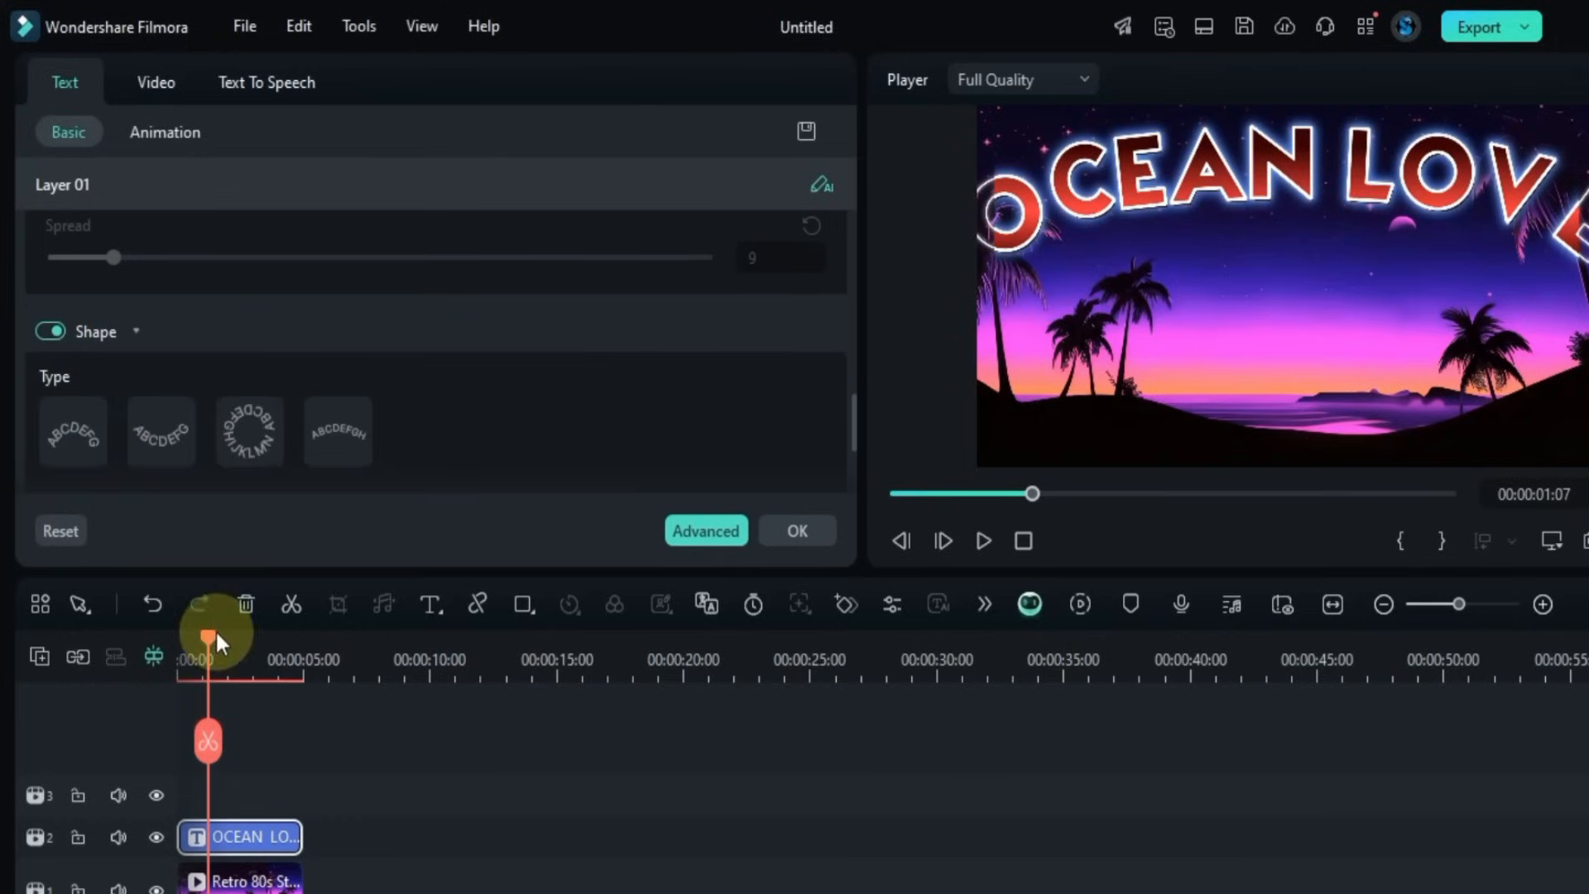
left_click(981, 541)
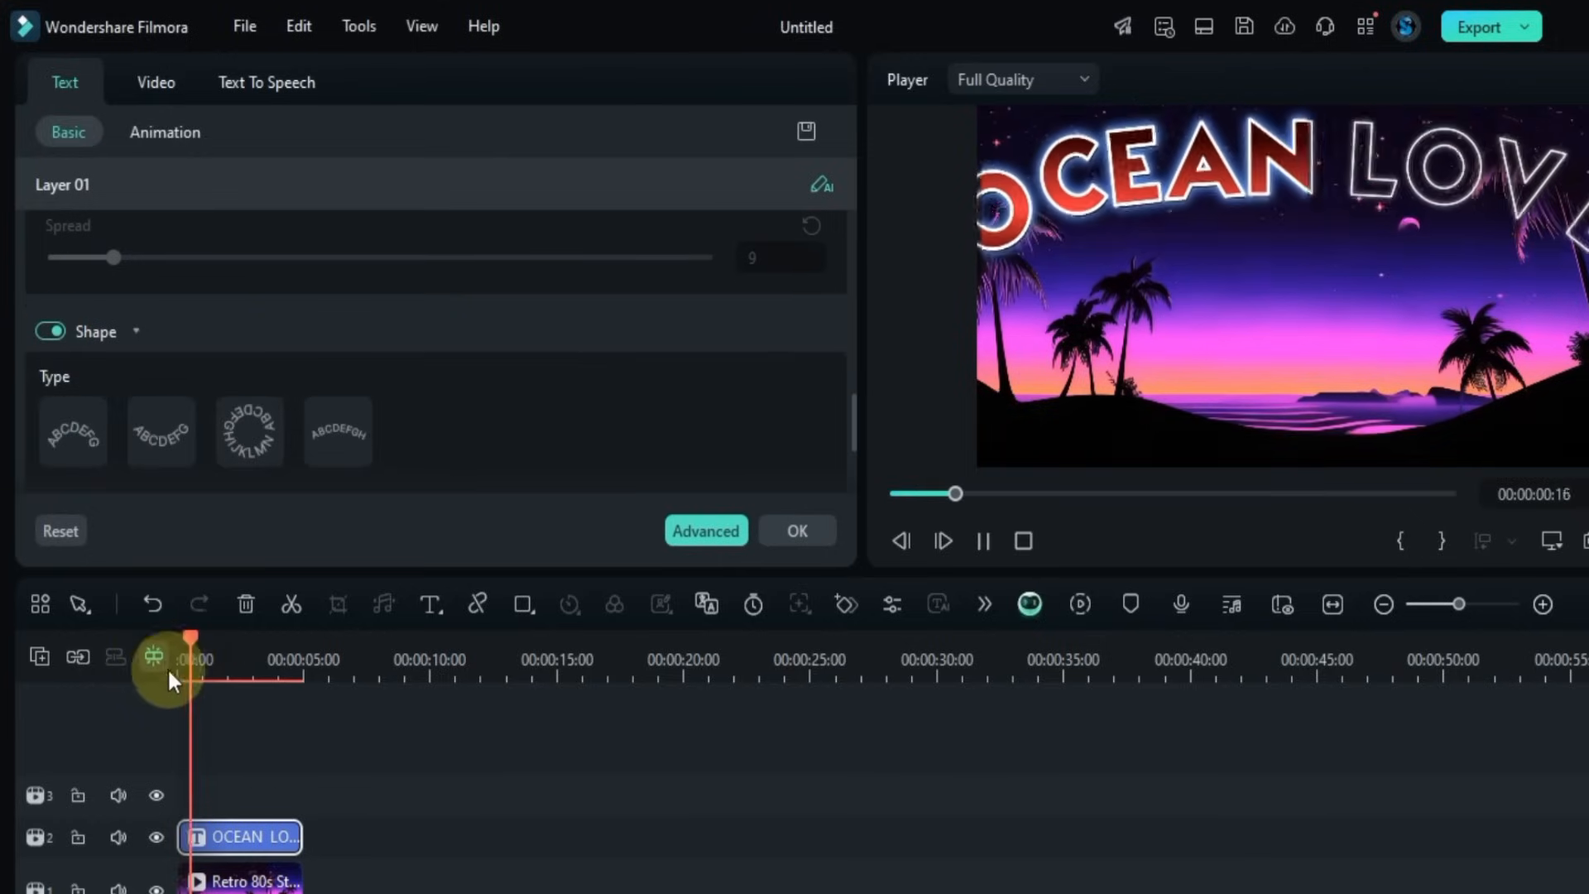
left_click(72, 429)
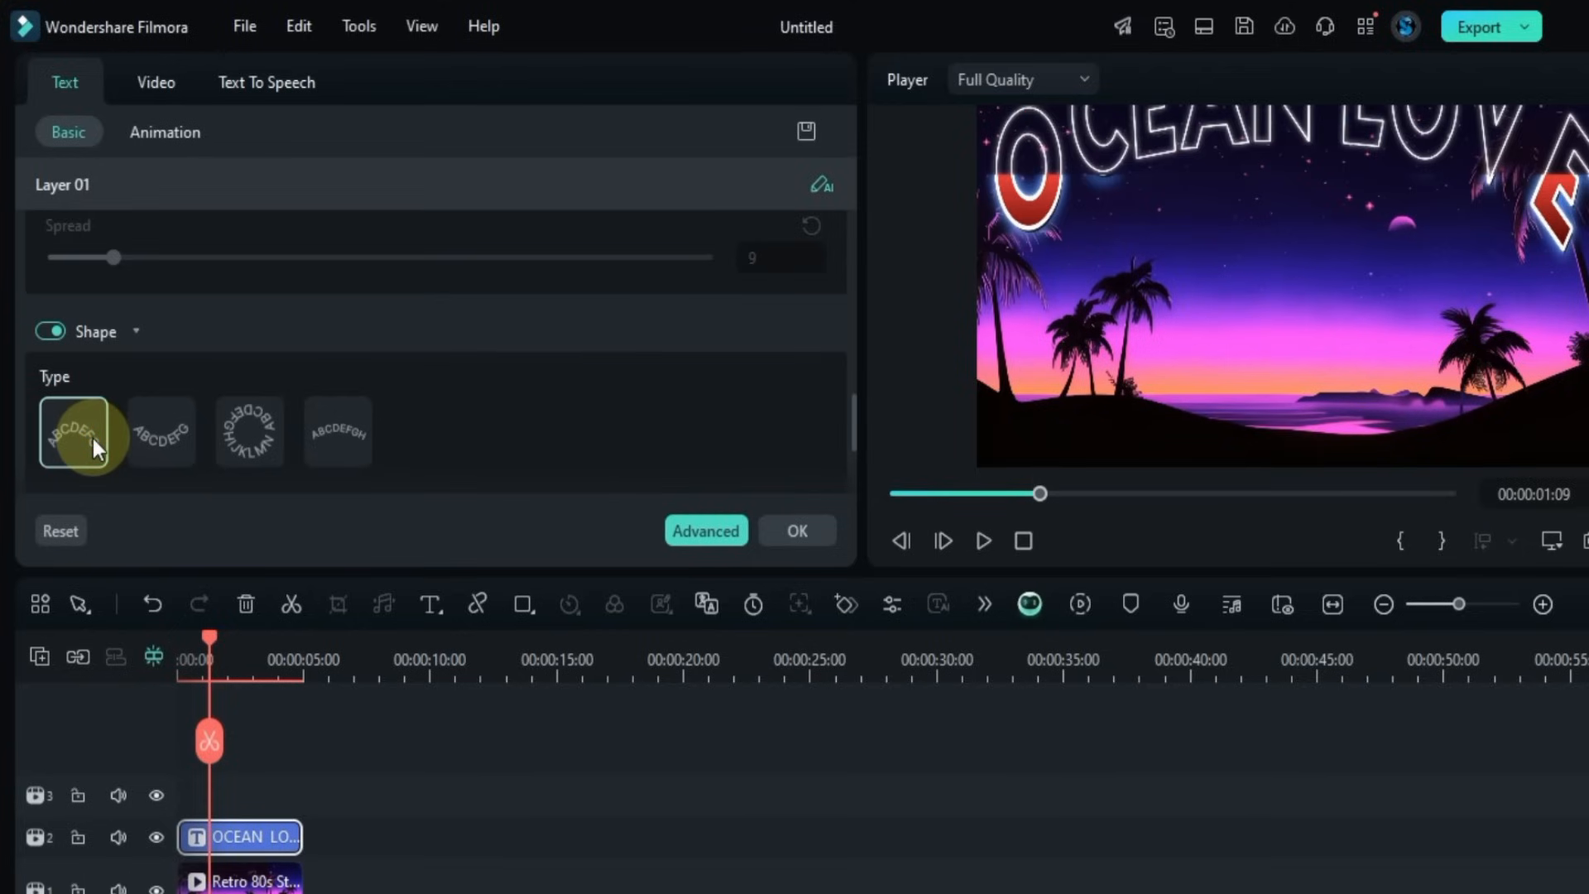
left_click(158, 430)
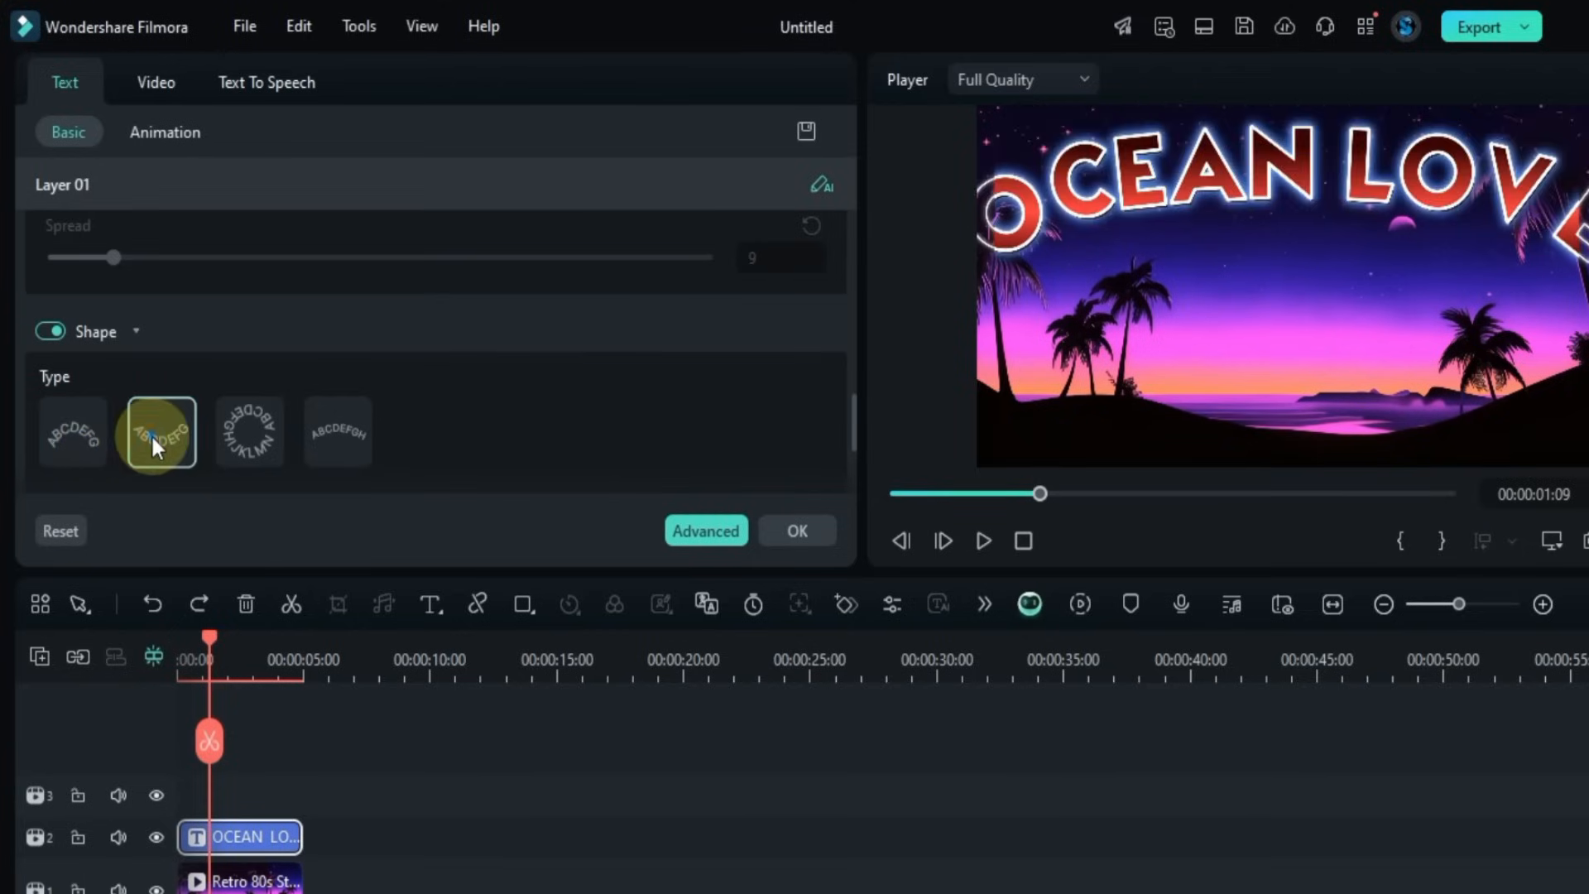
left_click(249, 431)
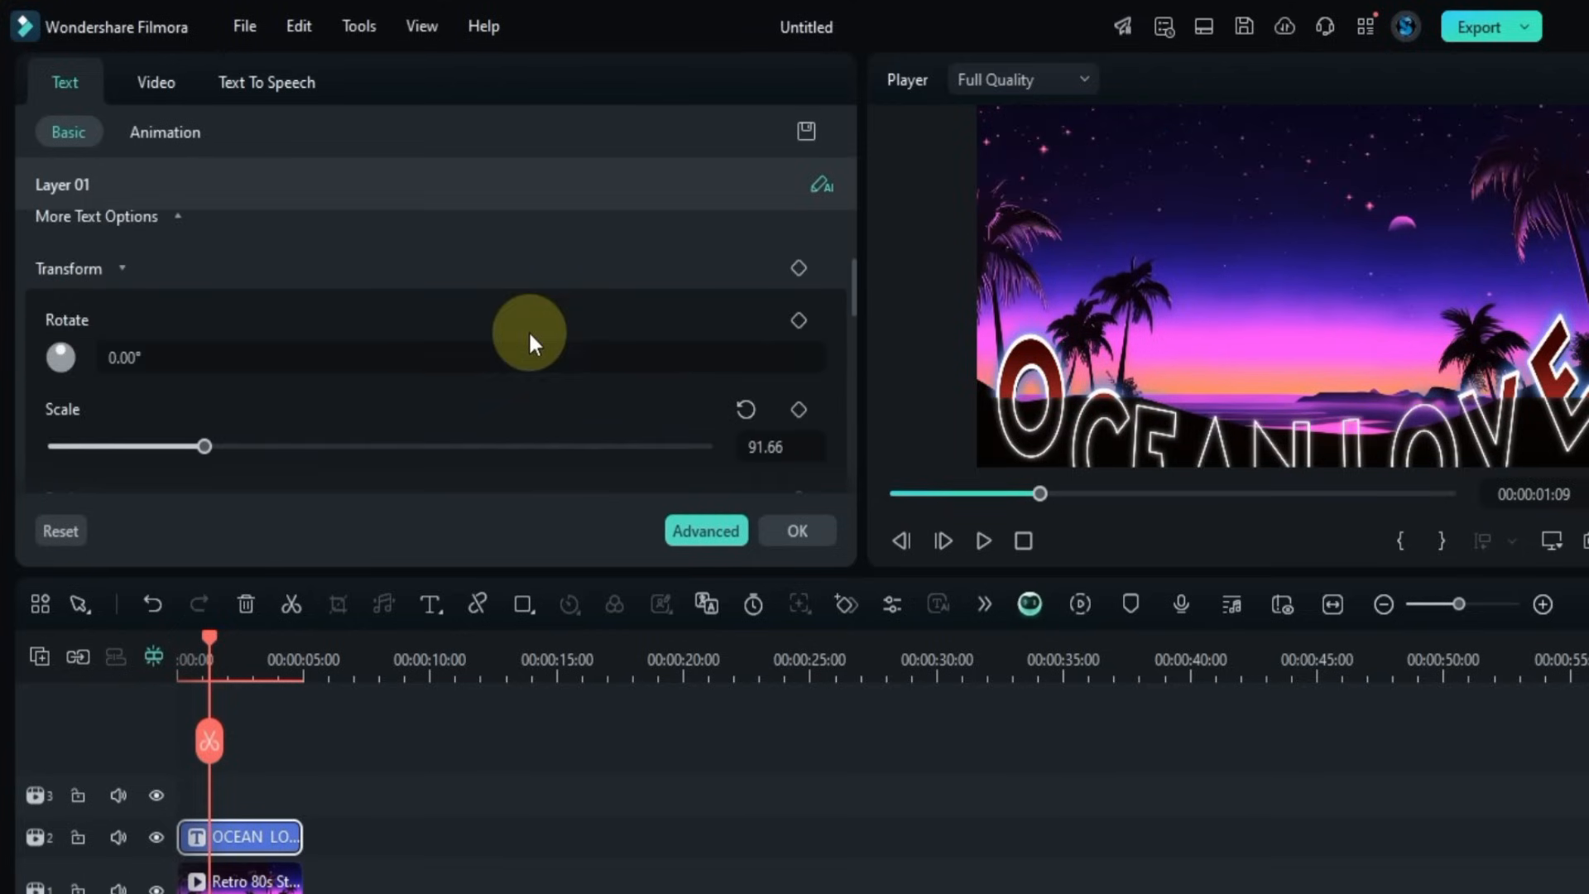
Step: Scale the arched title to 65.25 and set Position Y to 113
left_click_drag(205, 446, 168, 446)
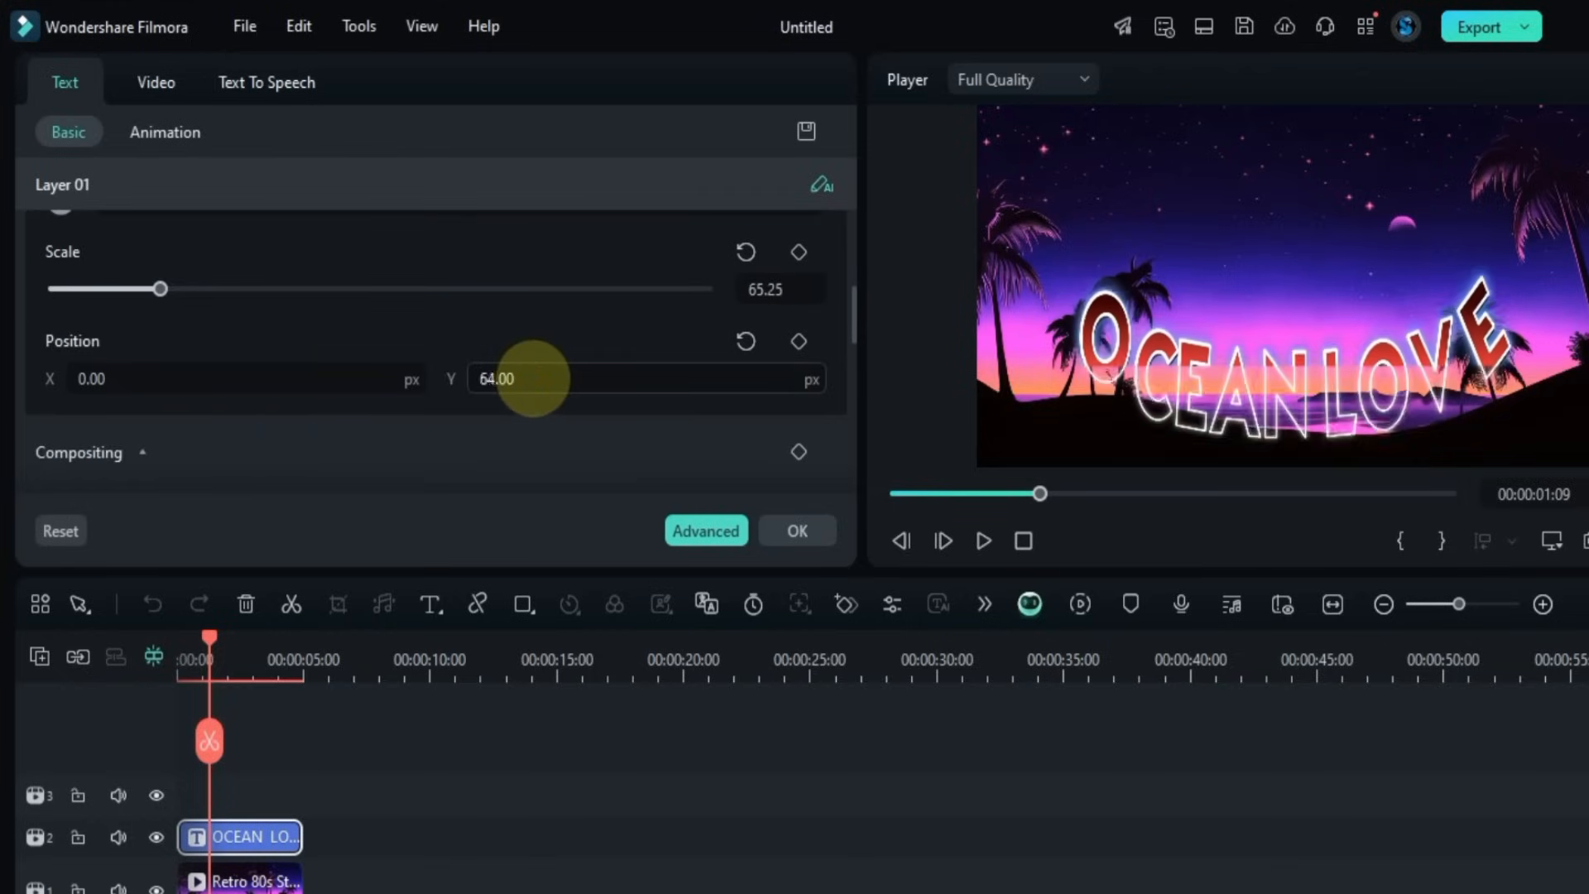
type("113.00")
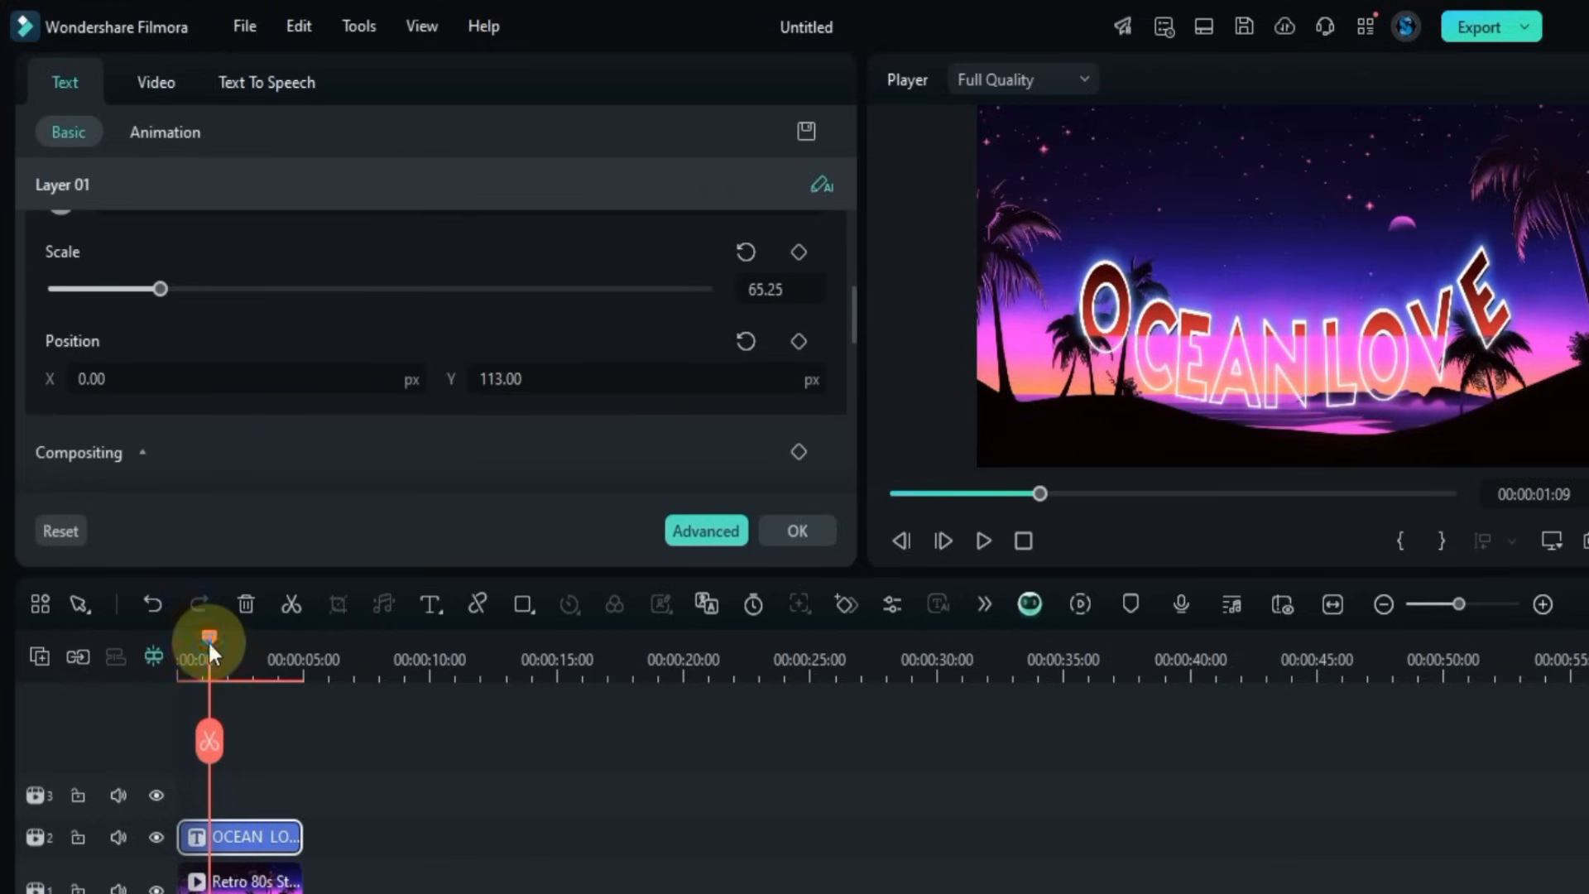
left_click(981, 541)
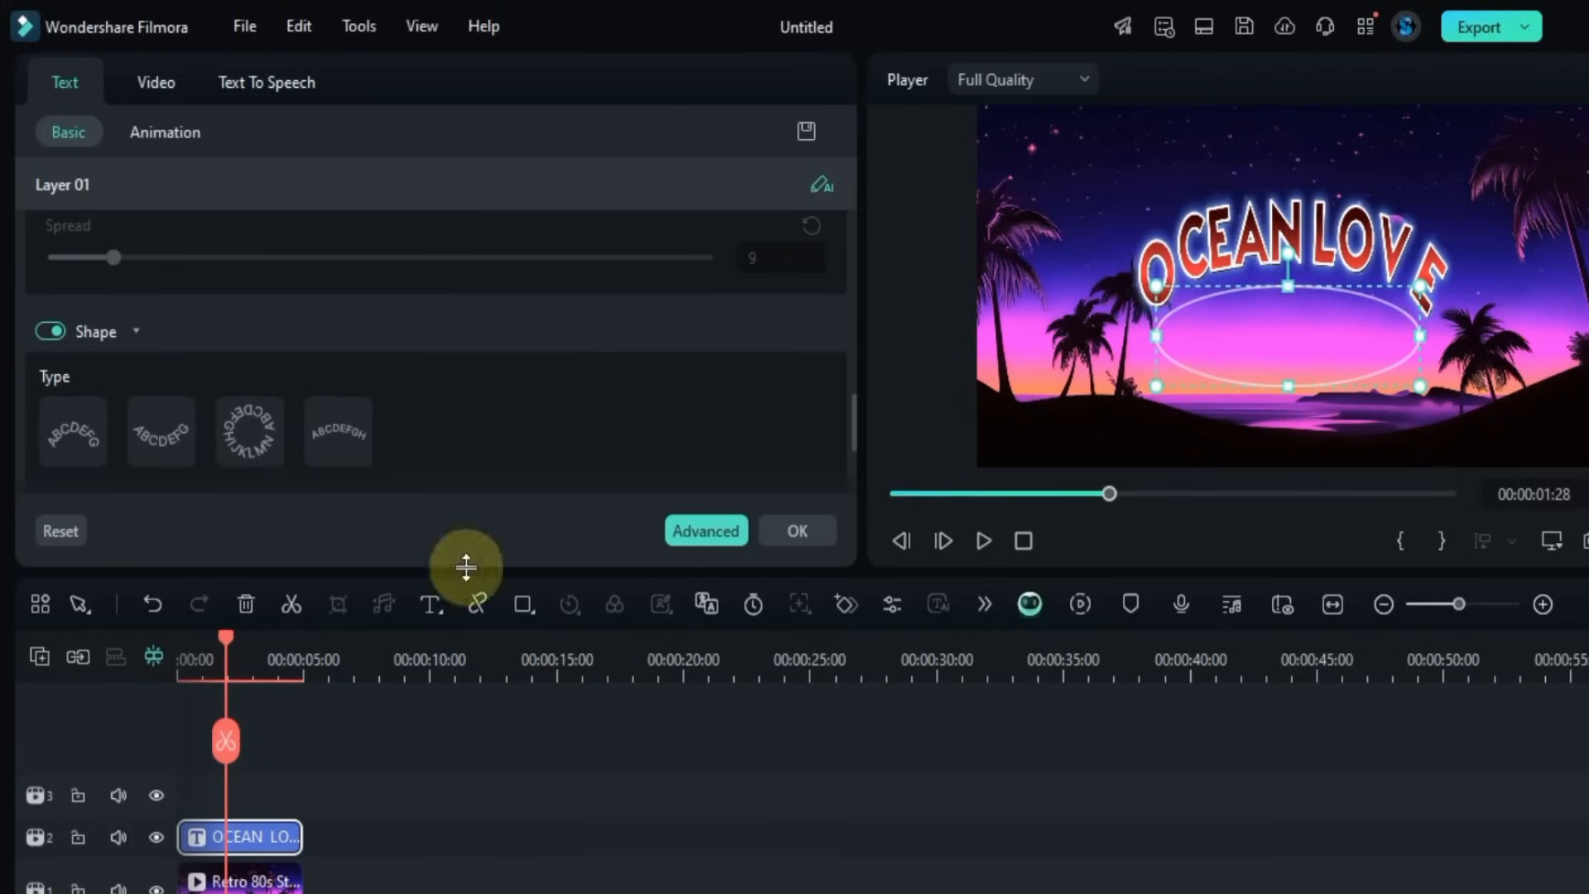
left_click(981, 540)
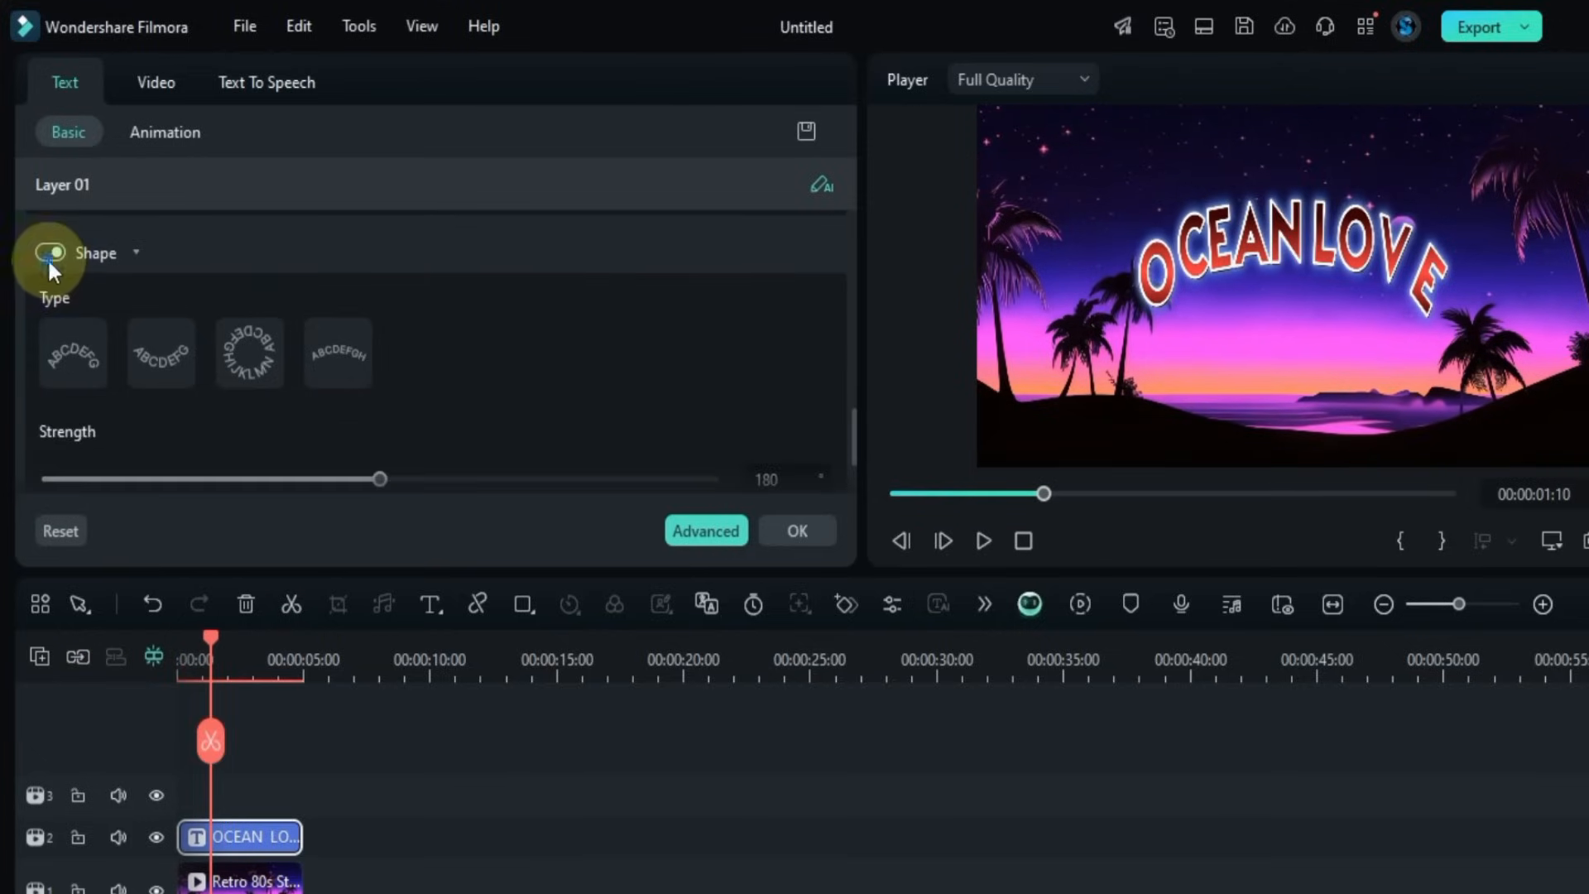
Step: Turn Shape off and enable Bezier Path on the title
left_click(49, 252)
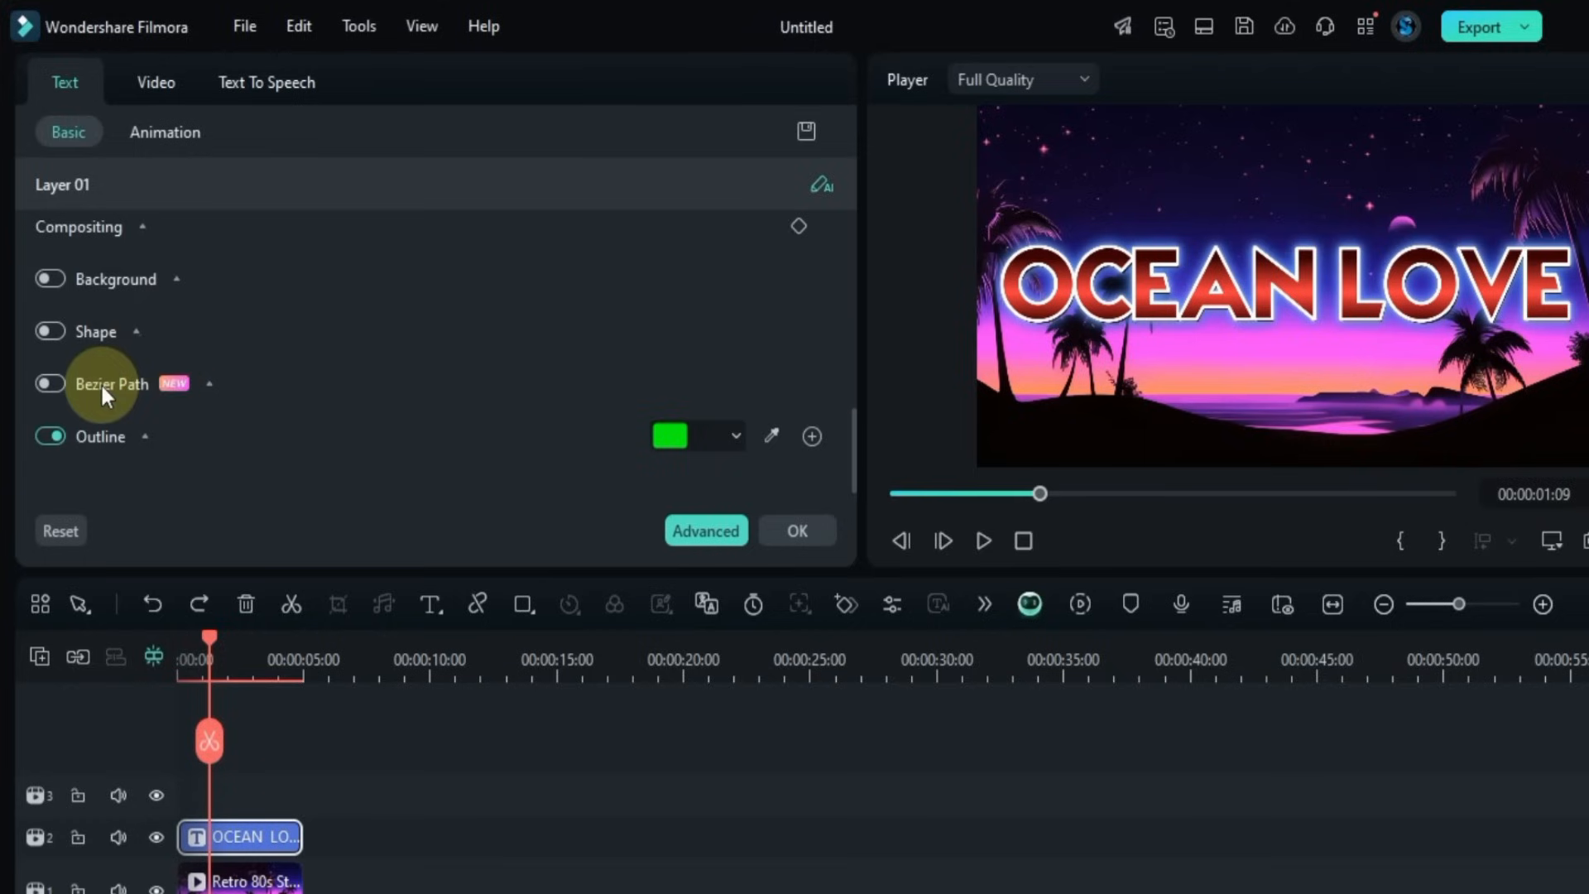
left_click(49, 384)
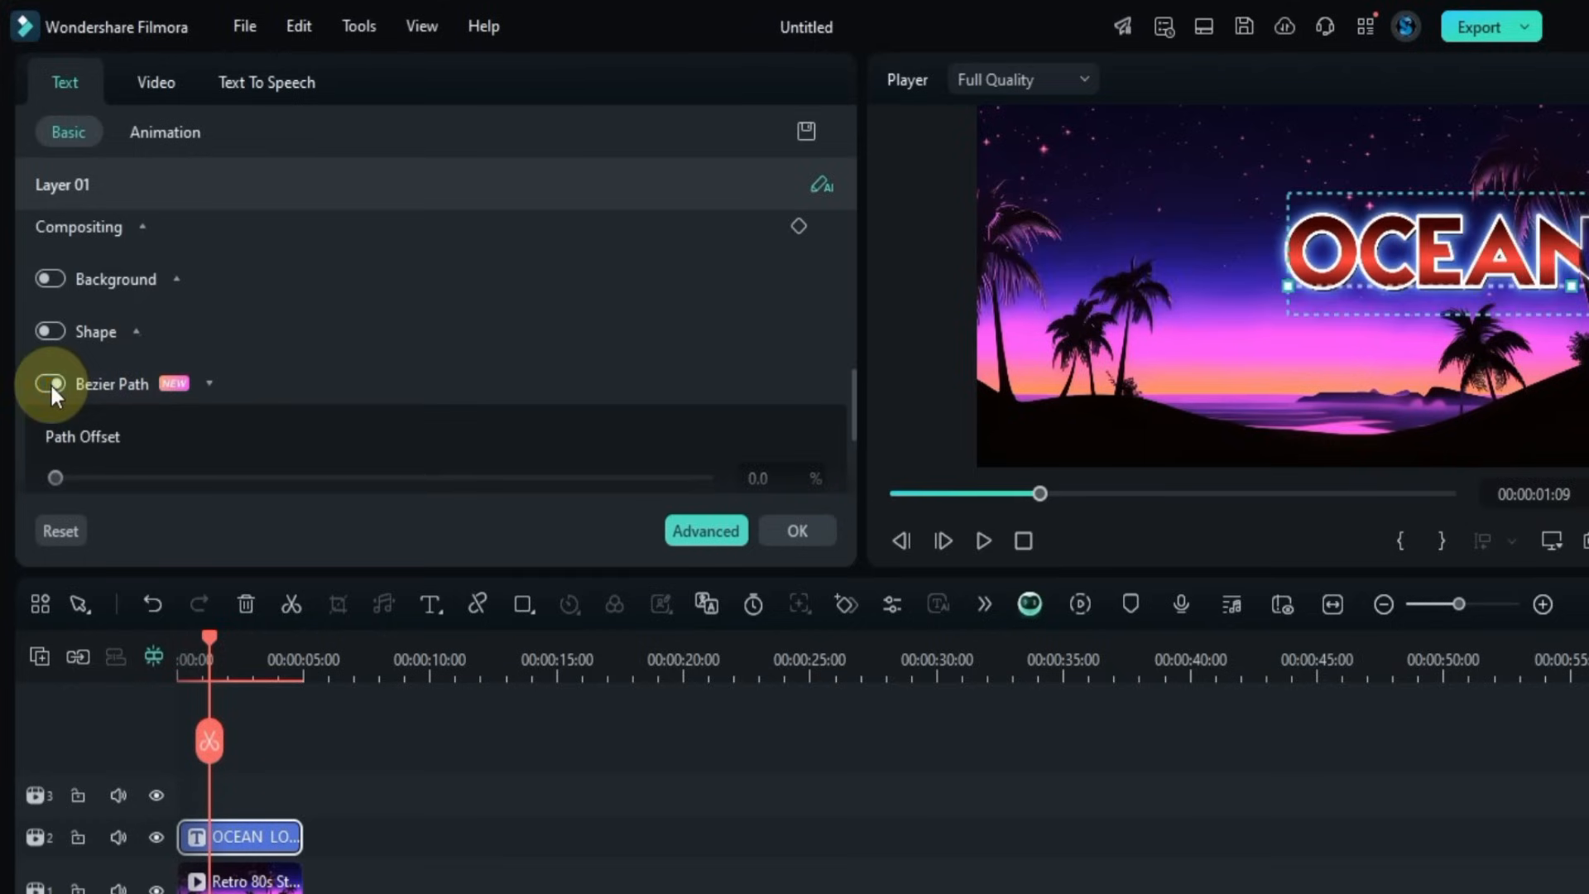
left_click(50, 383)
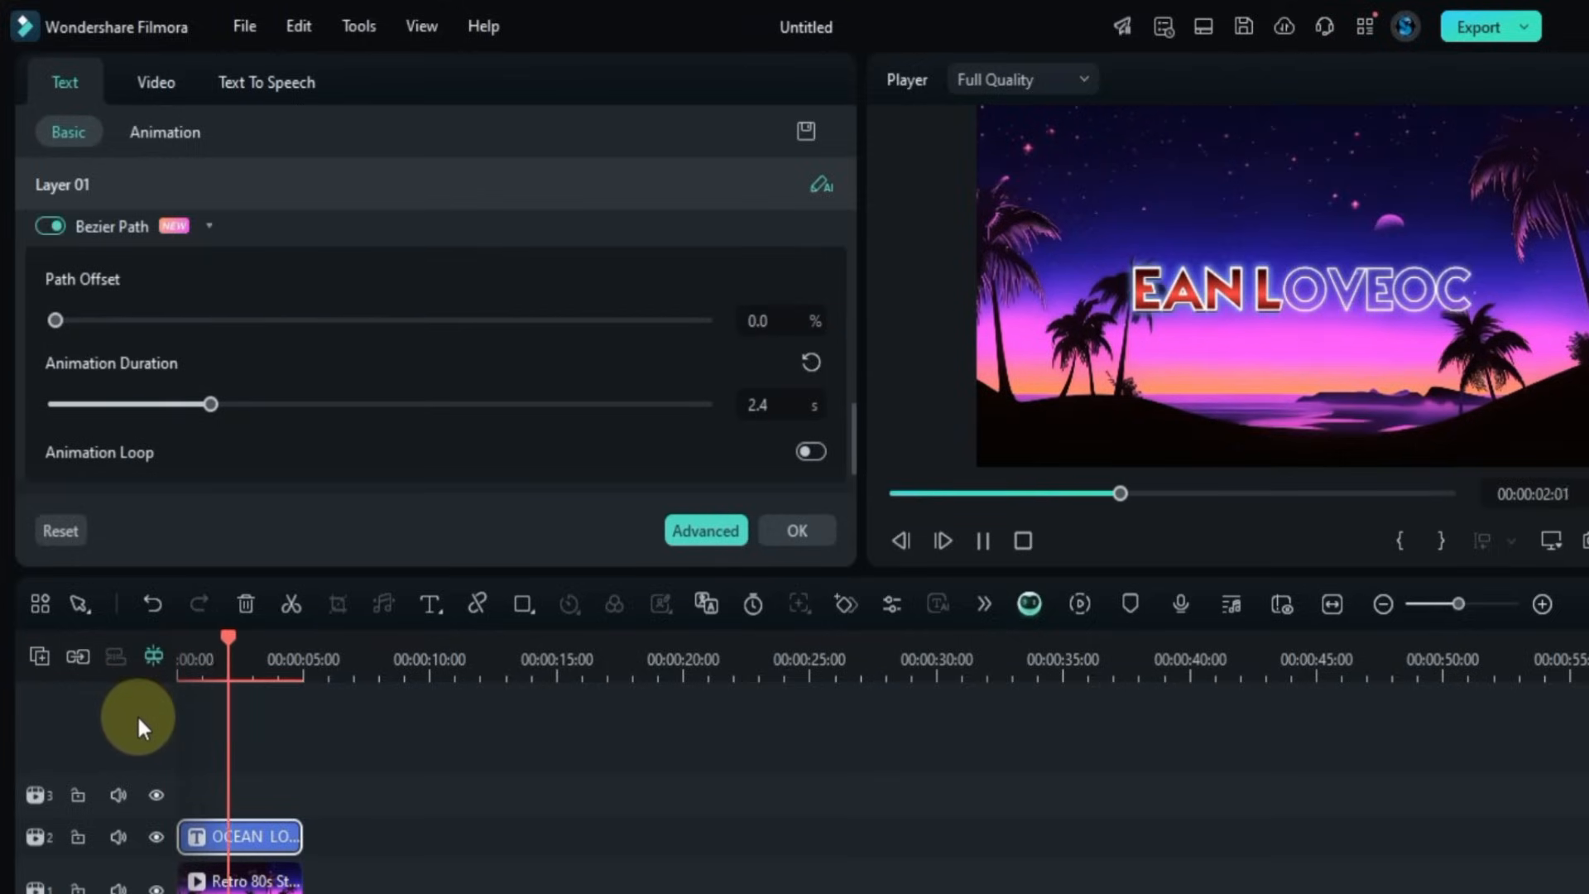
Step: Set the path animation duration to 5.4 s and Path Offset to 13%
left_click_drag(228, 654, 287, 654)
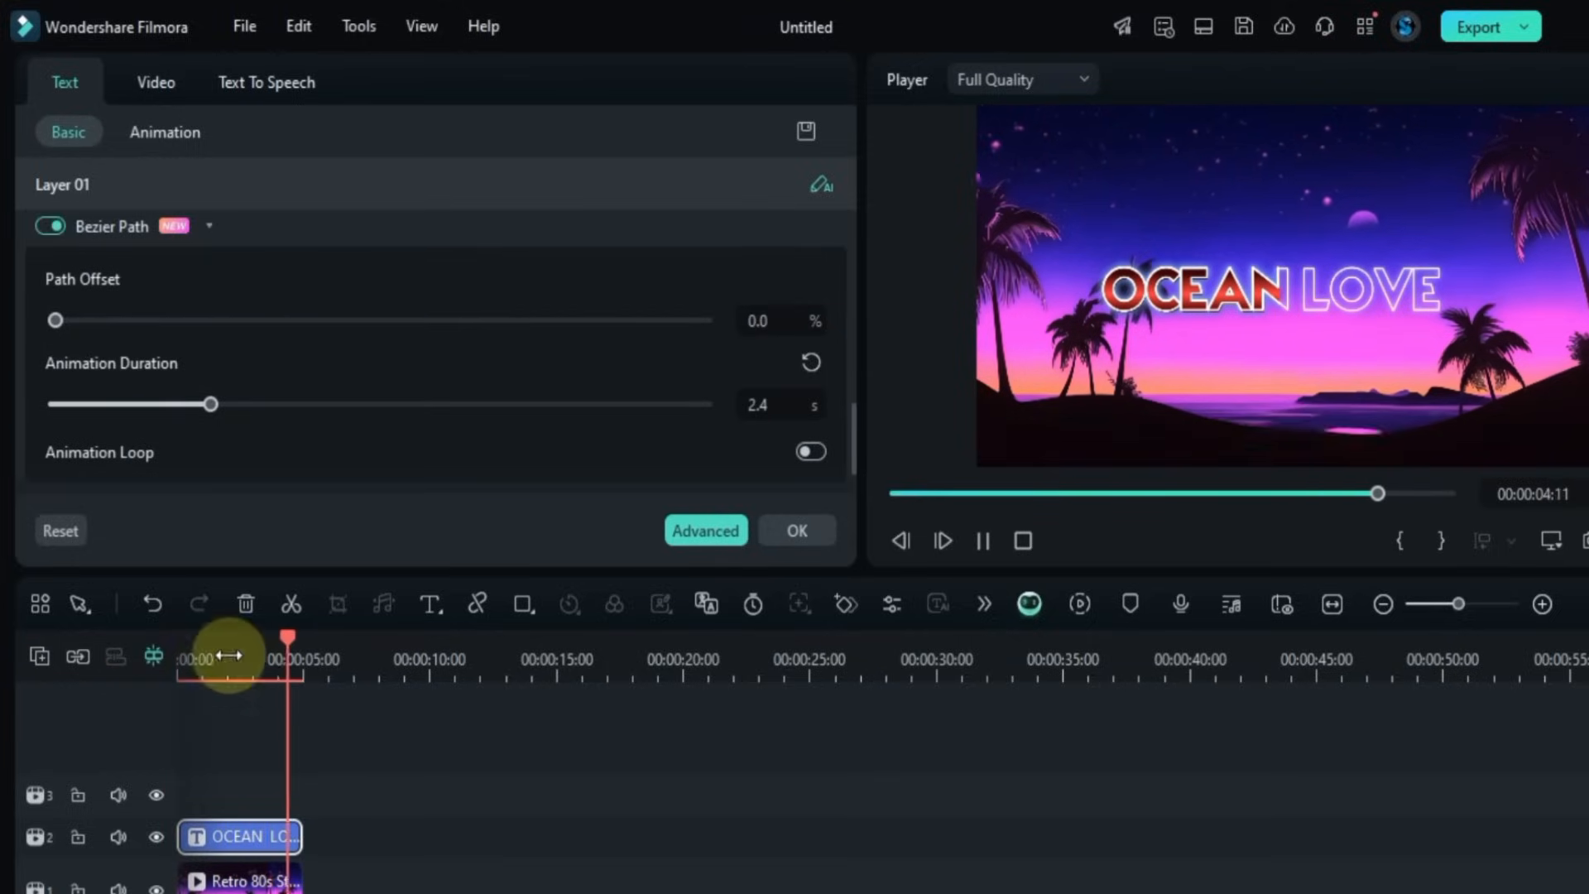
left_click_drag(211, 403, 132, 404)
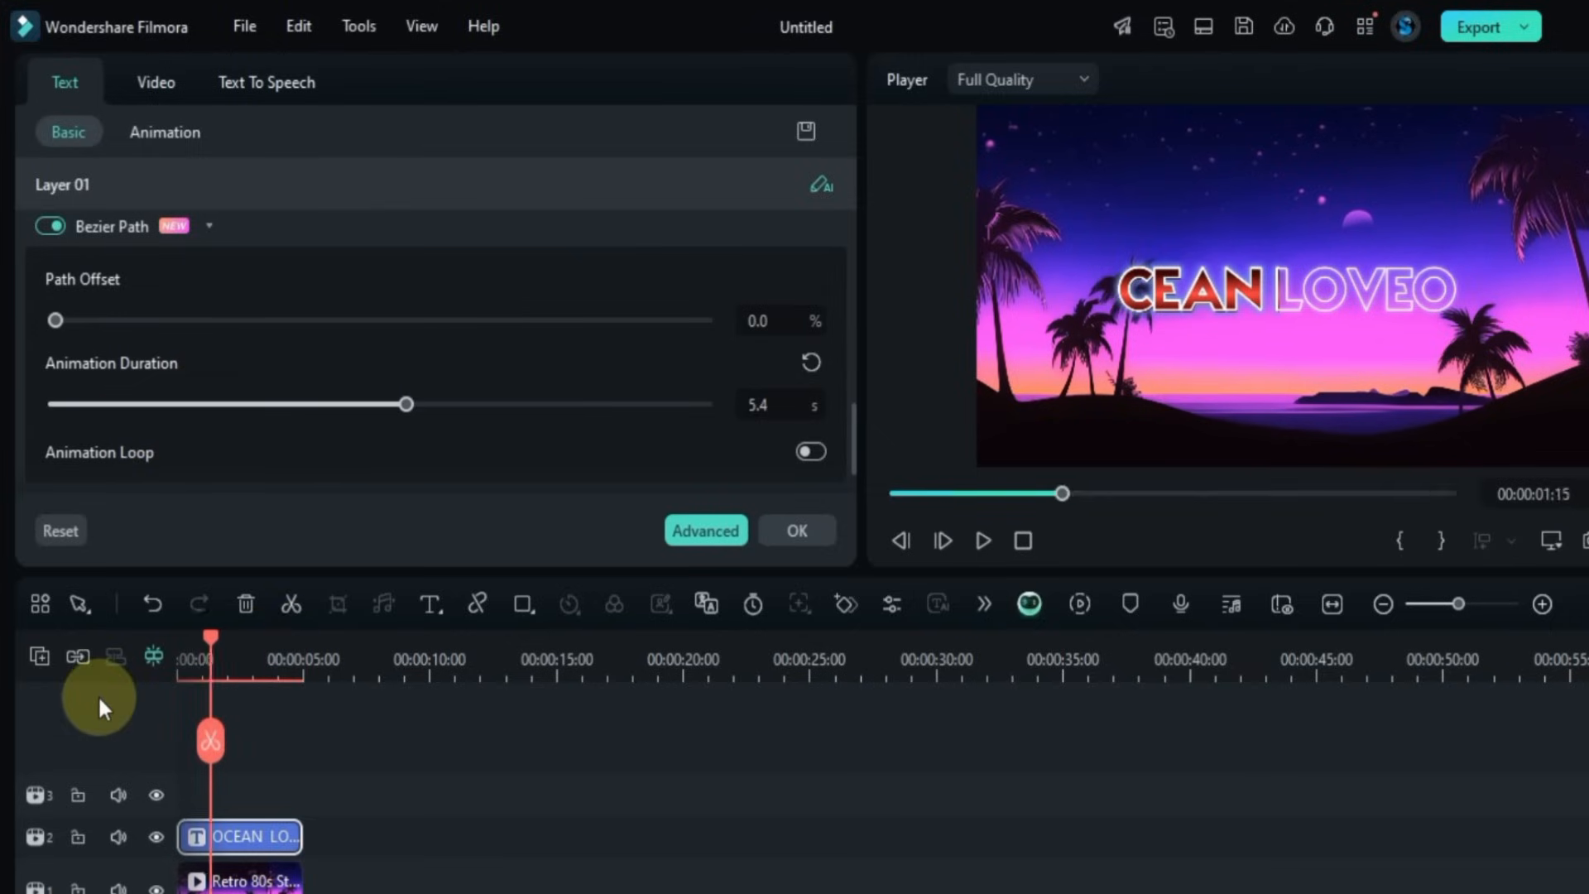
left_click(980, 540)
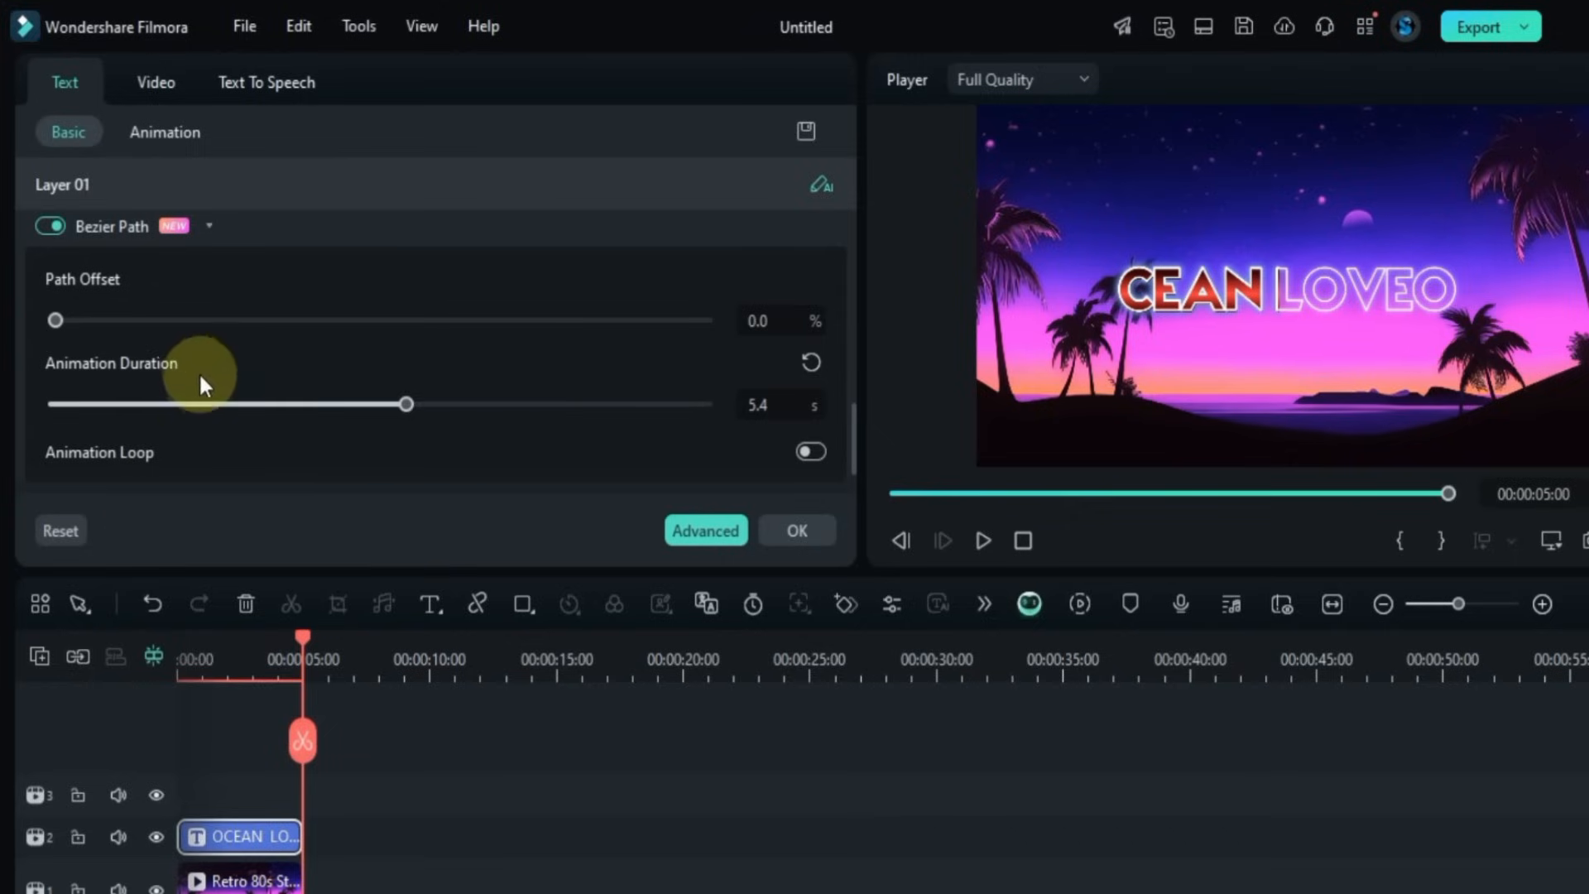
left_click_drag(55, 319, 179, 320)
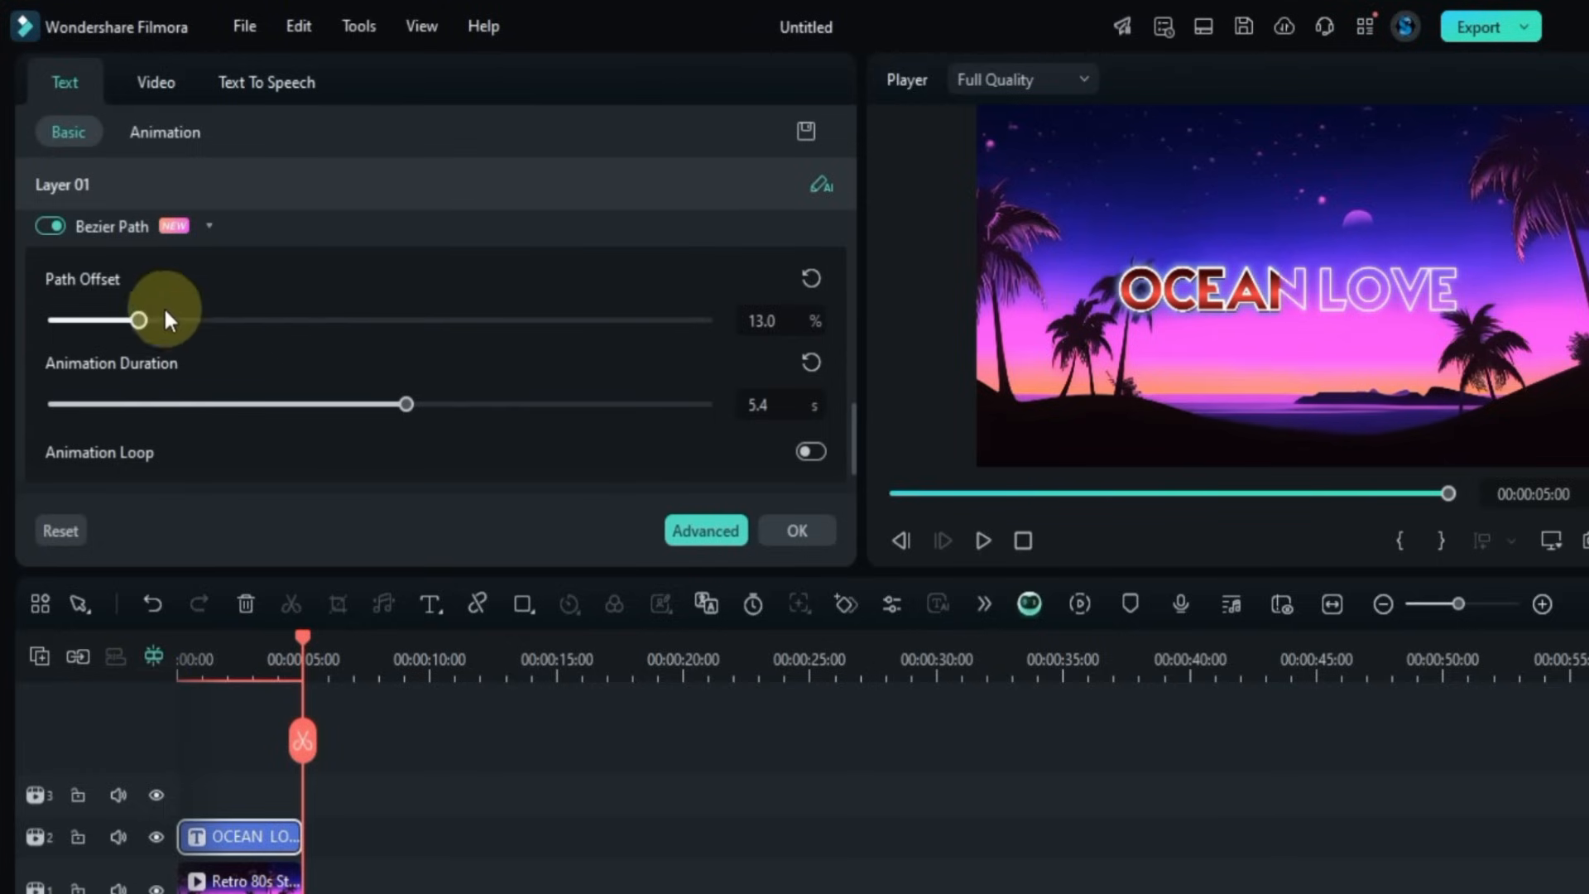
left_click(78, 226)
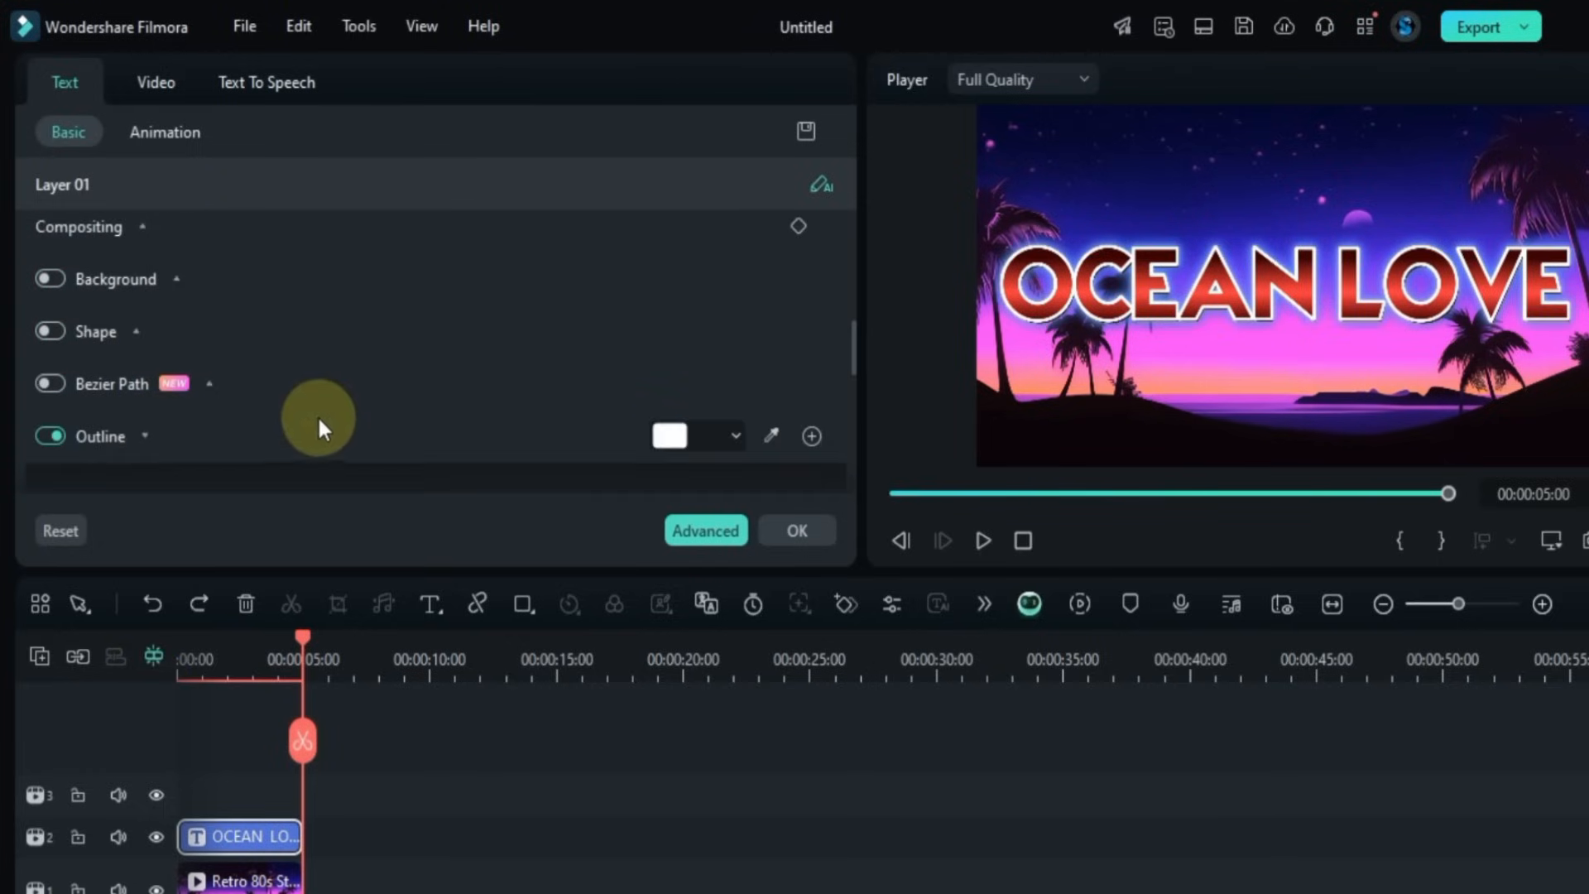
Step: Set the title outline blur to 3 and thickness to 5
scroll("down", 3)
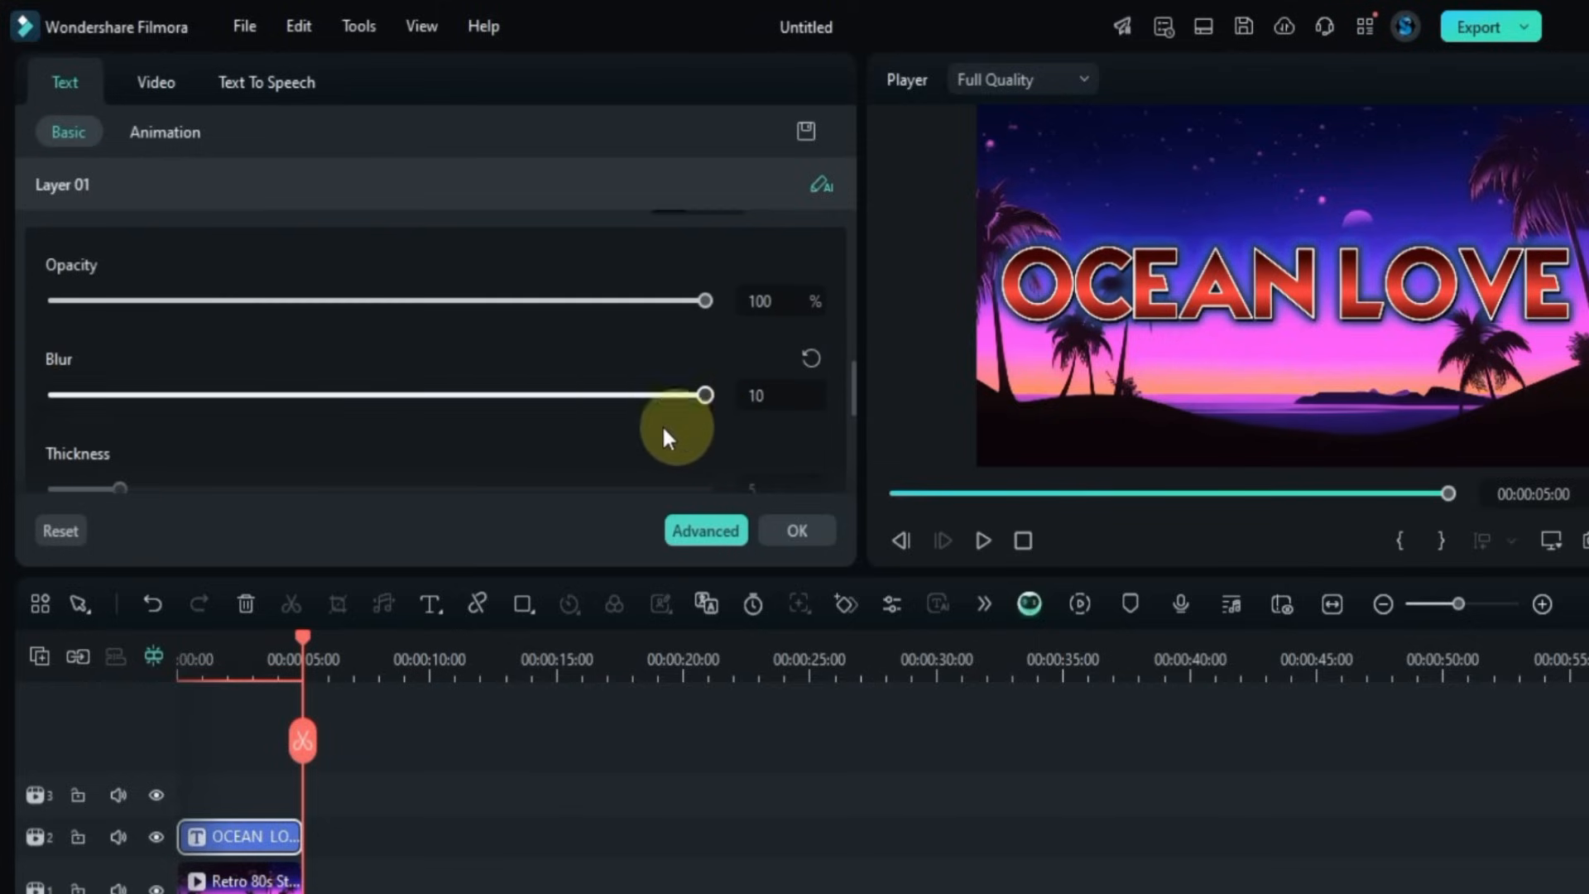
left_click_drag(704, 394, 250, 394)
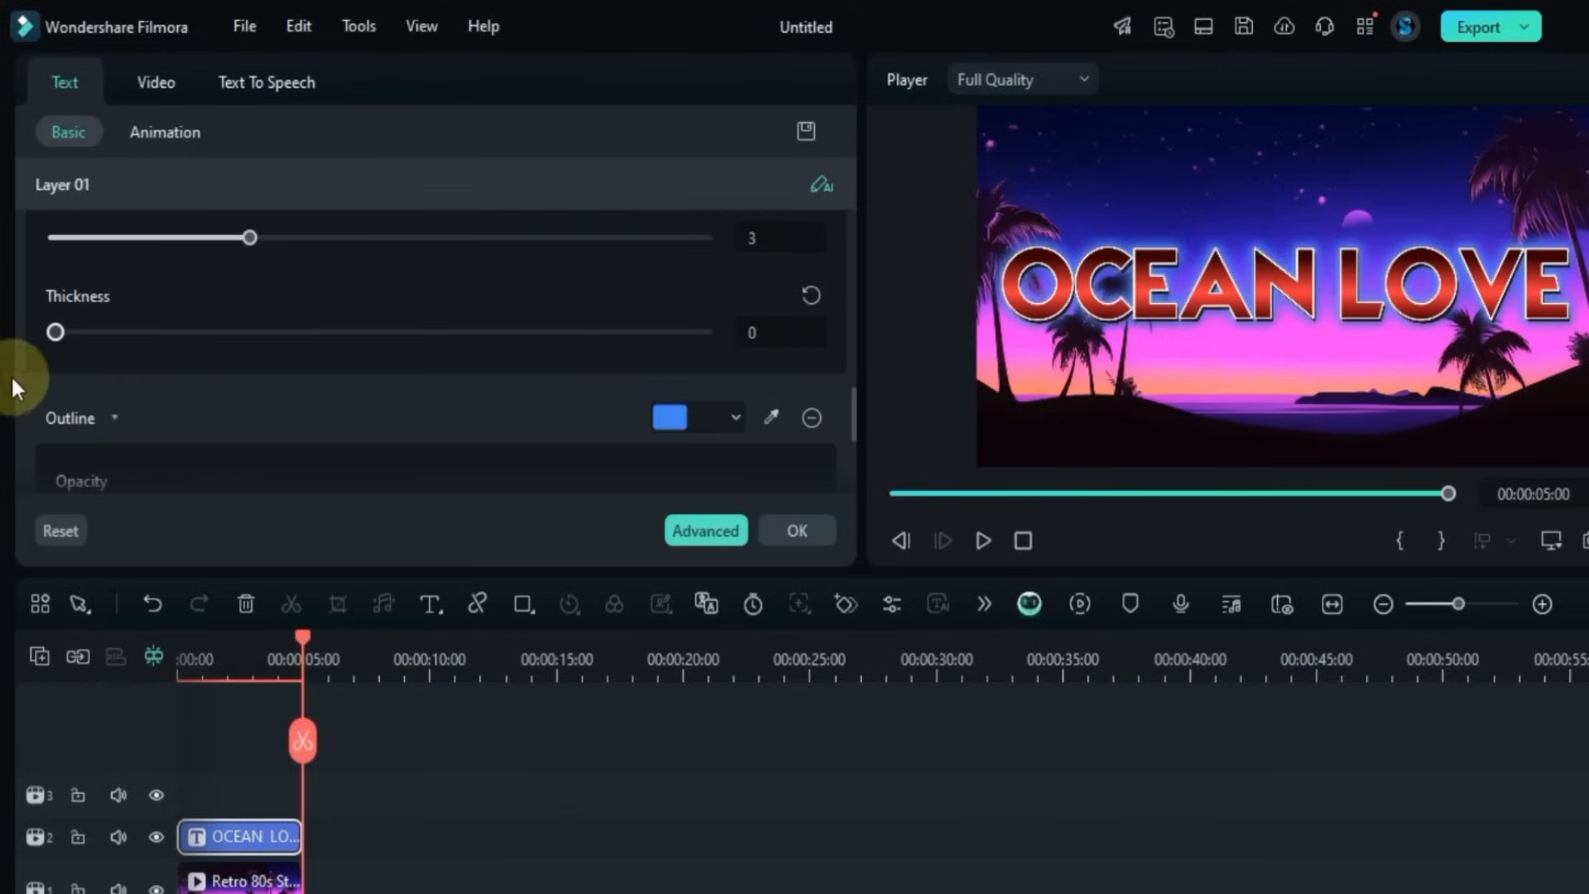
left_click_drag(55, 331, 118, 331)
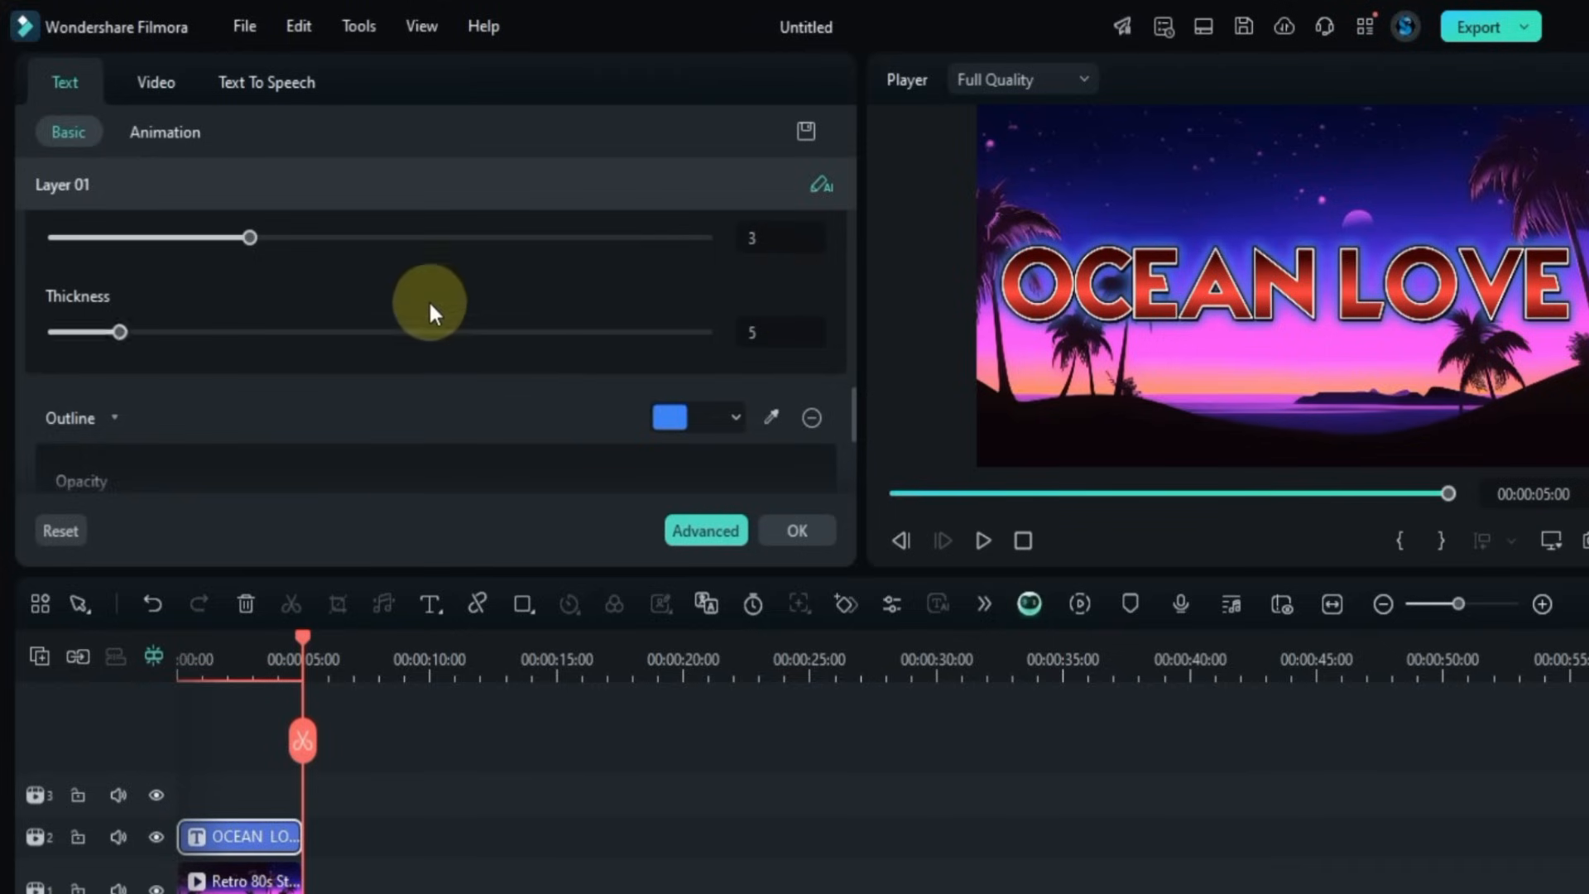
scroll("down", 3)
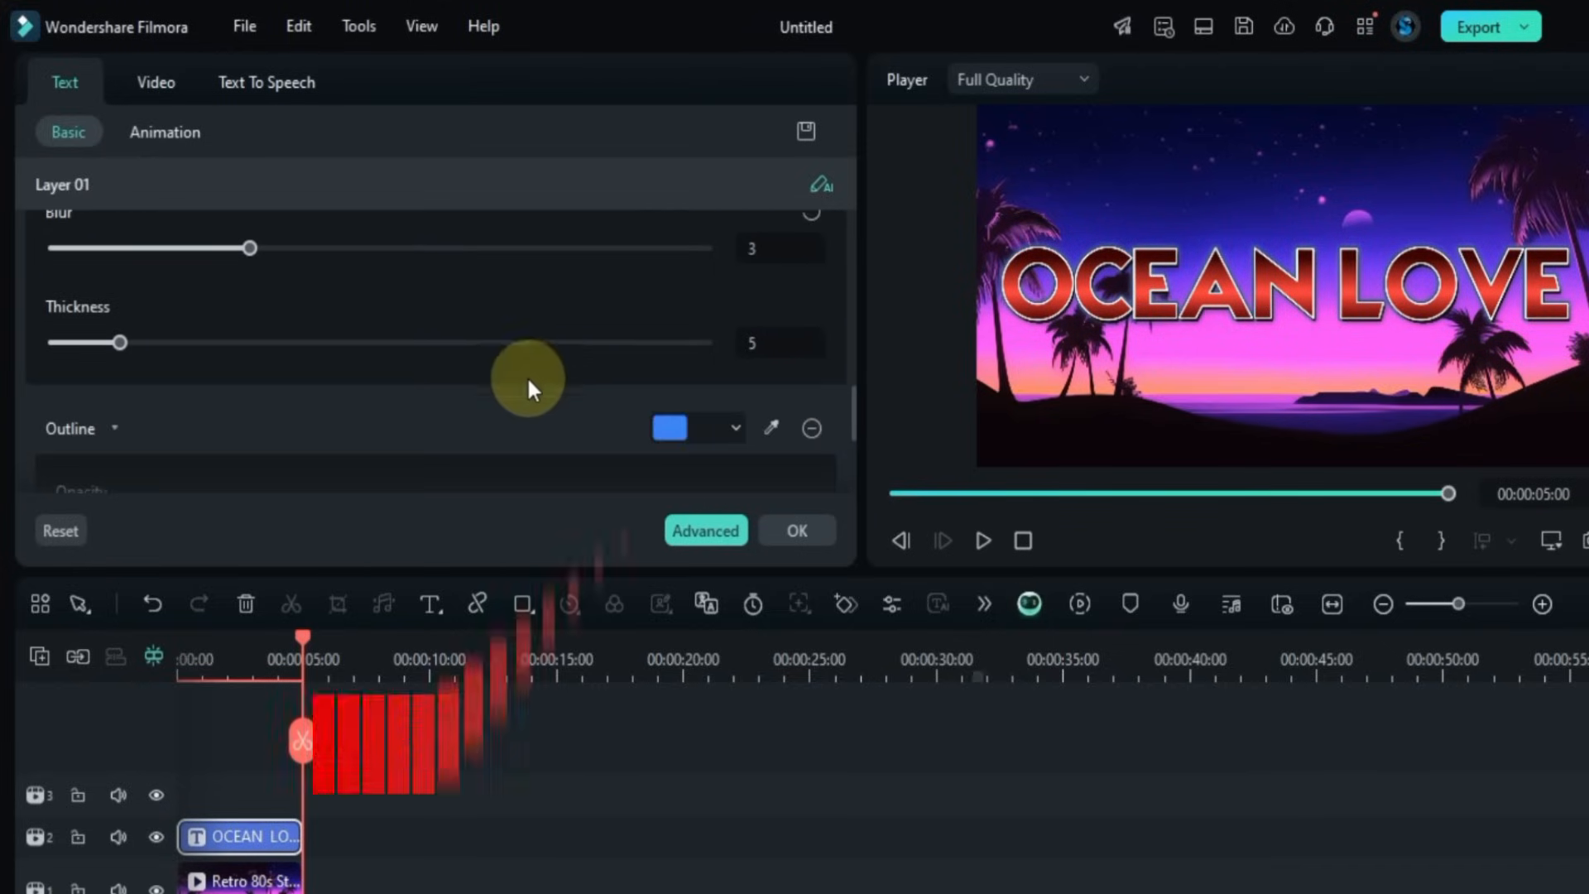
scroll("down", 3)
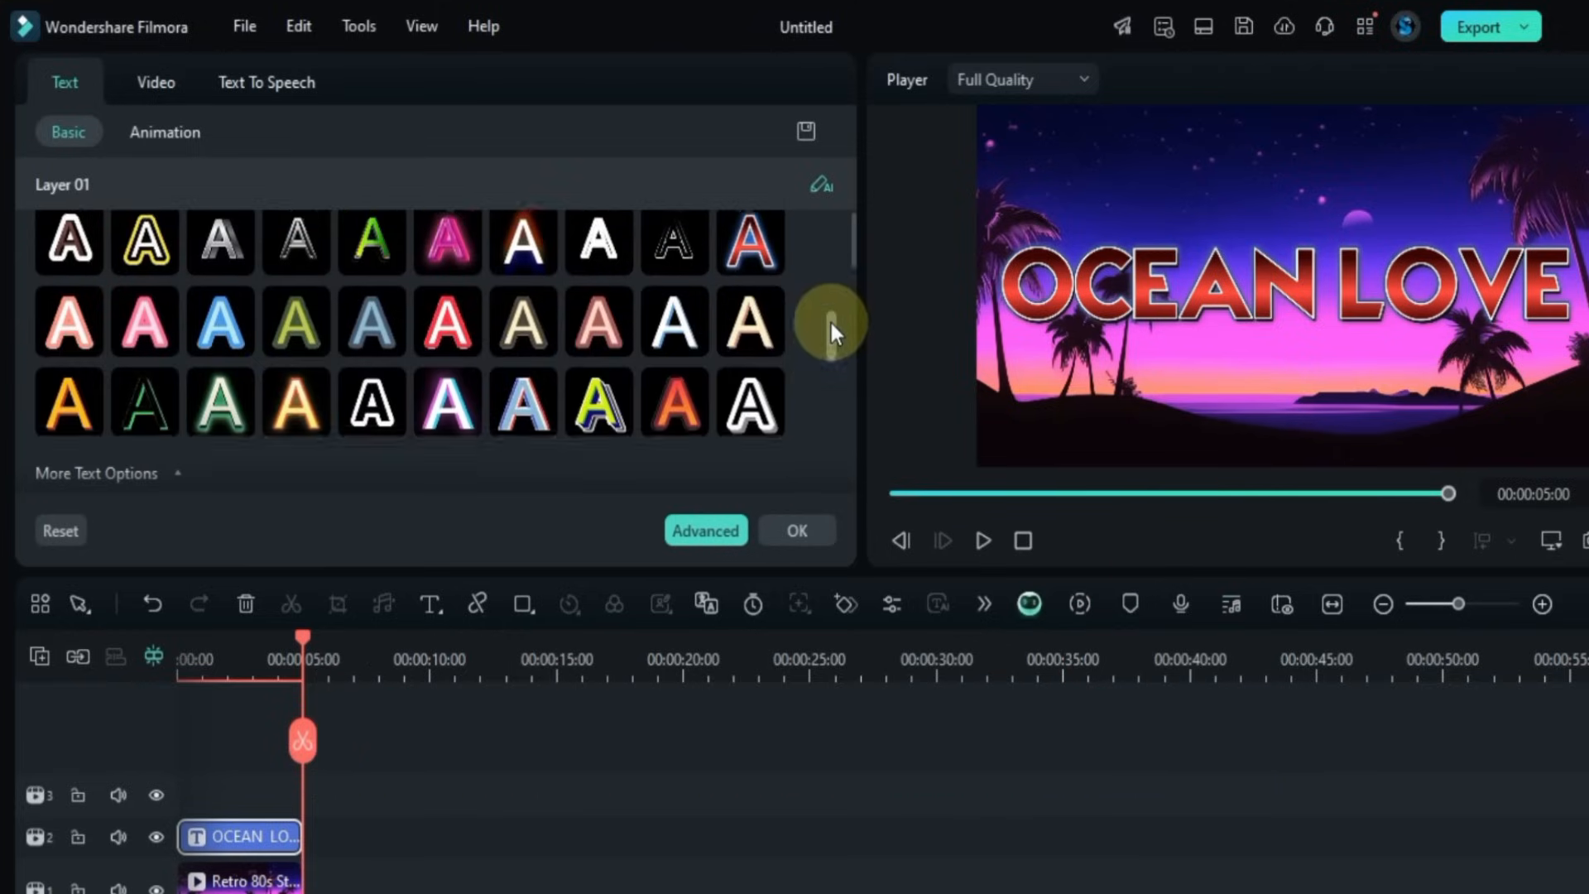
Step: After trying Typewriter, apply the Enlarge In animation with 1.62 s duration
left_click(164, 132)
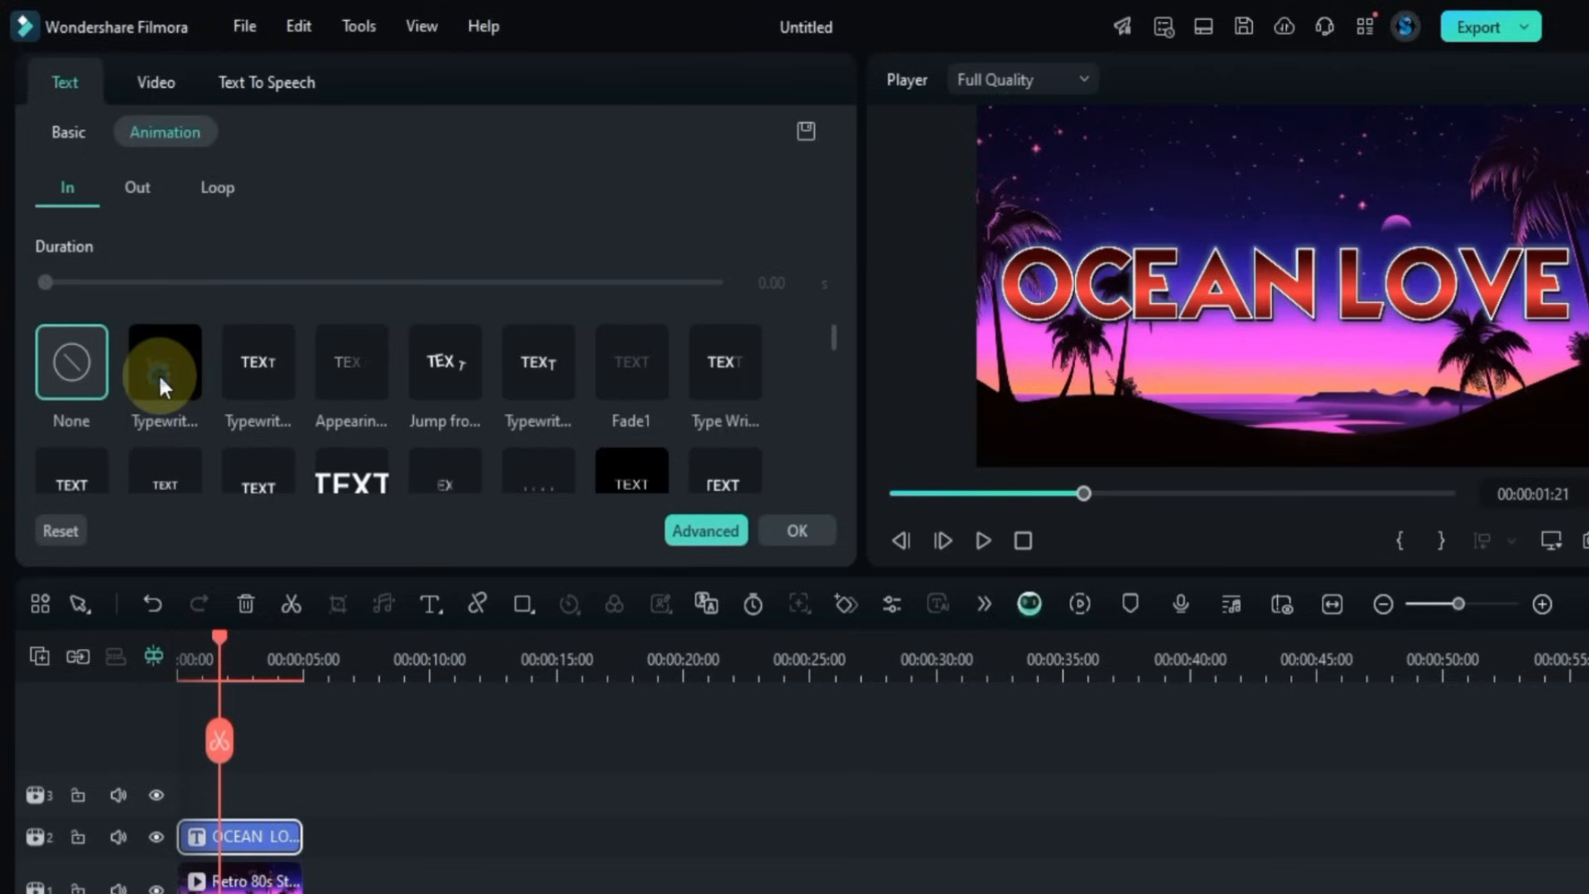
left_click(164, 362)
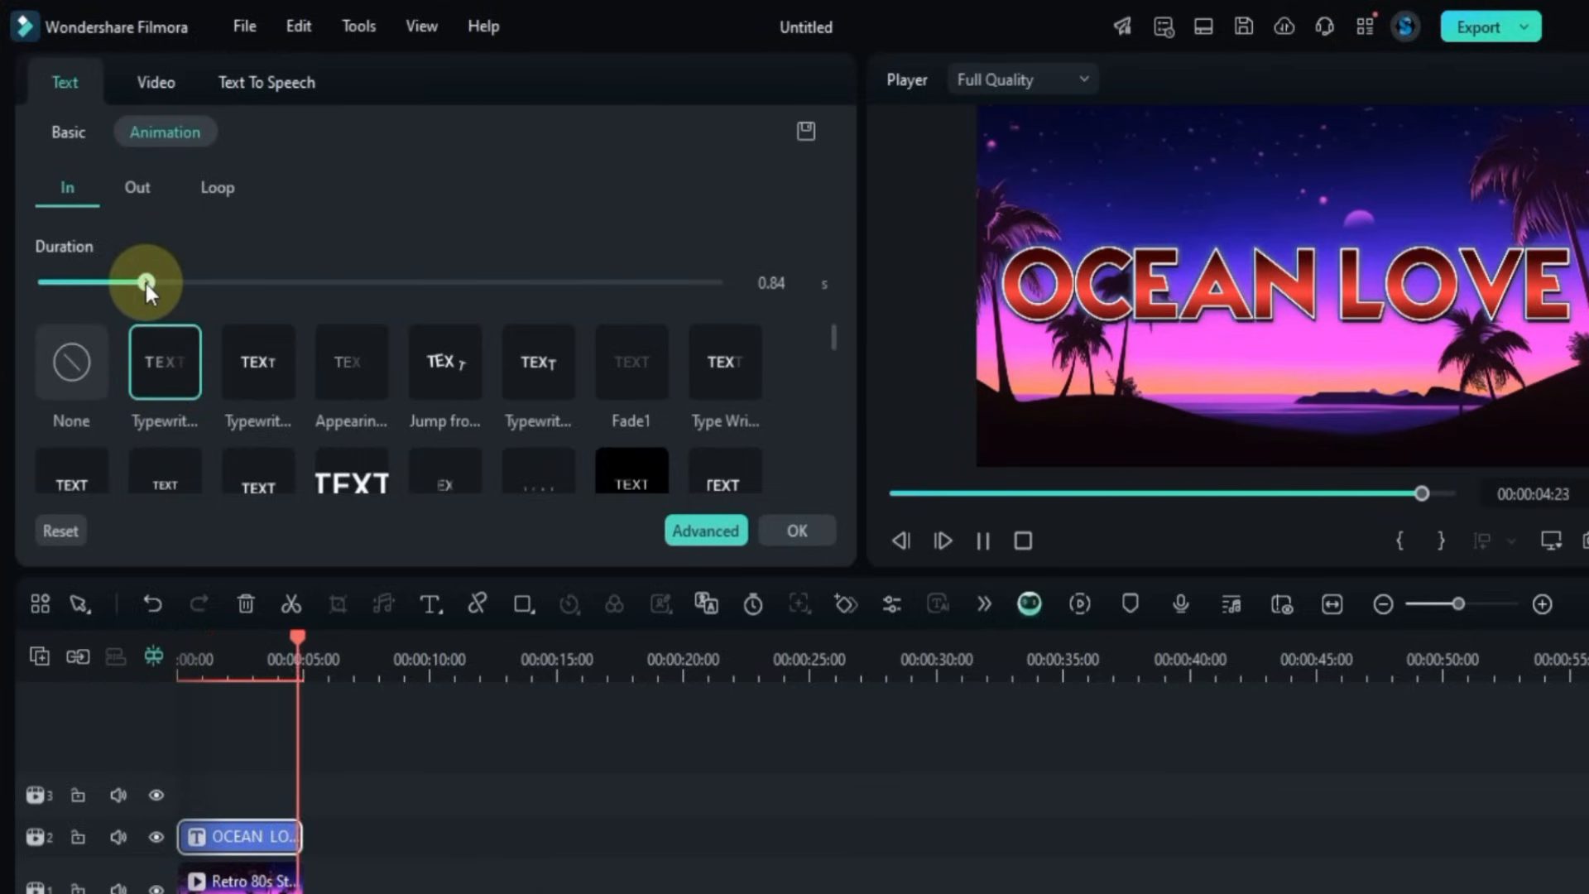
left_click_drag(147, 281, 339, 281)
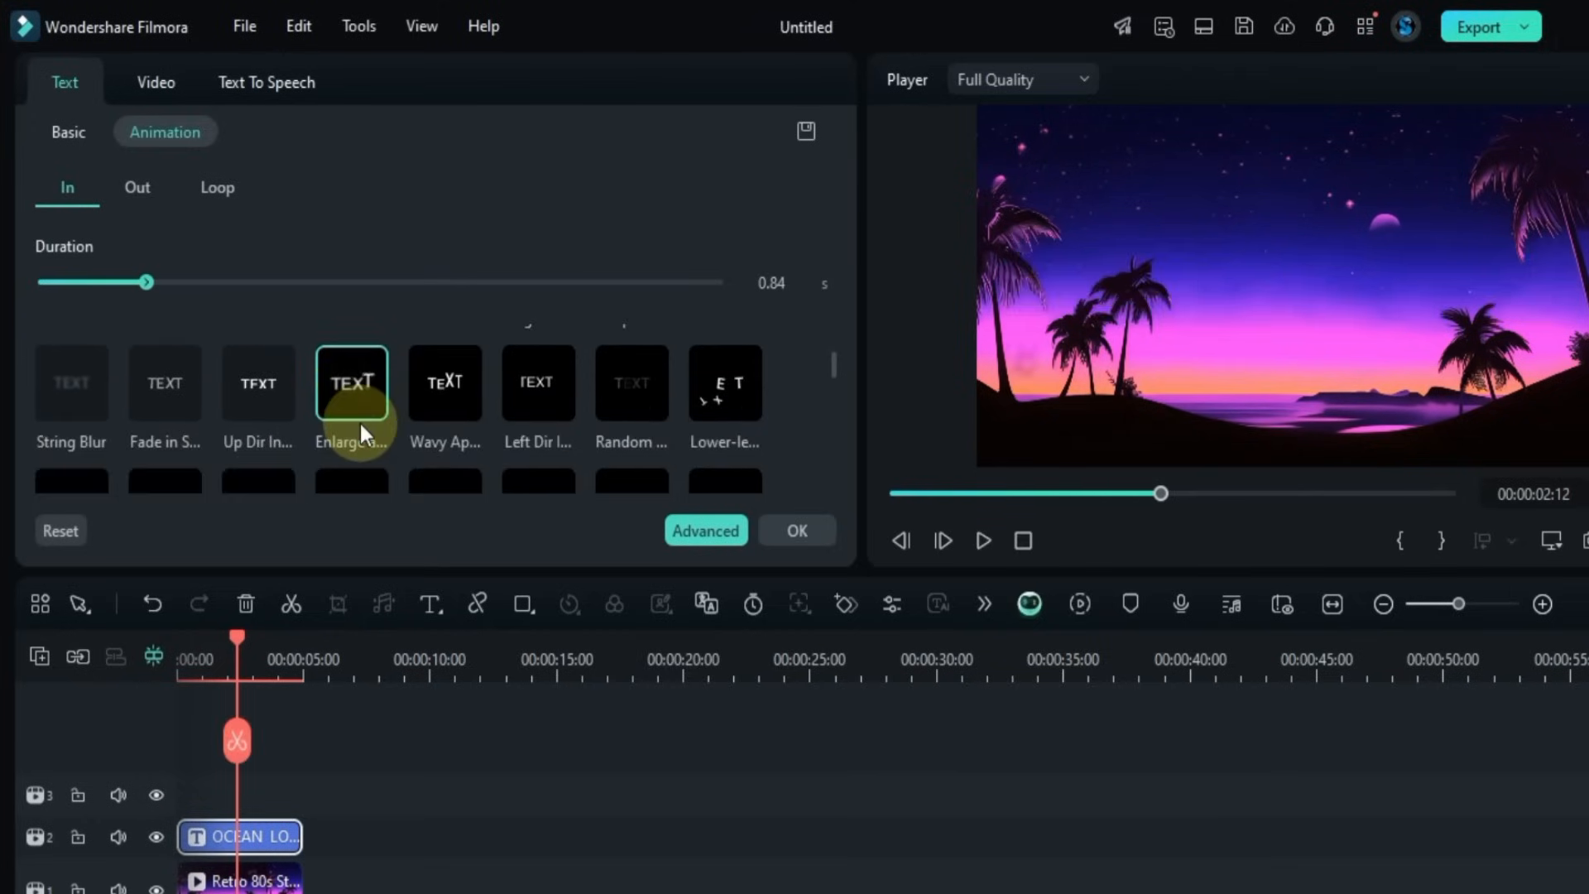
left_click(351, 382)
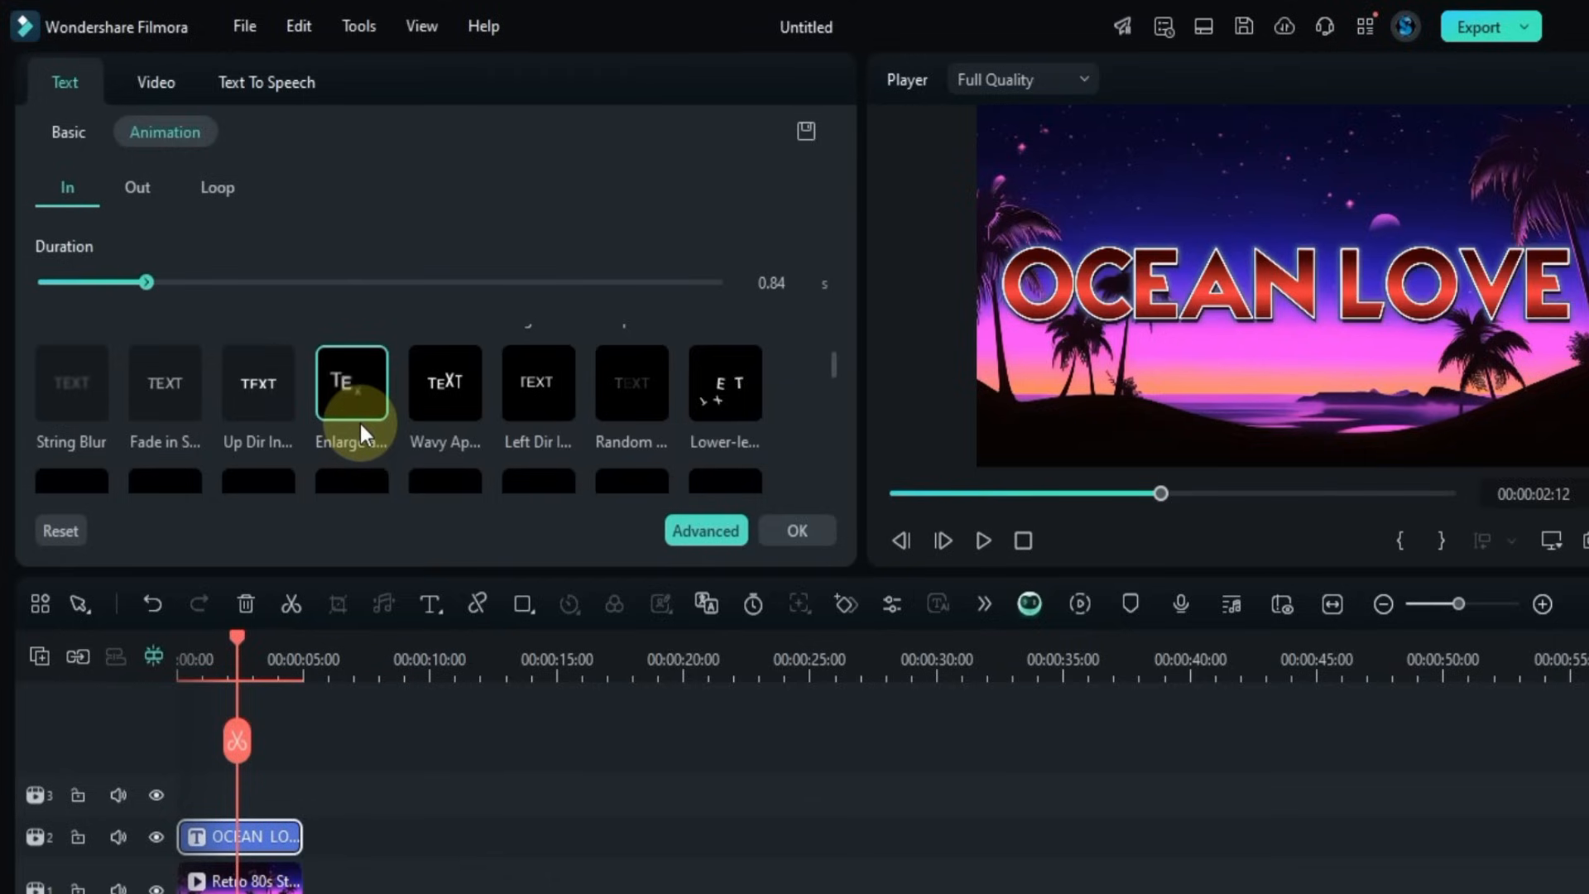
left_click_drag(150, 282, 252, 282)
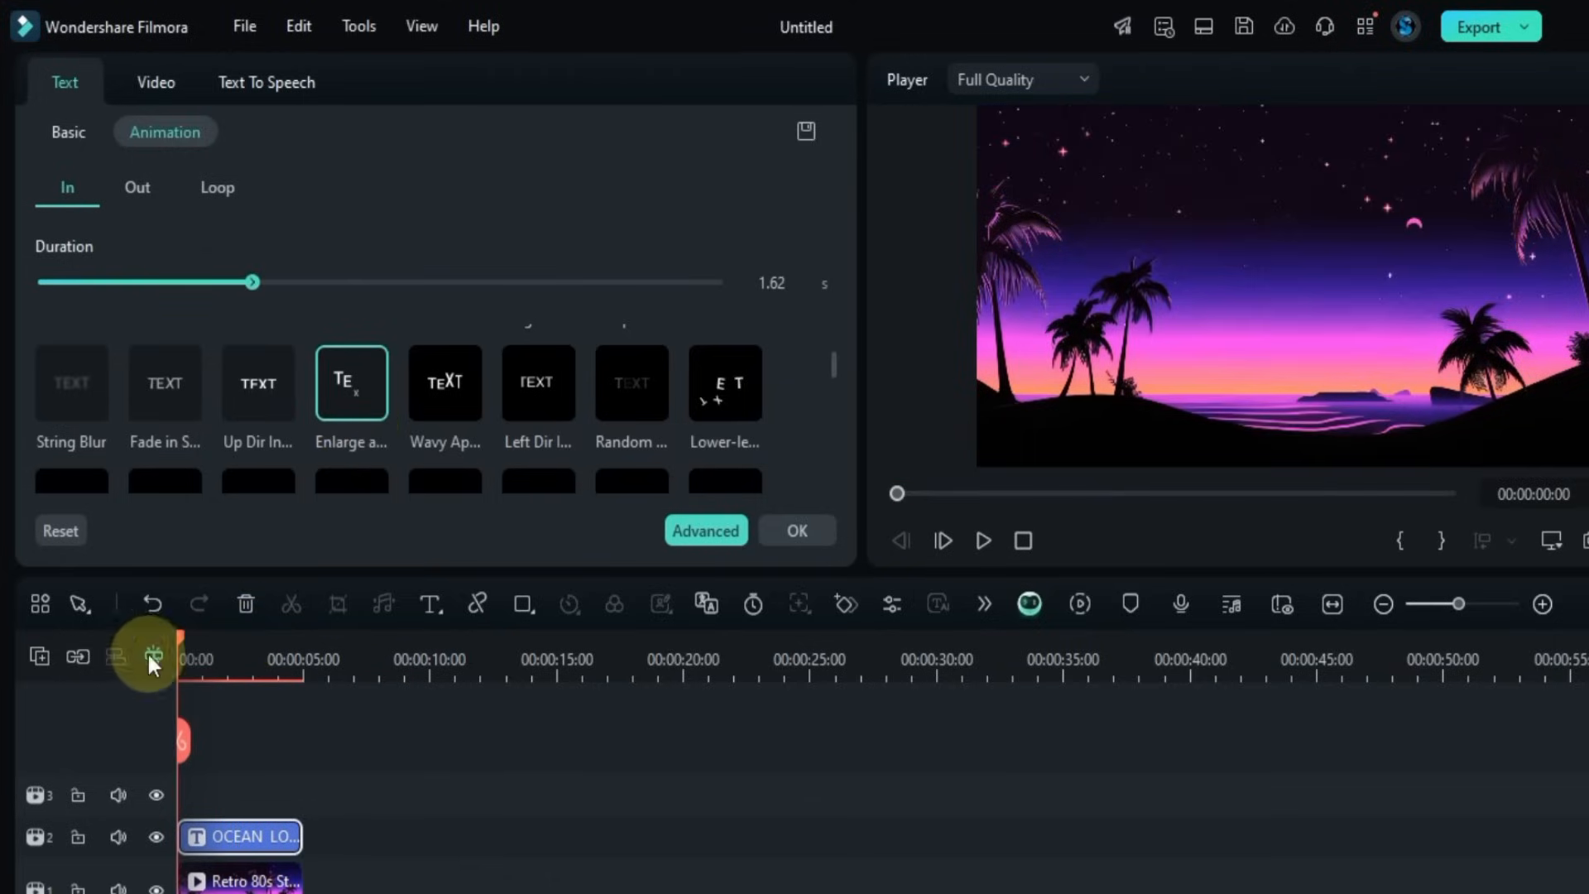
left_click(981, 541)
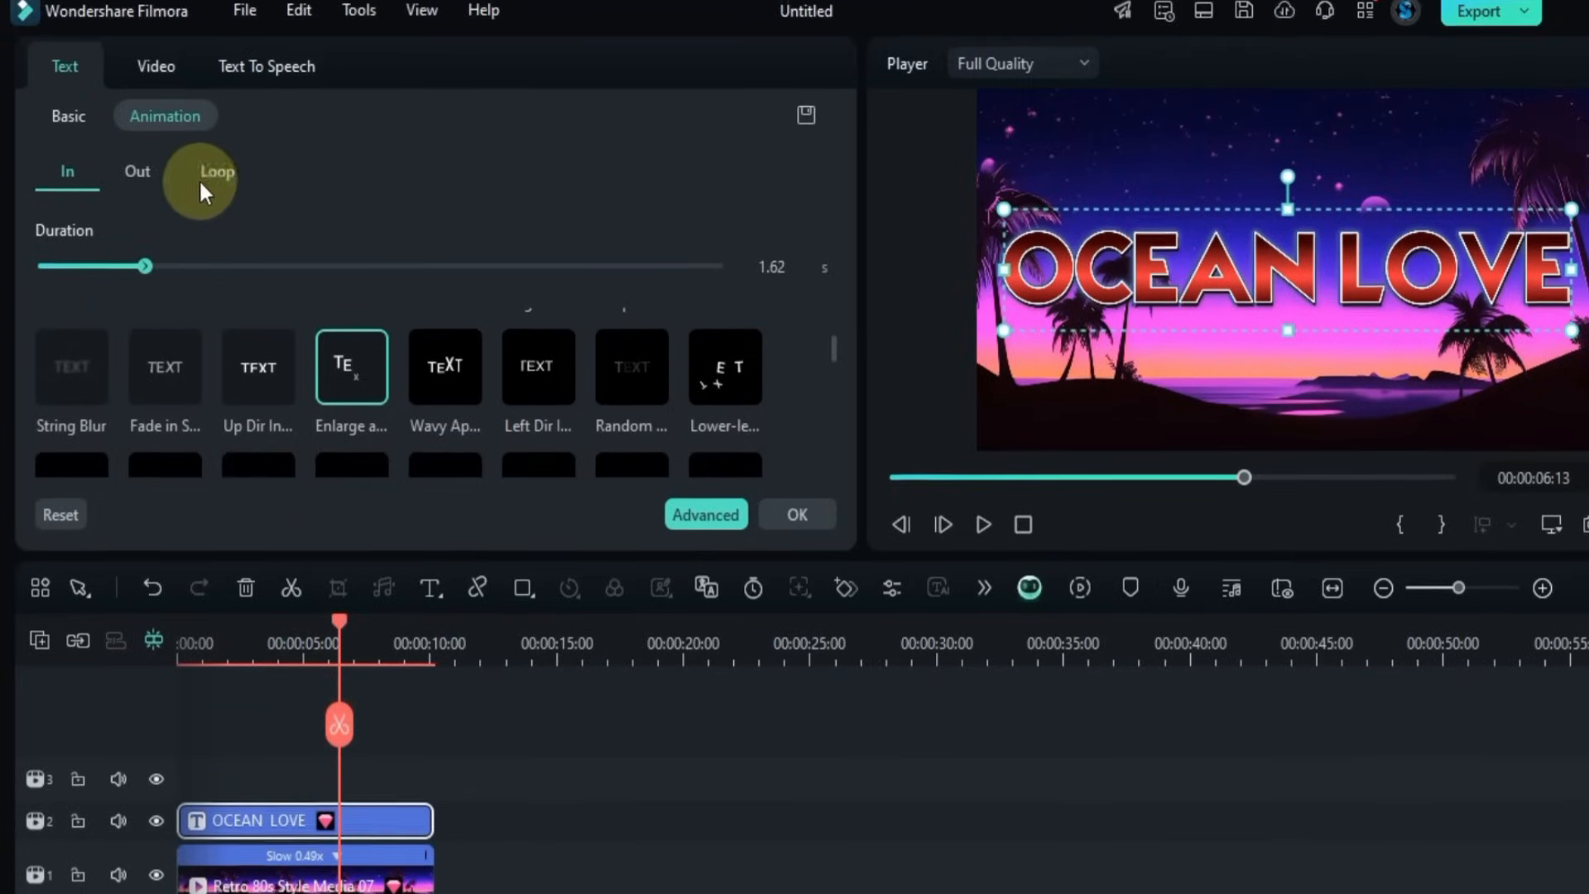
Step: Try exit presets like Typewriter, settling on a 2.50 s Leap Down exit animation
left_click(136, 170)
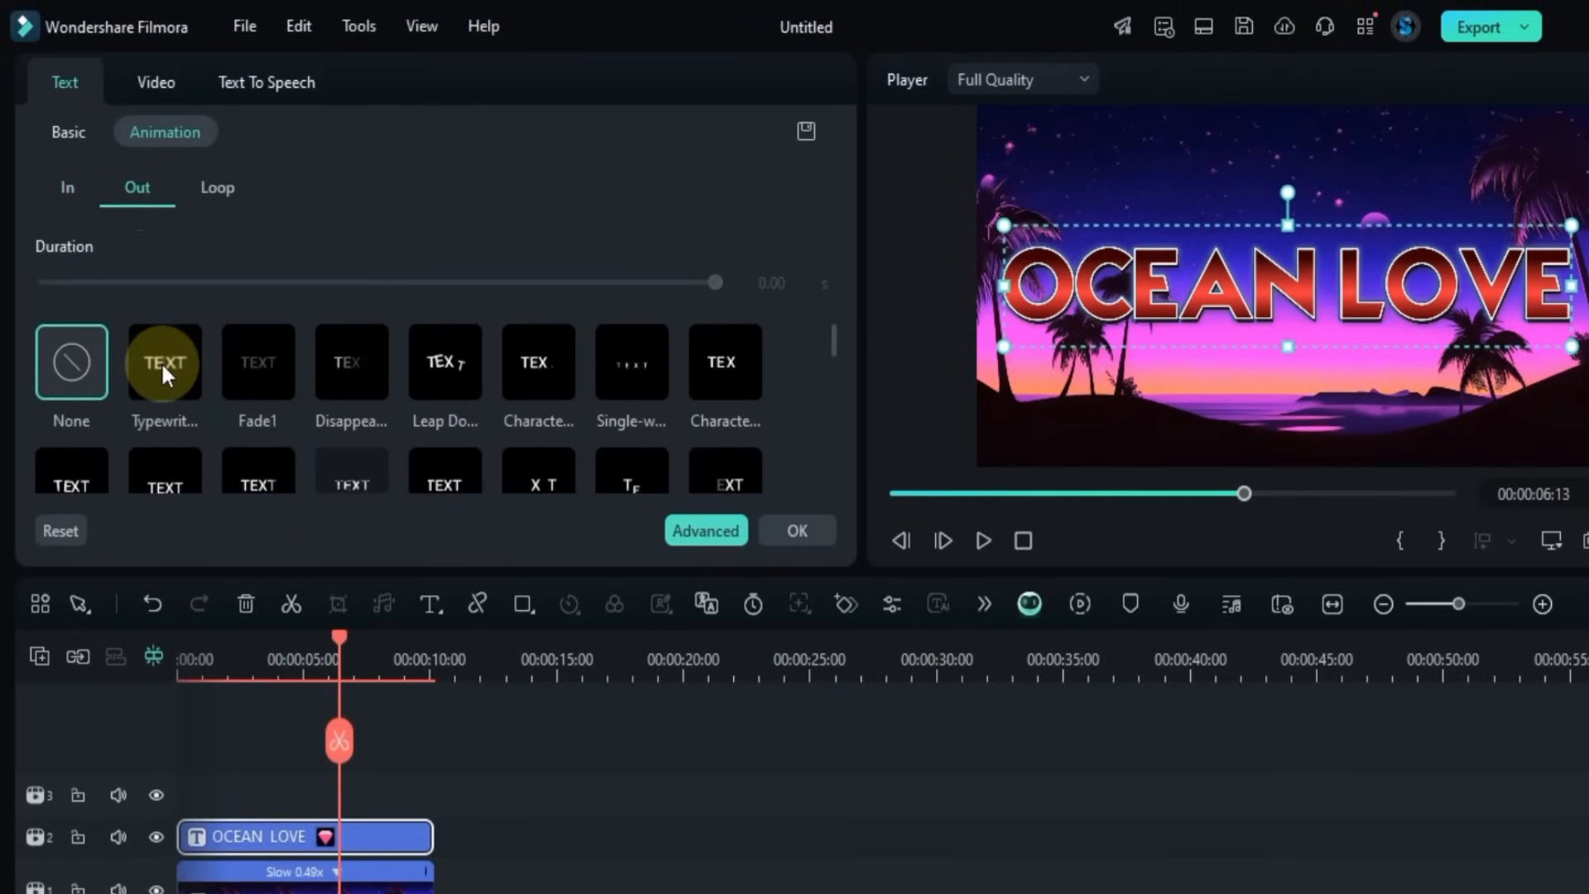
left_click(164, 362)
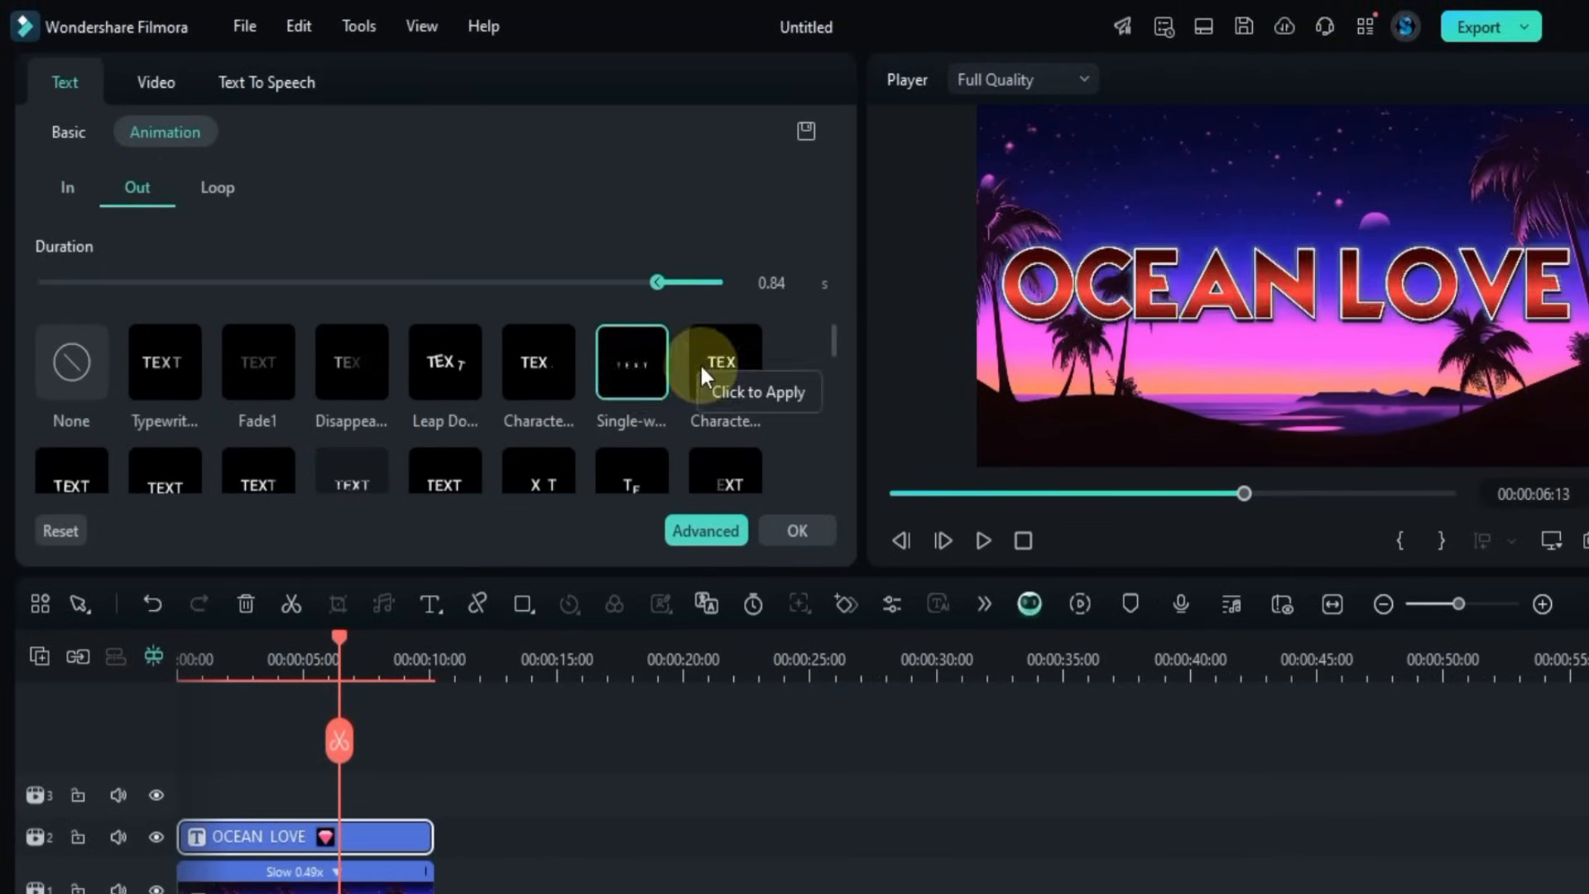
scroll("down", 3)
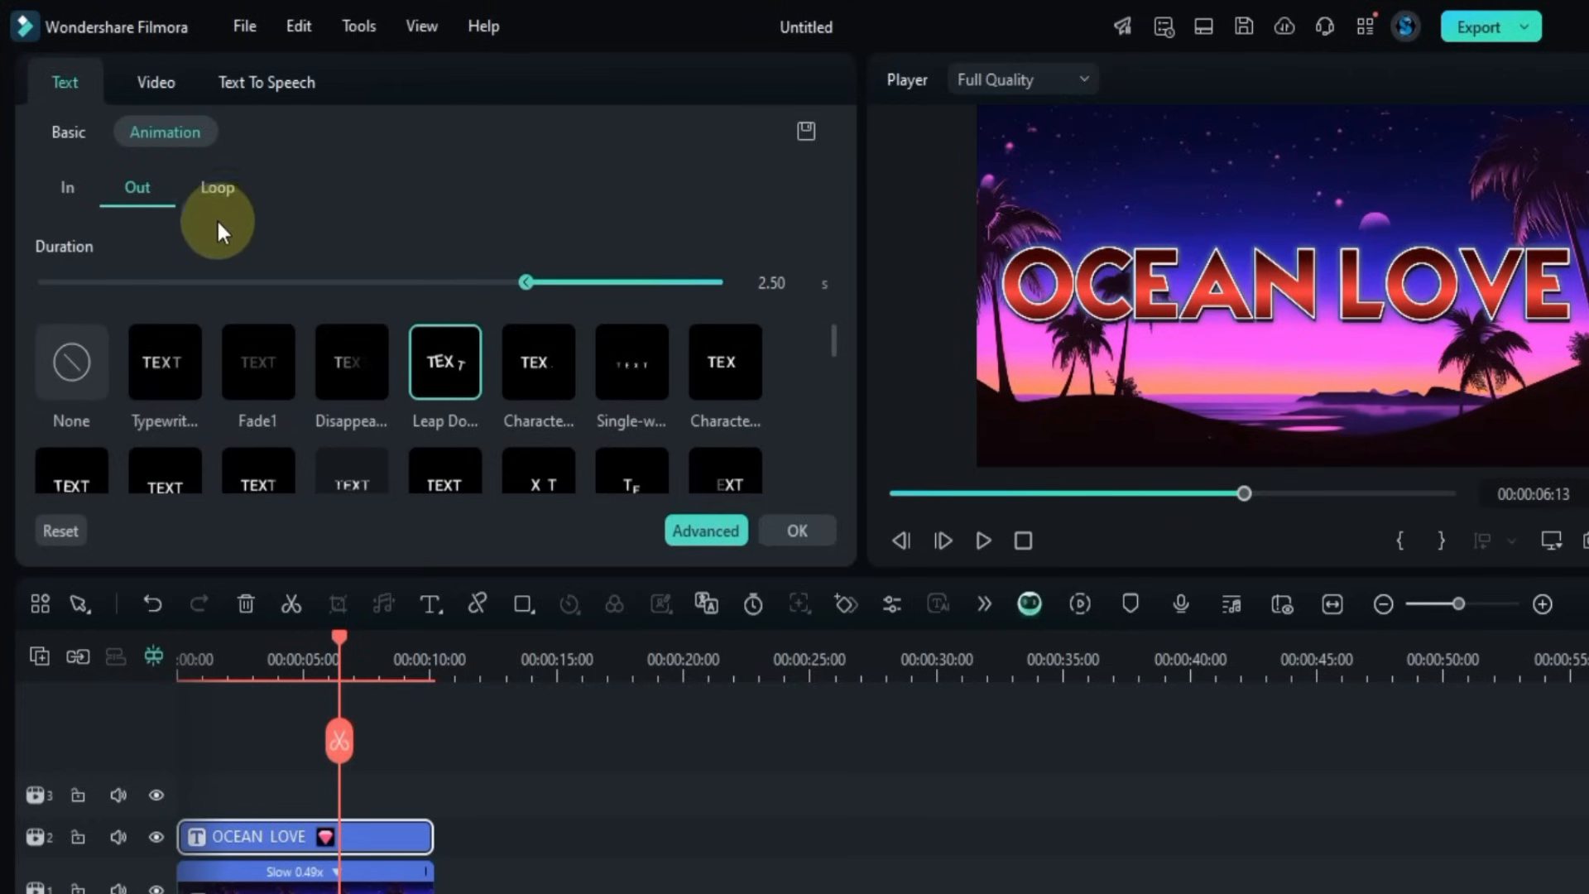
left_click(67, 188)
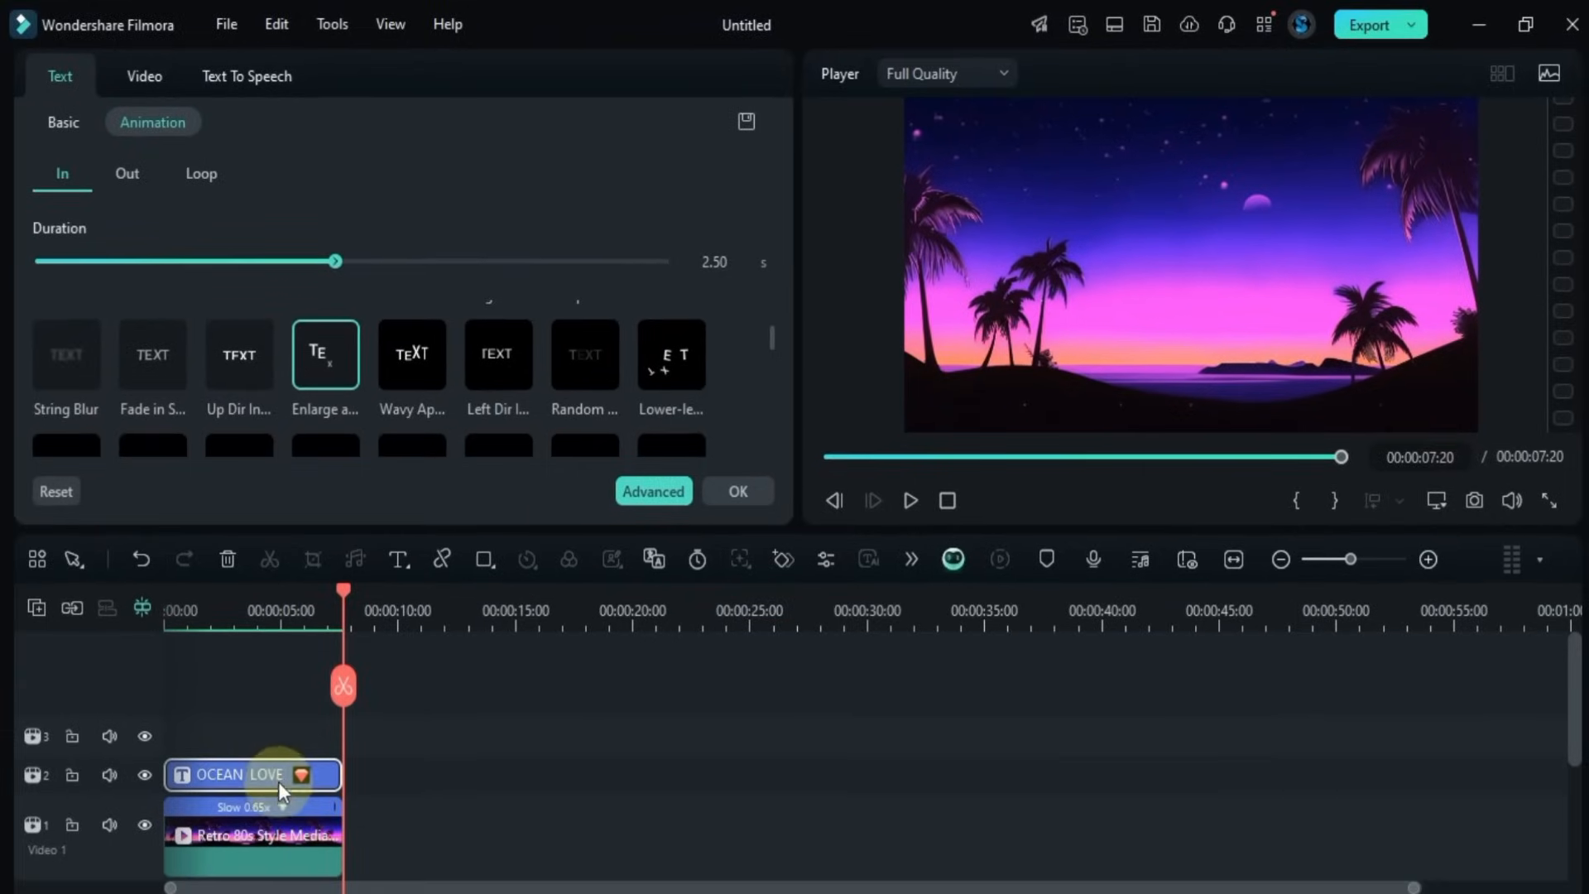
Step: Test Heartbeat, Orange, Saber Fire and other loop presets, then set the loop to None
left_click(200, 173)
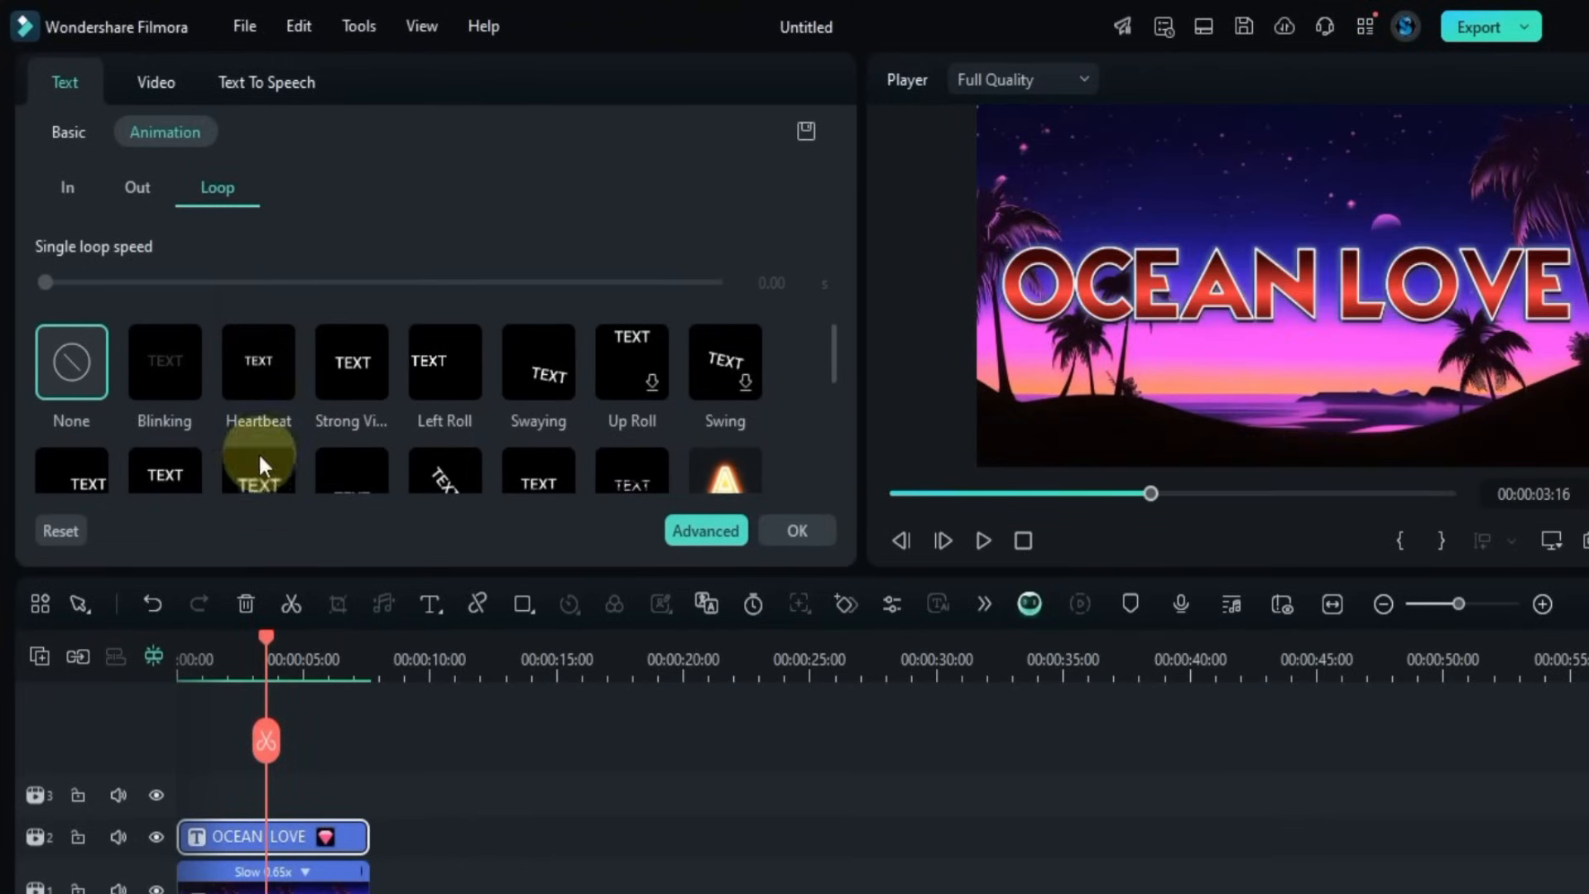
left_click(164, 361)
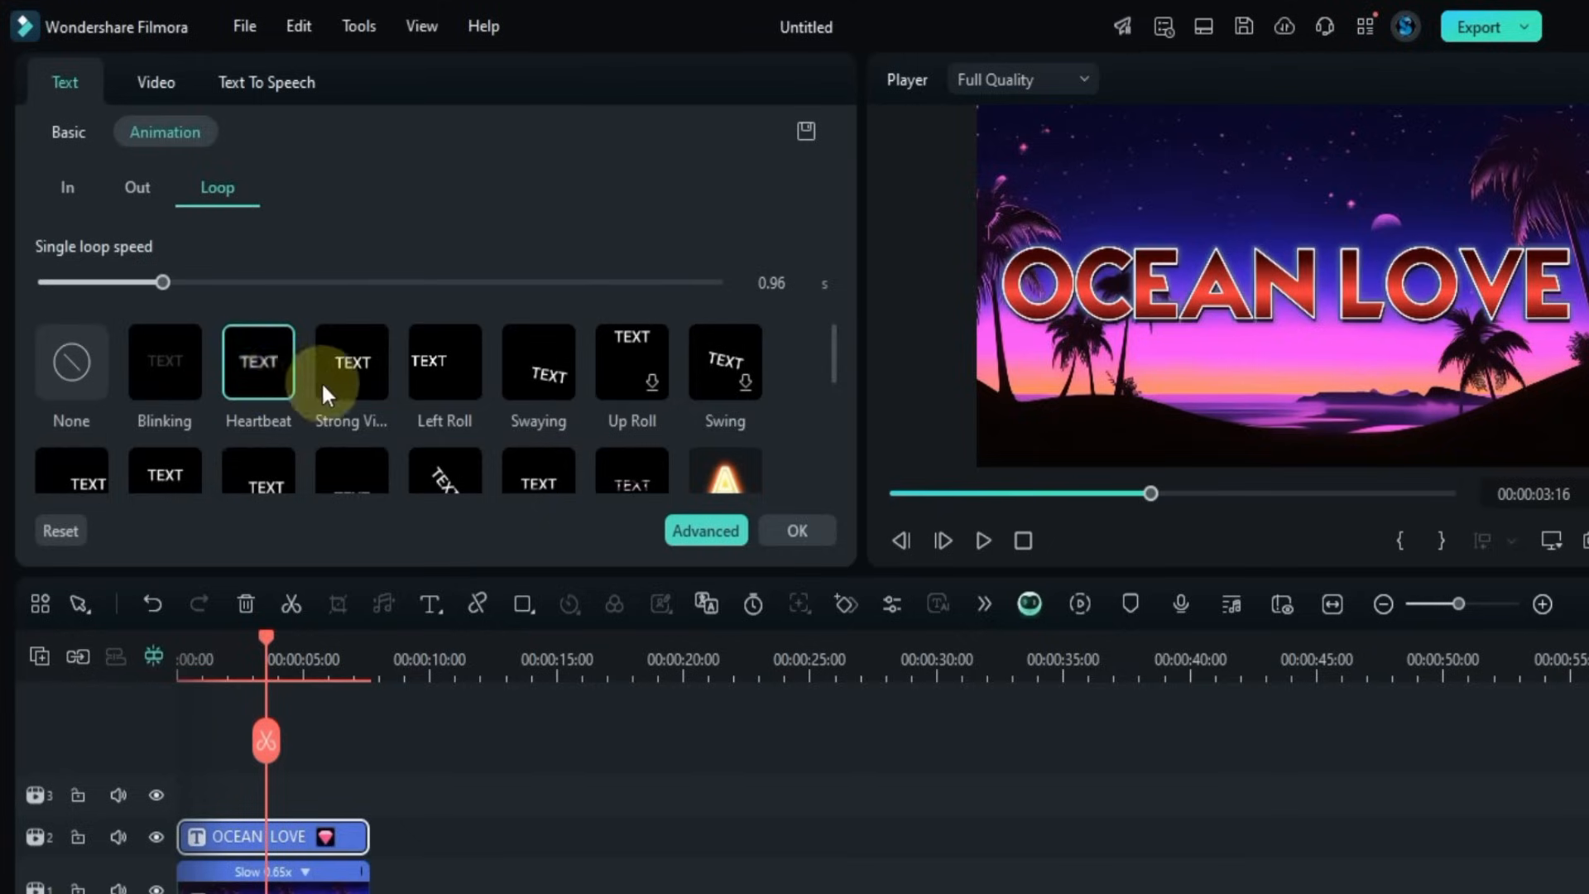
left_click(444, 362)
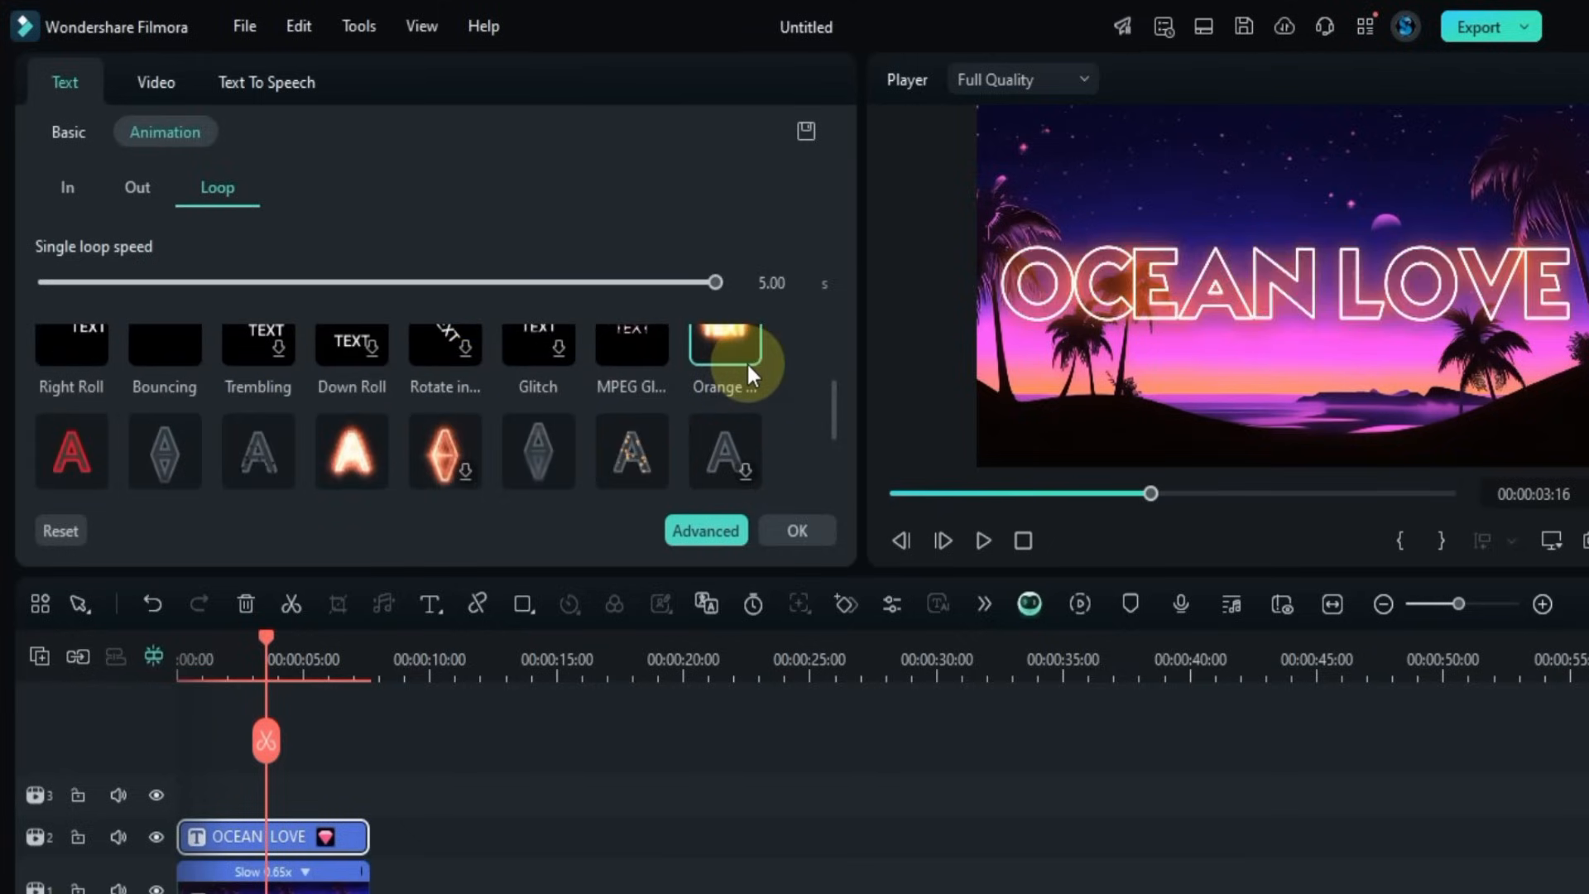
left_click(351, 451)
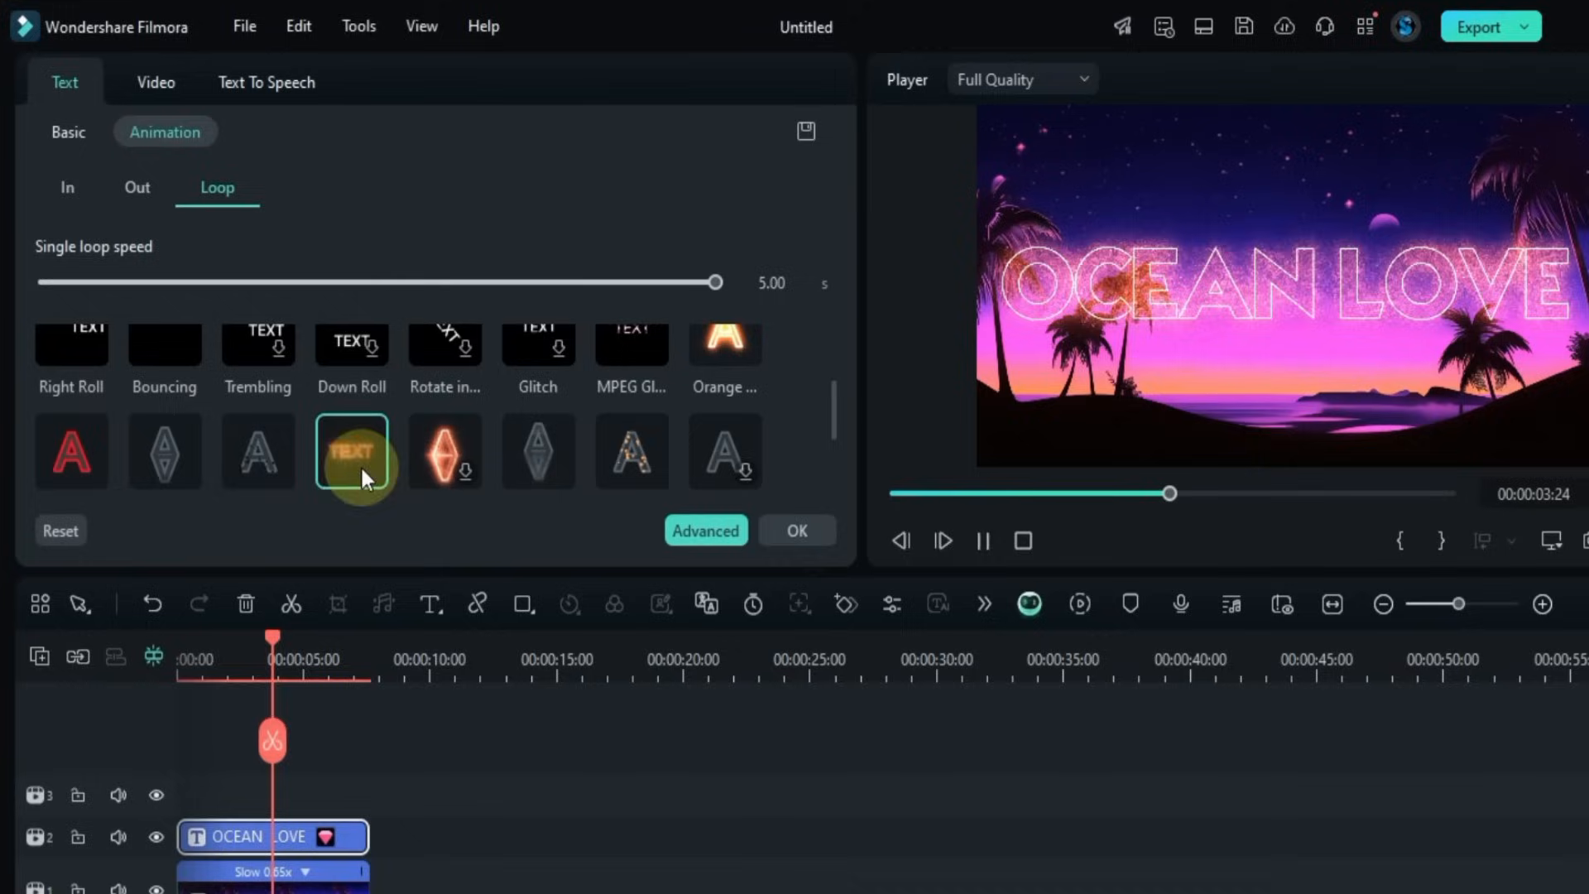
scroll("down", 3)
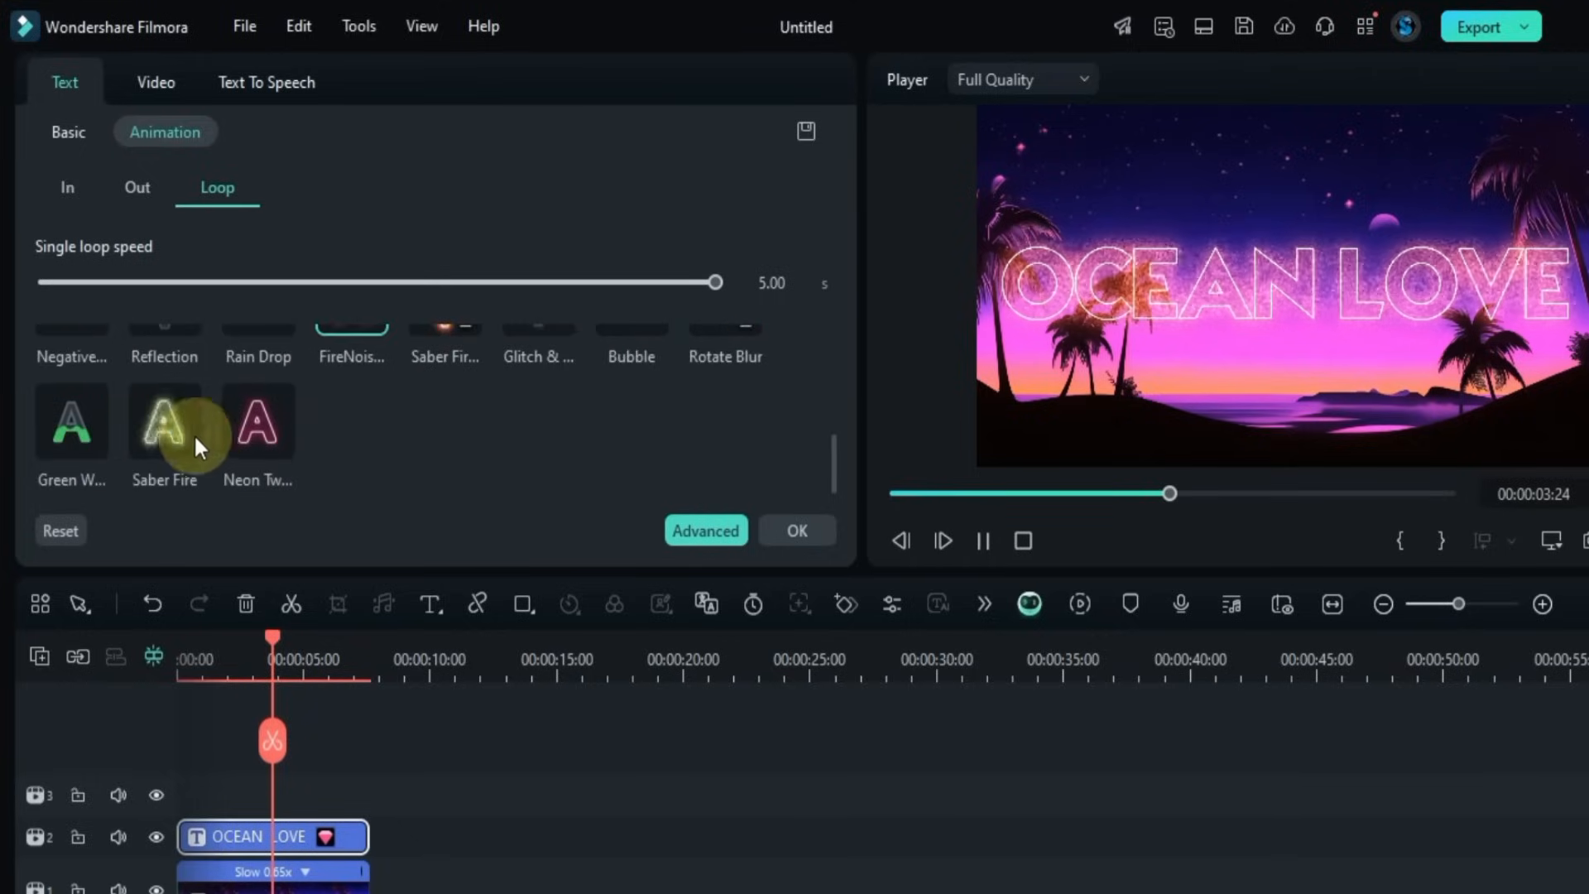
left_click(164, 421)
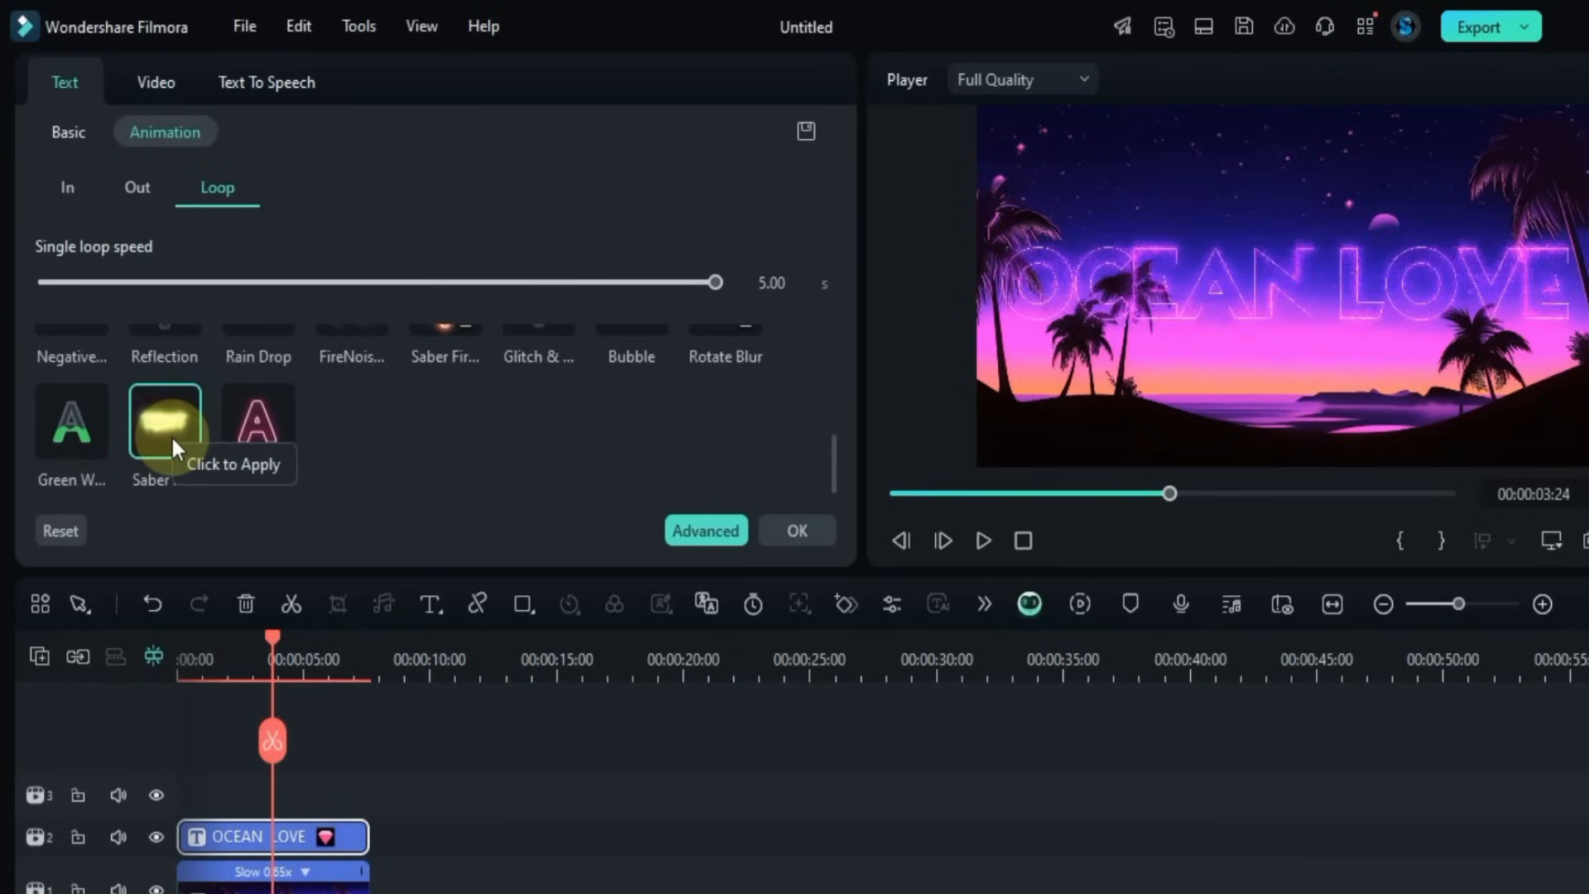
left_click(72, 419)
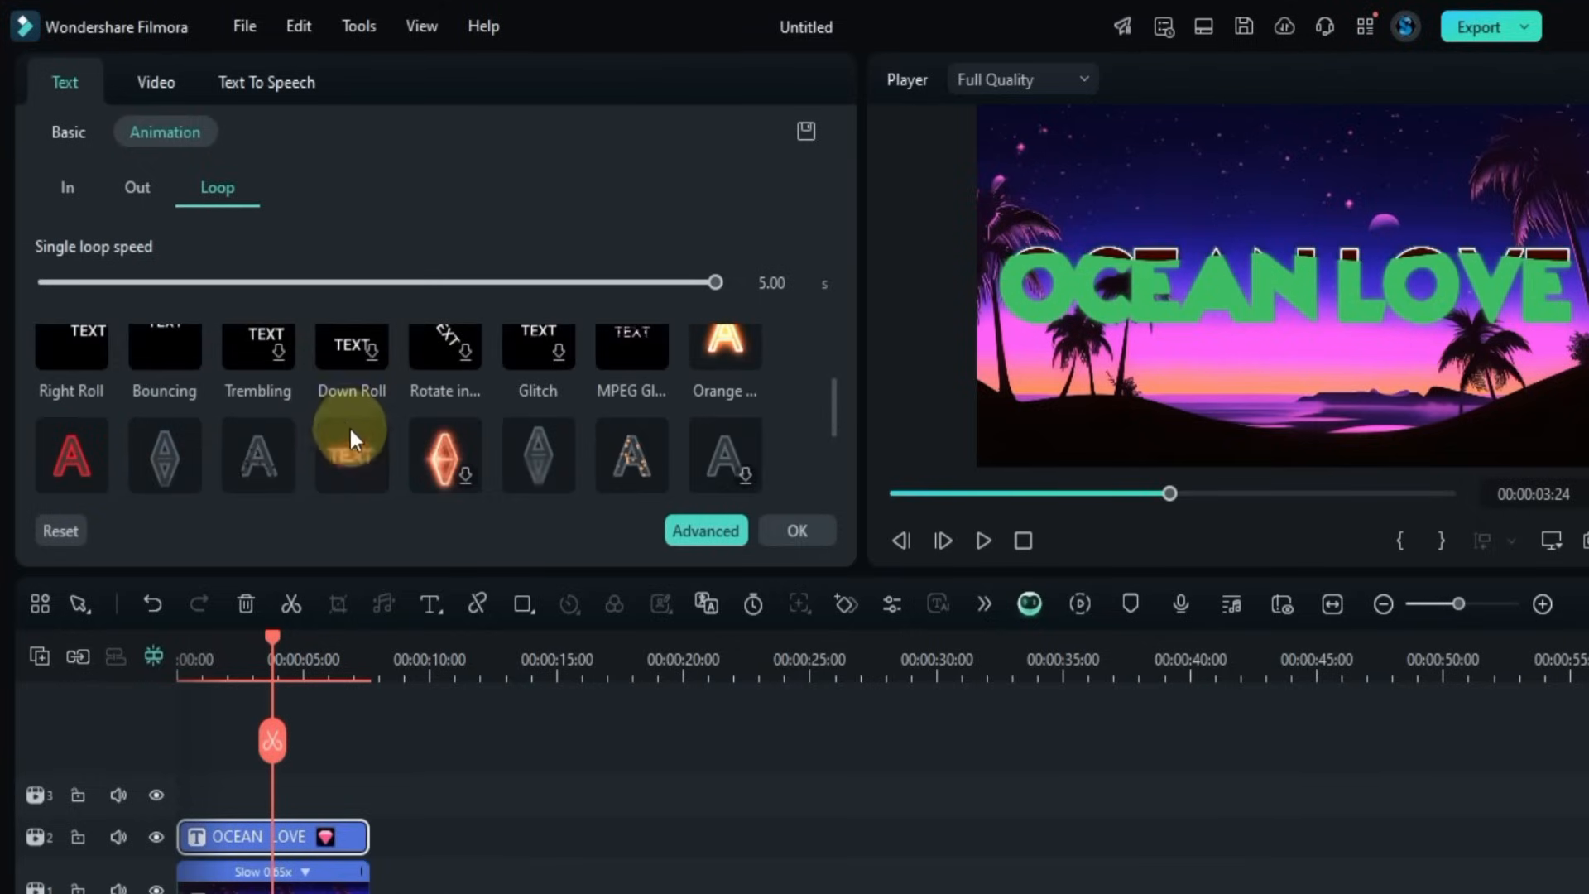
left_click(71, 455)
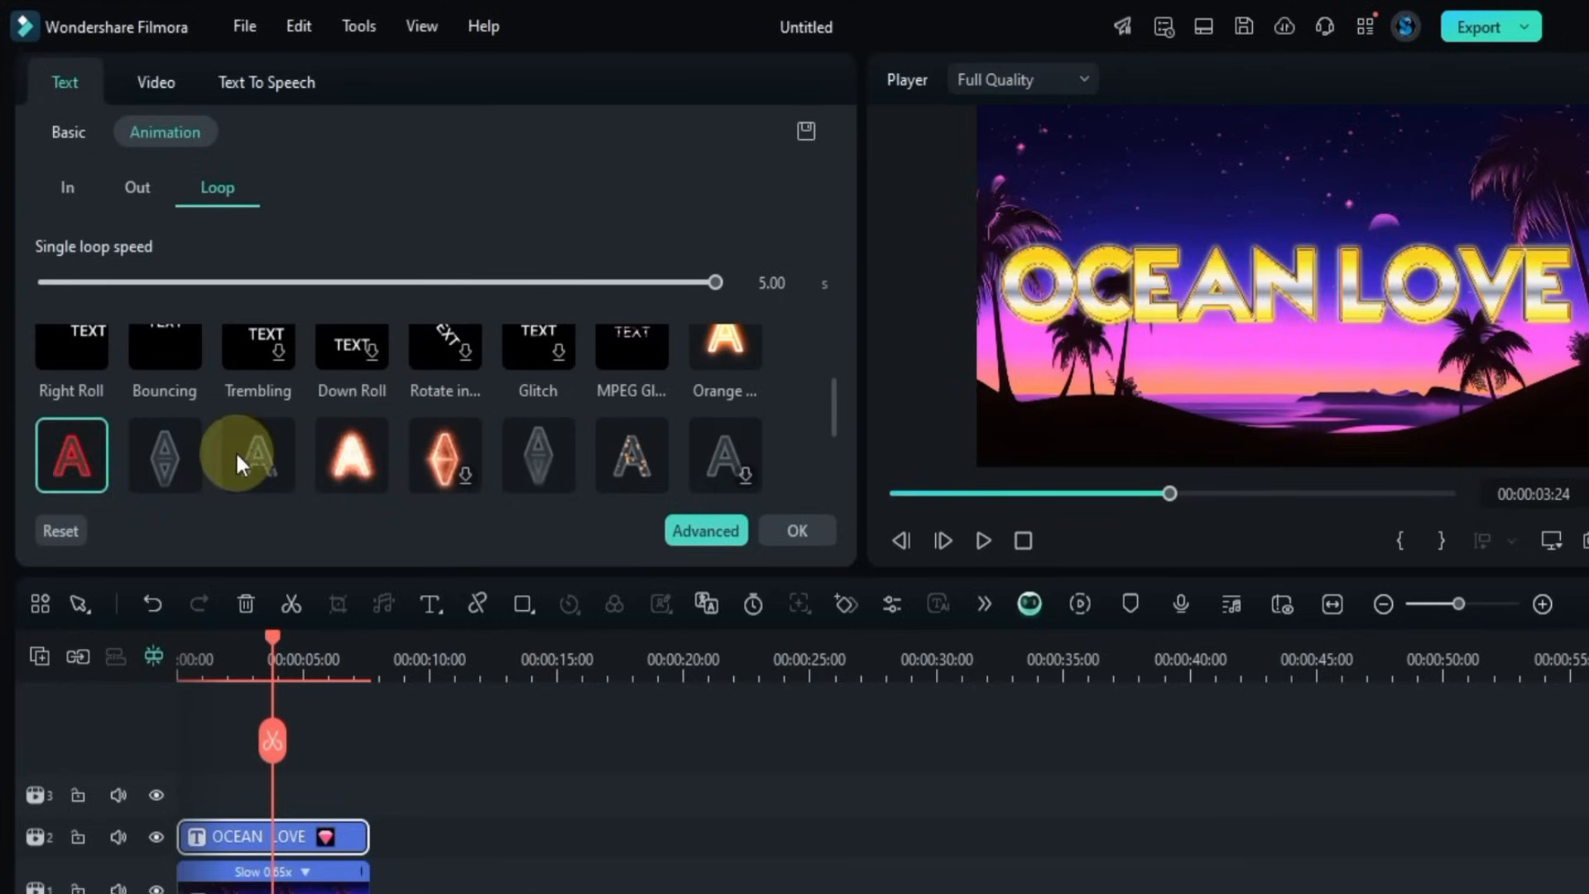
left_click(71, 361)
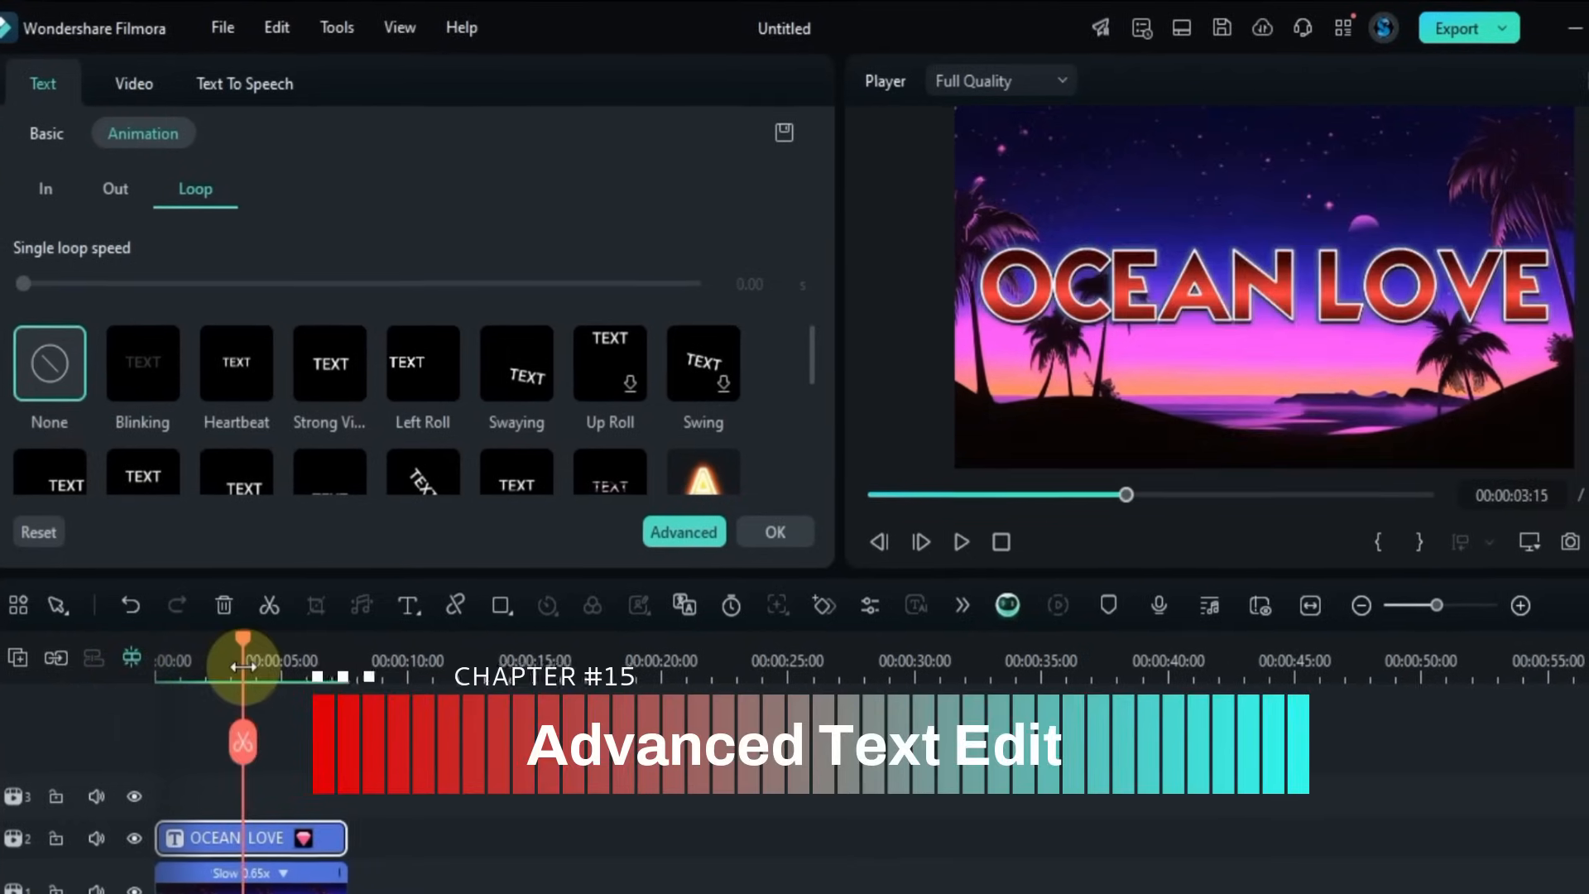
Step: In Advanced Text Edit, experiment with gradient blur and angle, ending at blur 0, angle 90
left_click(685, 532)
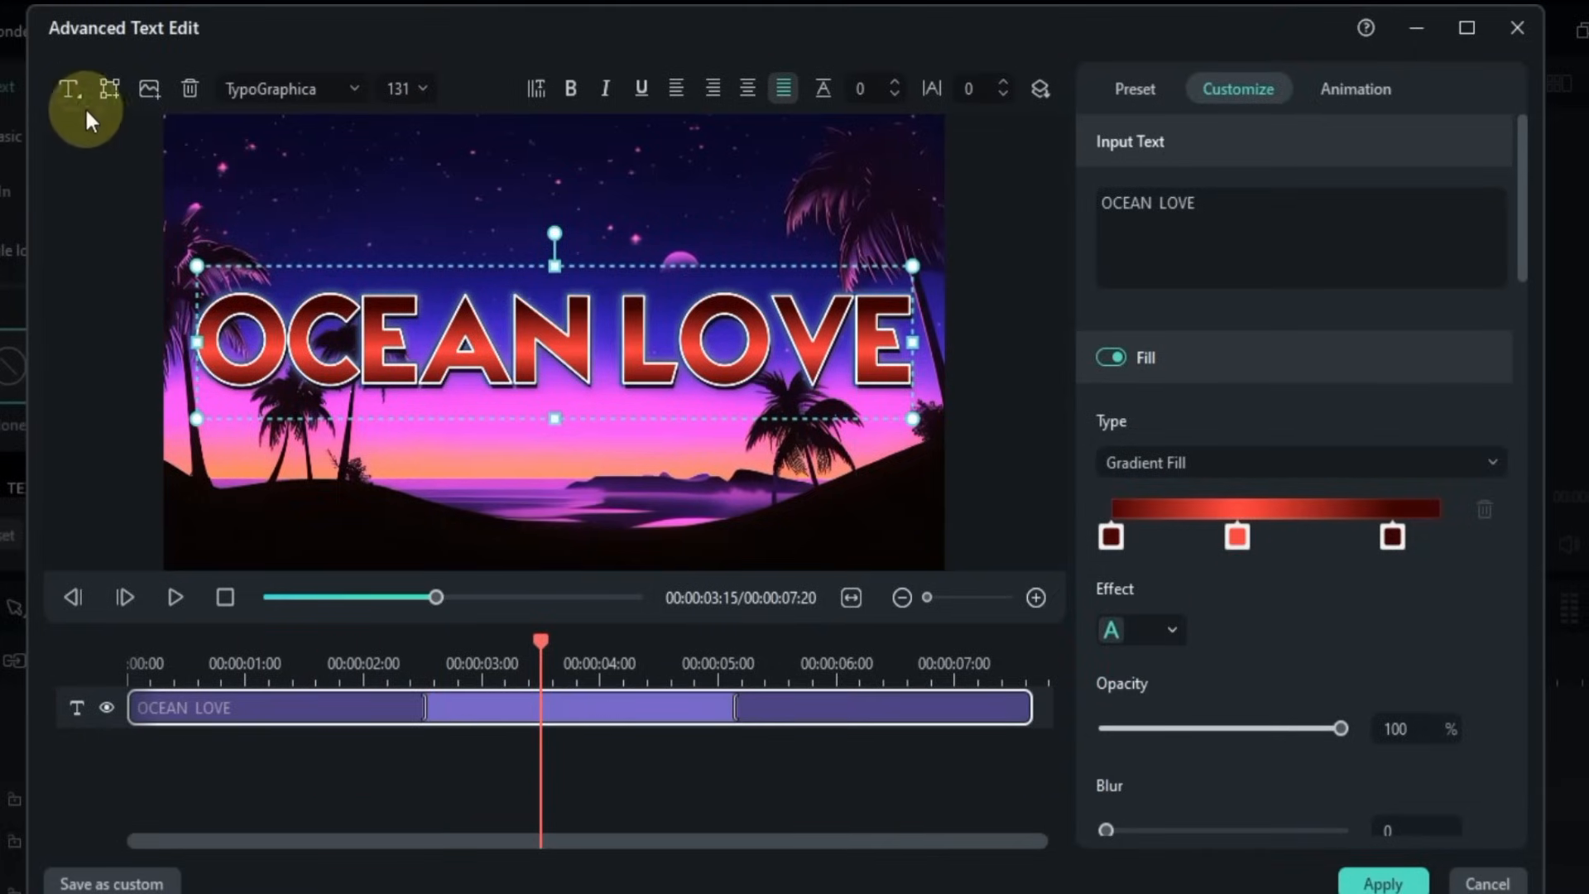
left_click(67, 89)
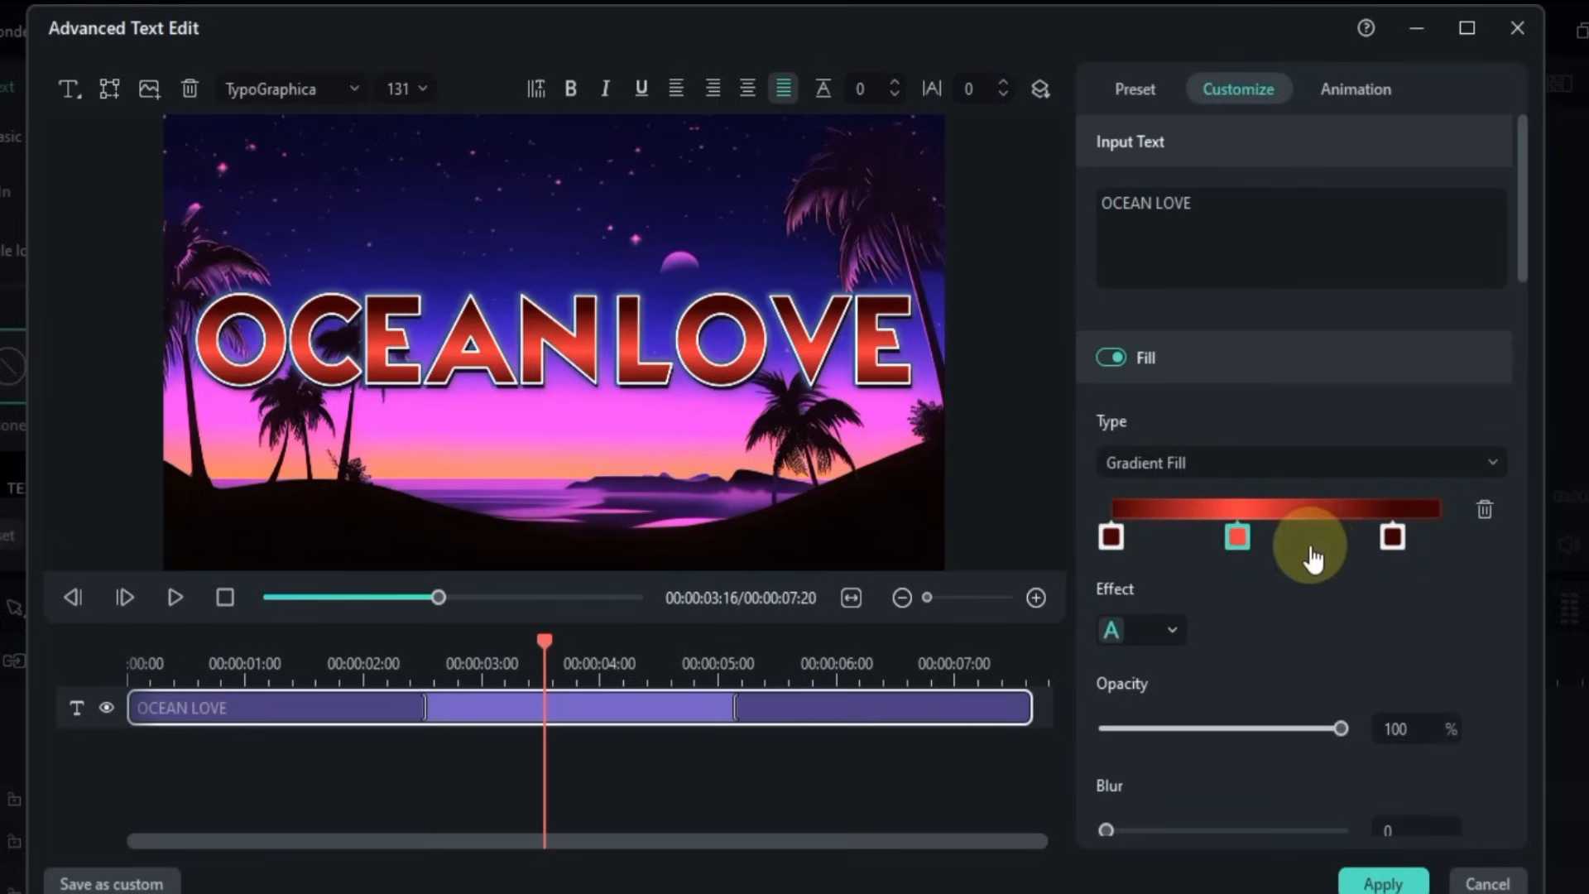
scroll("down", 3)
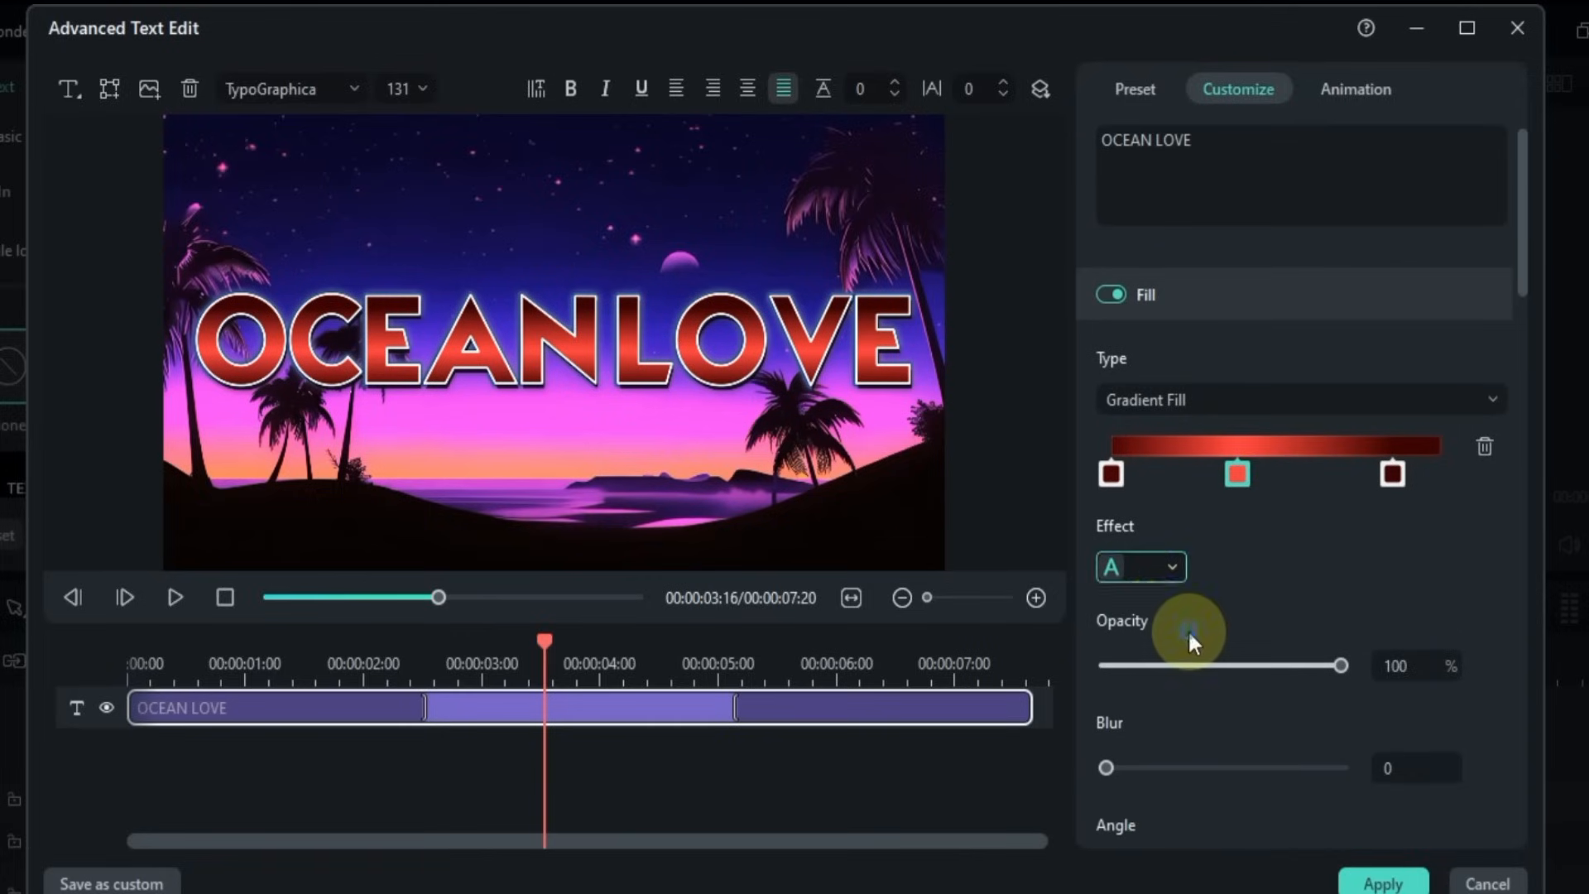
left_click_drag(1107, 767, 1201, 768)
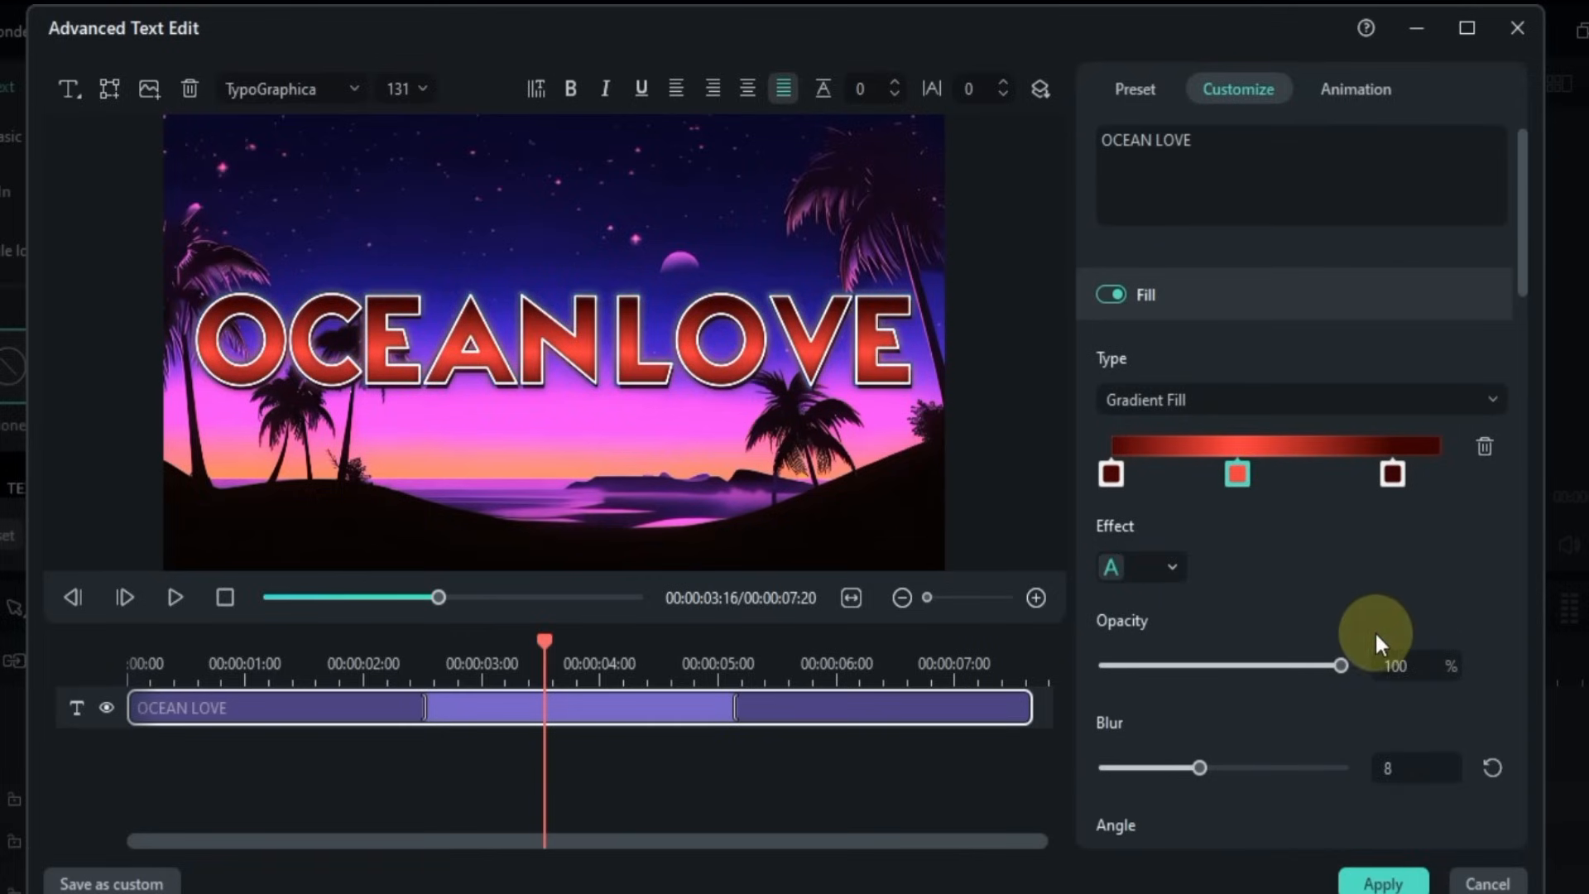
left_click_drag(1200, 767, 1106, 578)
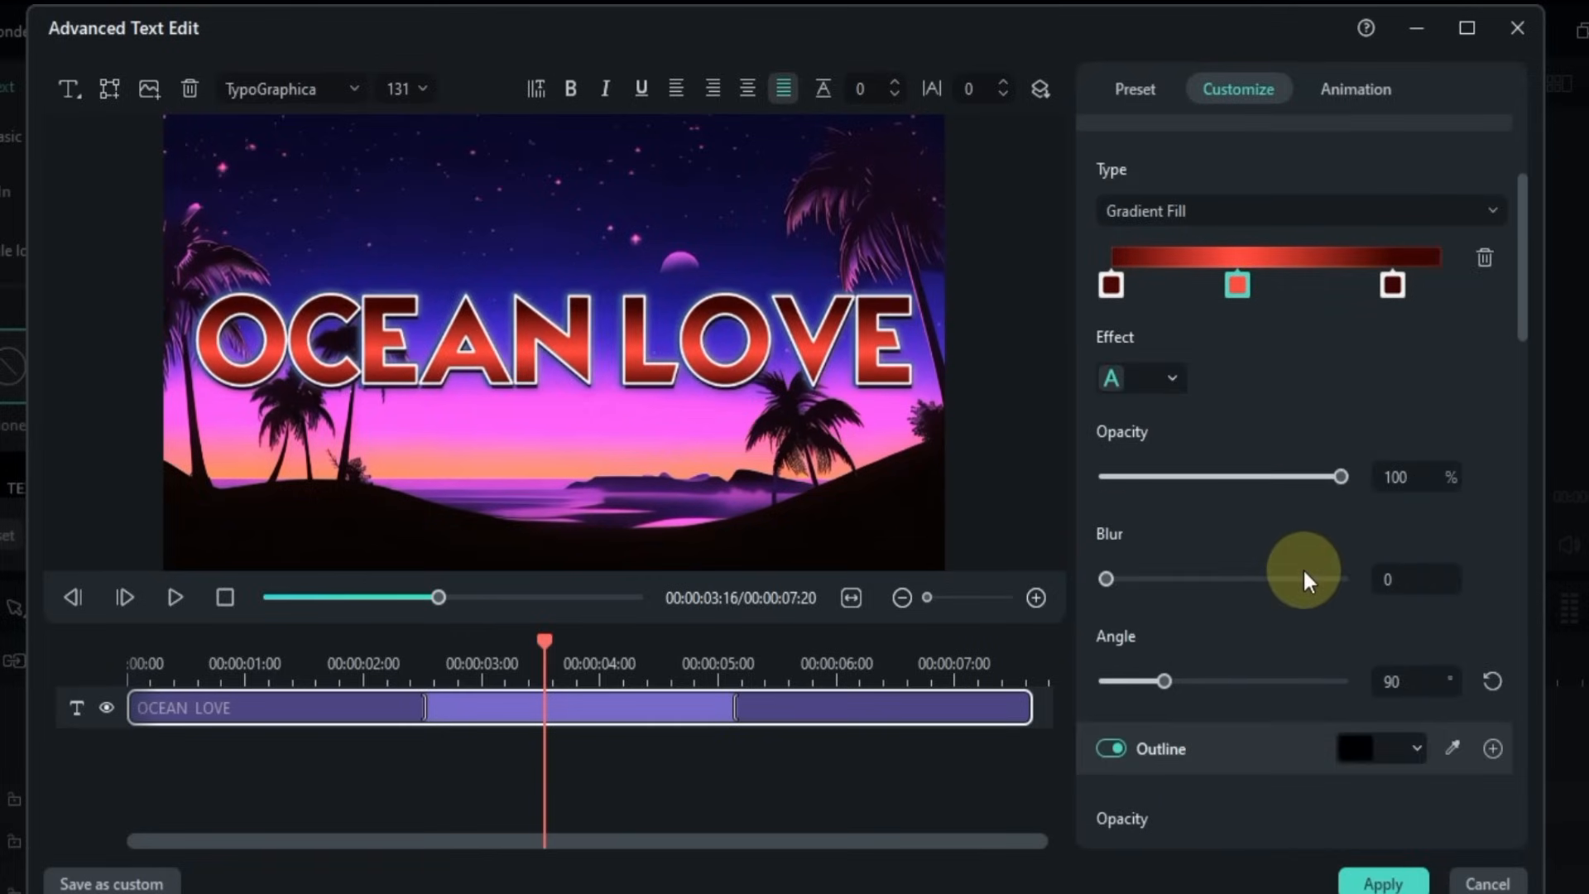
left_click_drag(1164, 680, 1290, 618)
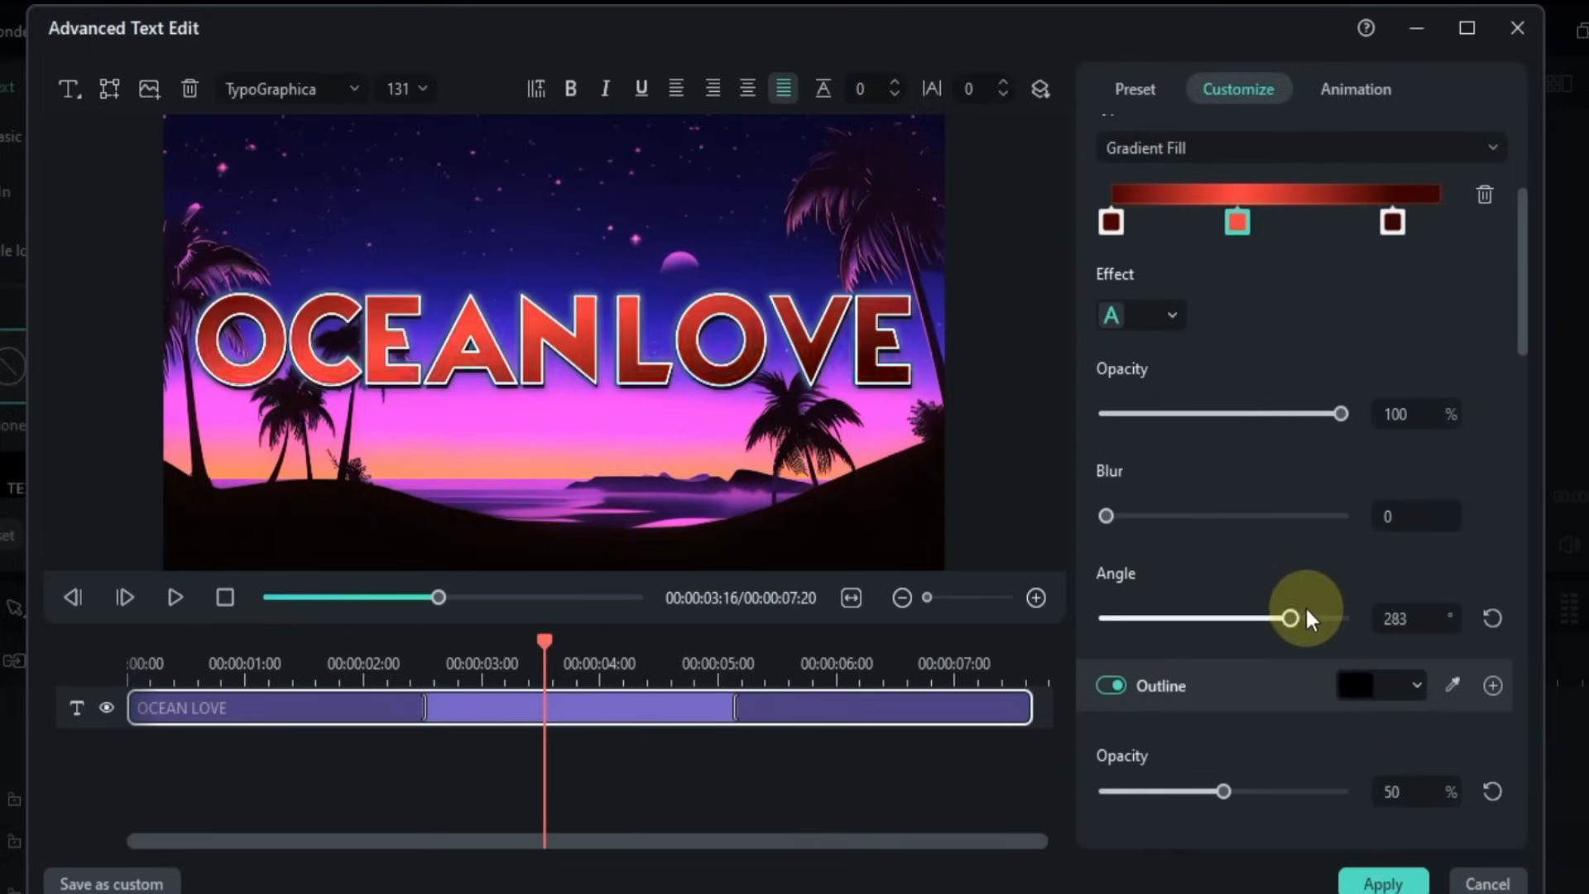
left_click_drag(1290, 619, 1160, 618)
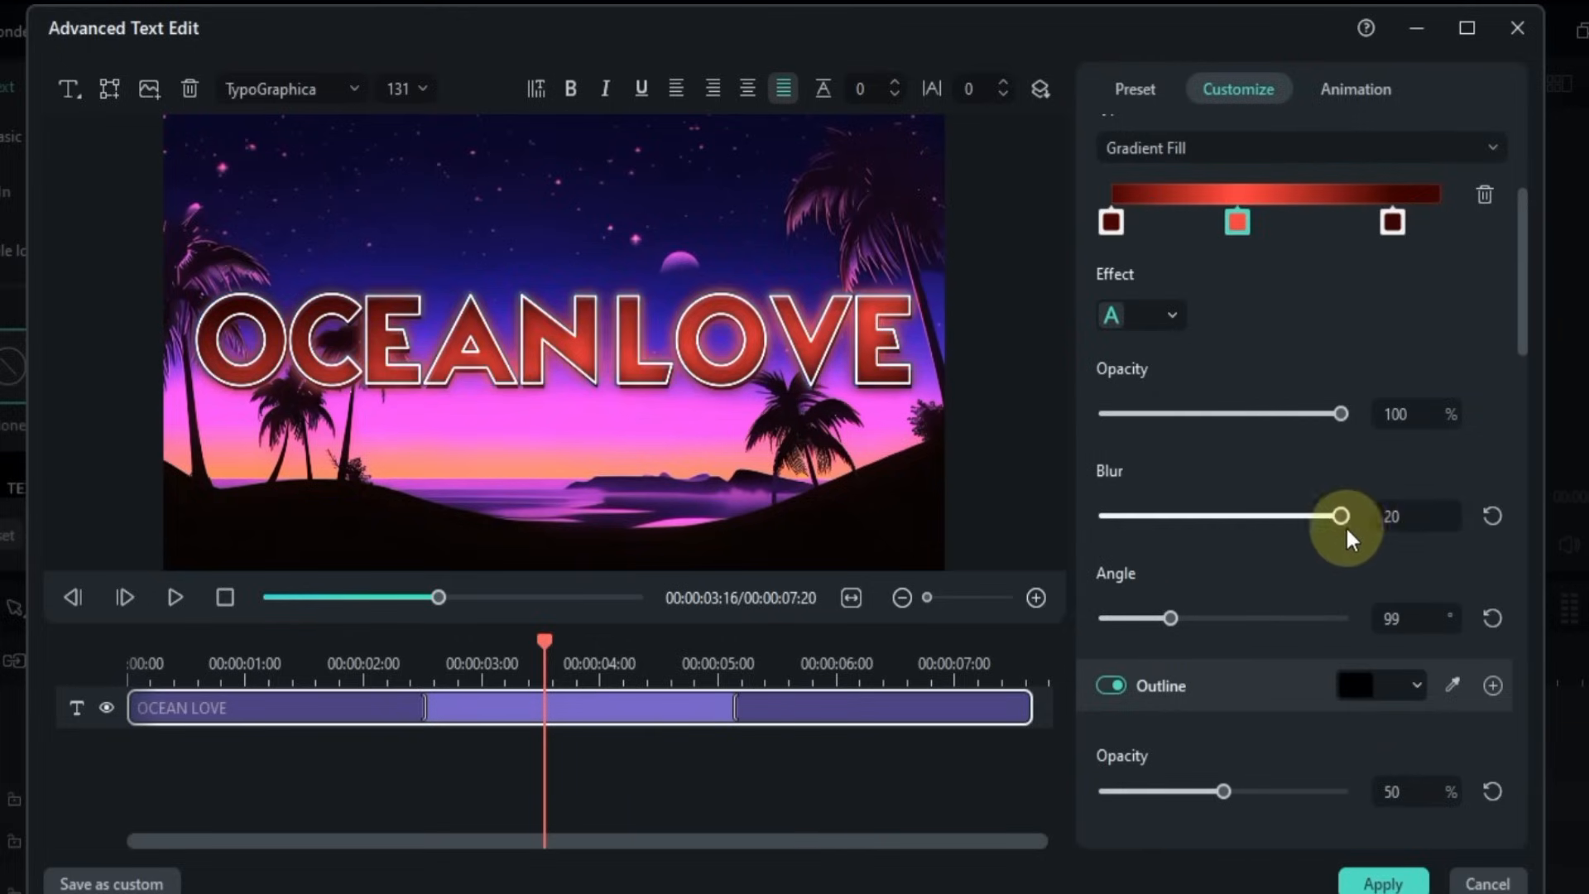
left_click_drag(1342, 515, 1107, 515)
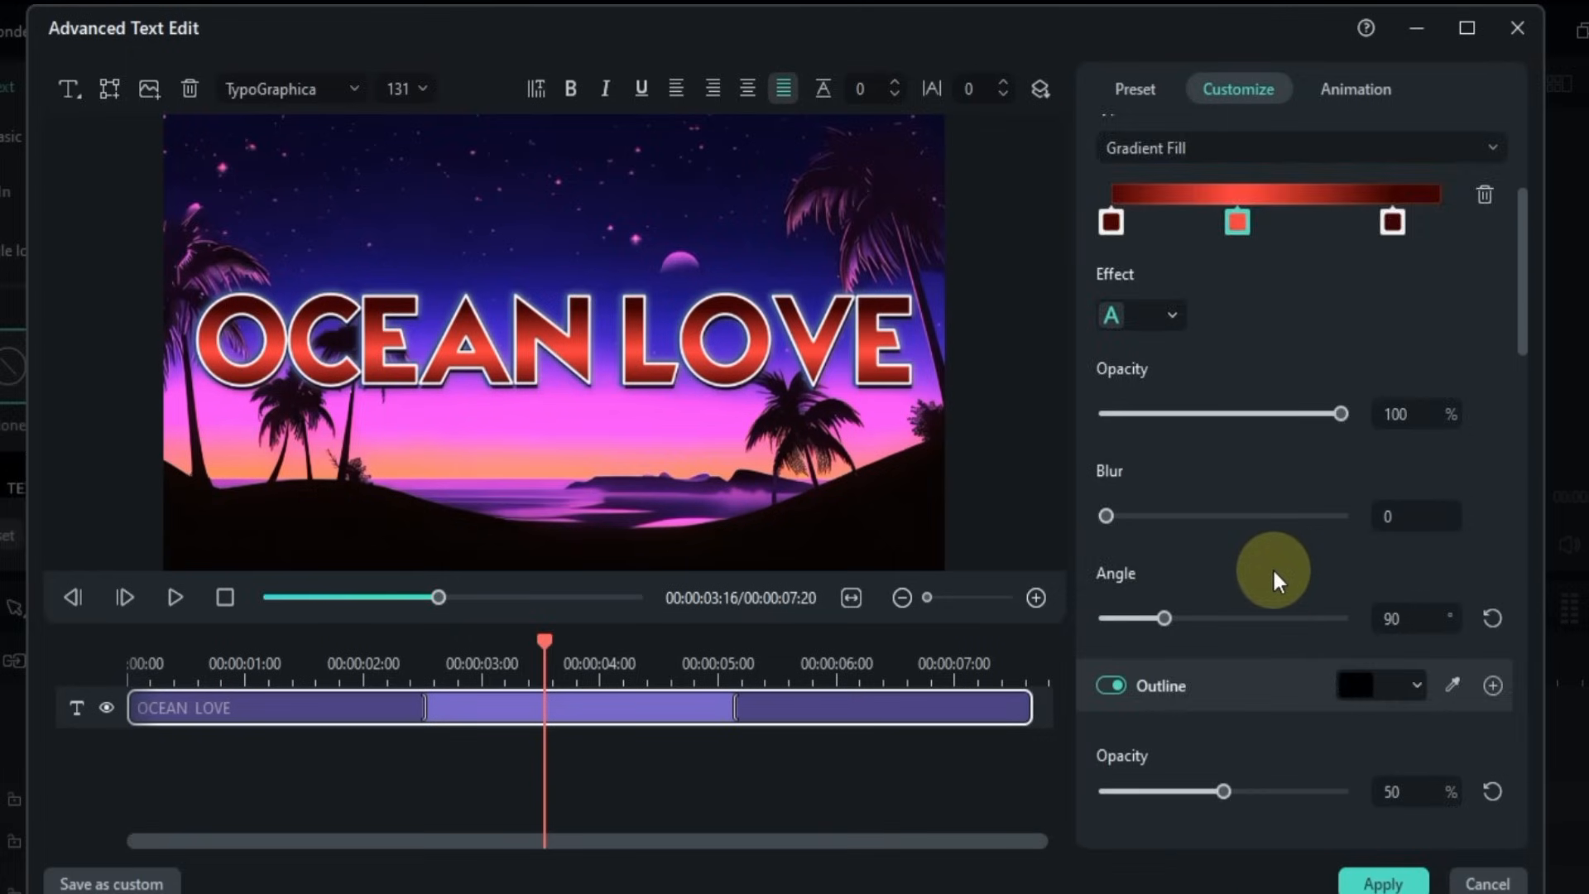
Step: Browse the Preset and Animation tabs, close the advanced editor, and preview the clip
scroll("down", 3)
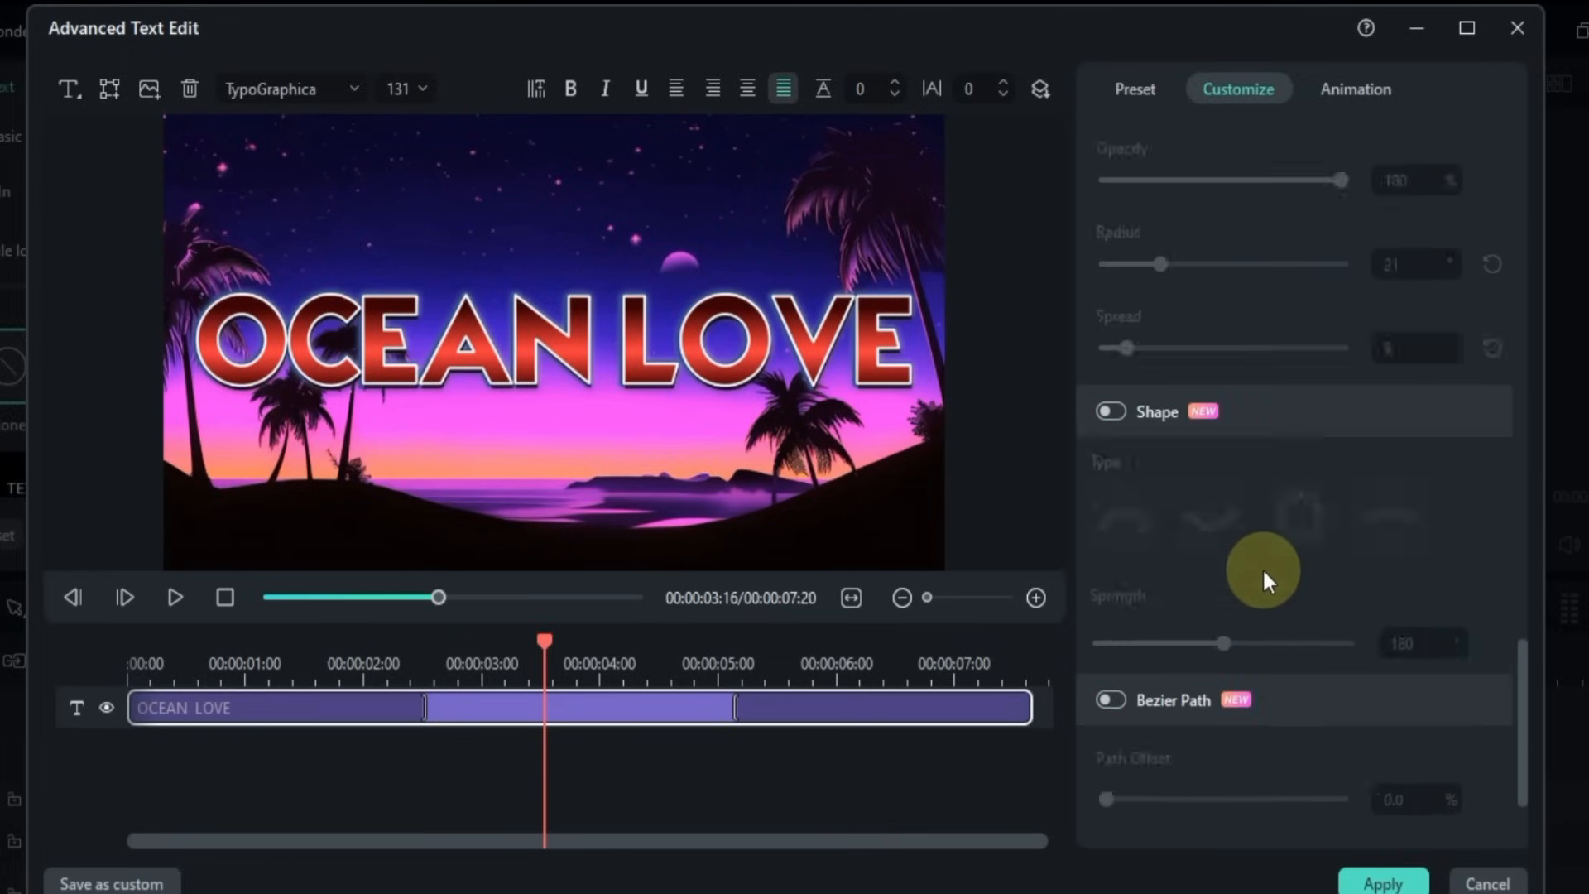
left_click(1133, 90)
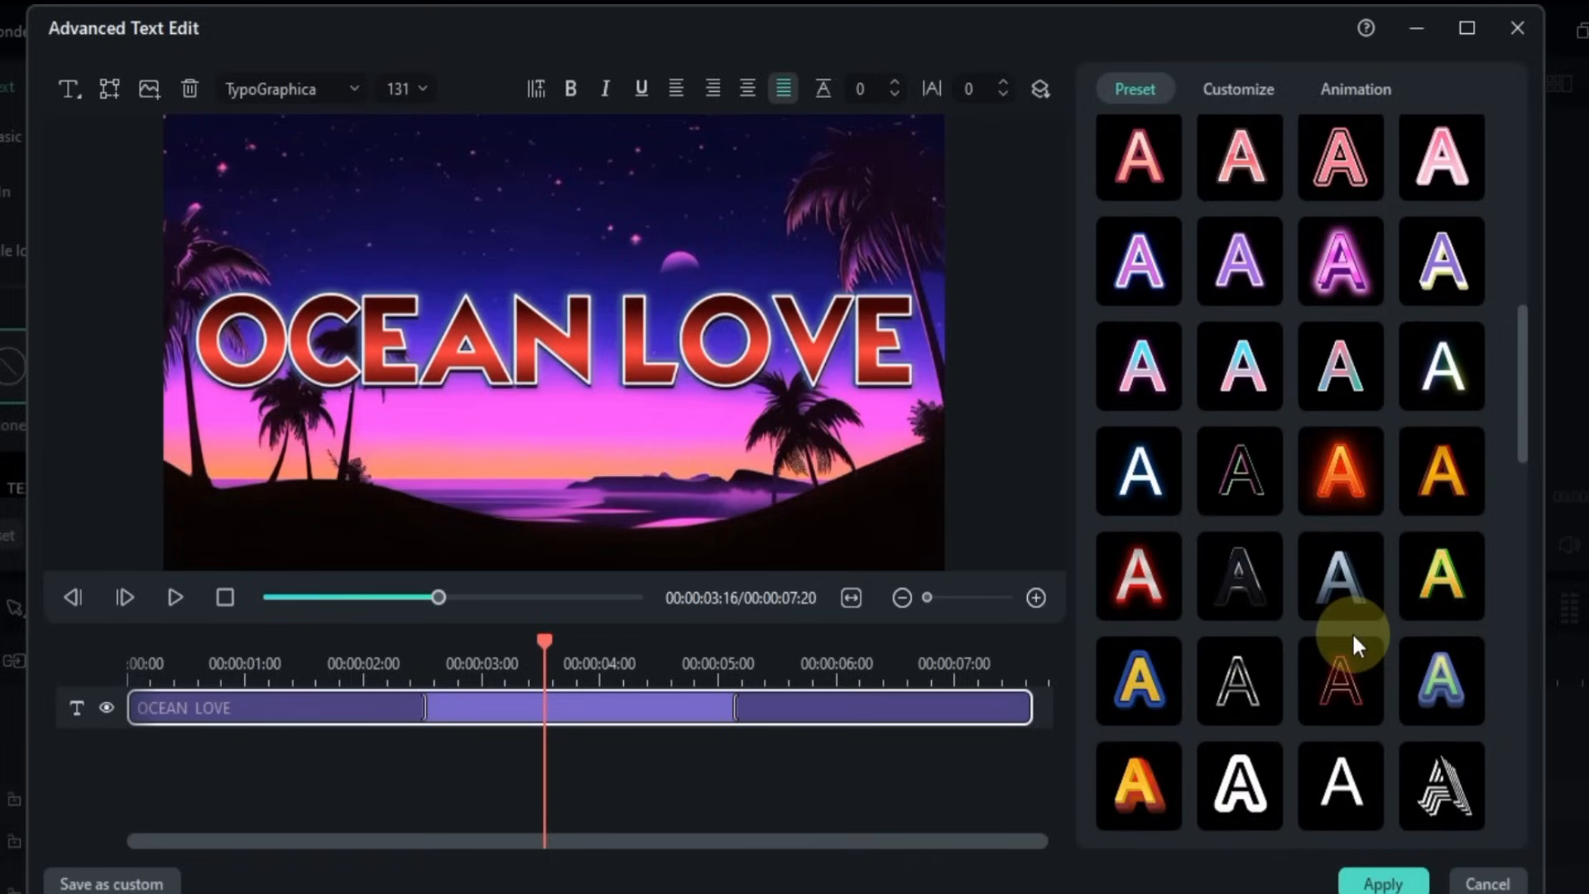
scroll("down", 3)
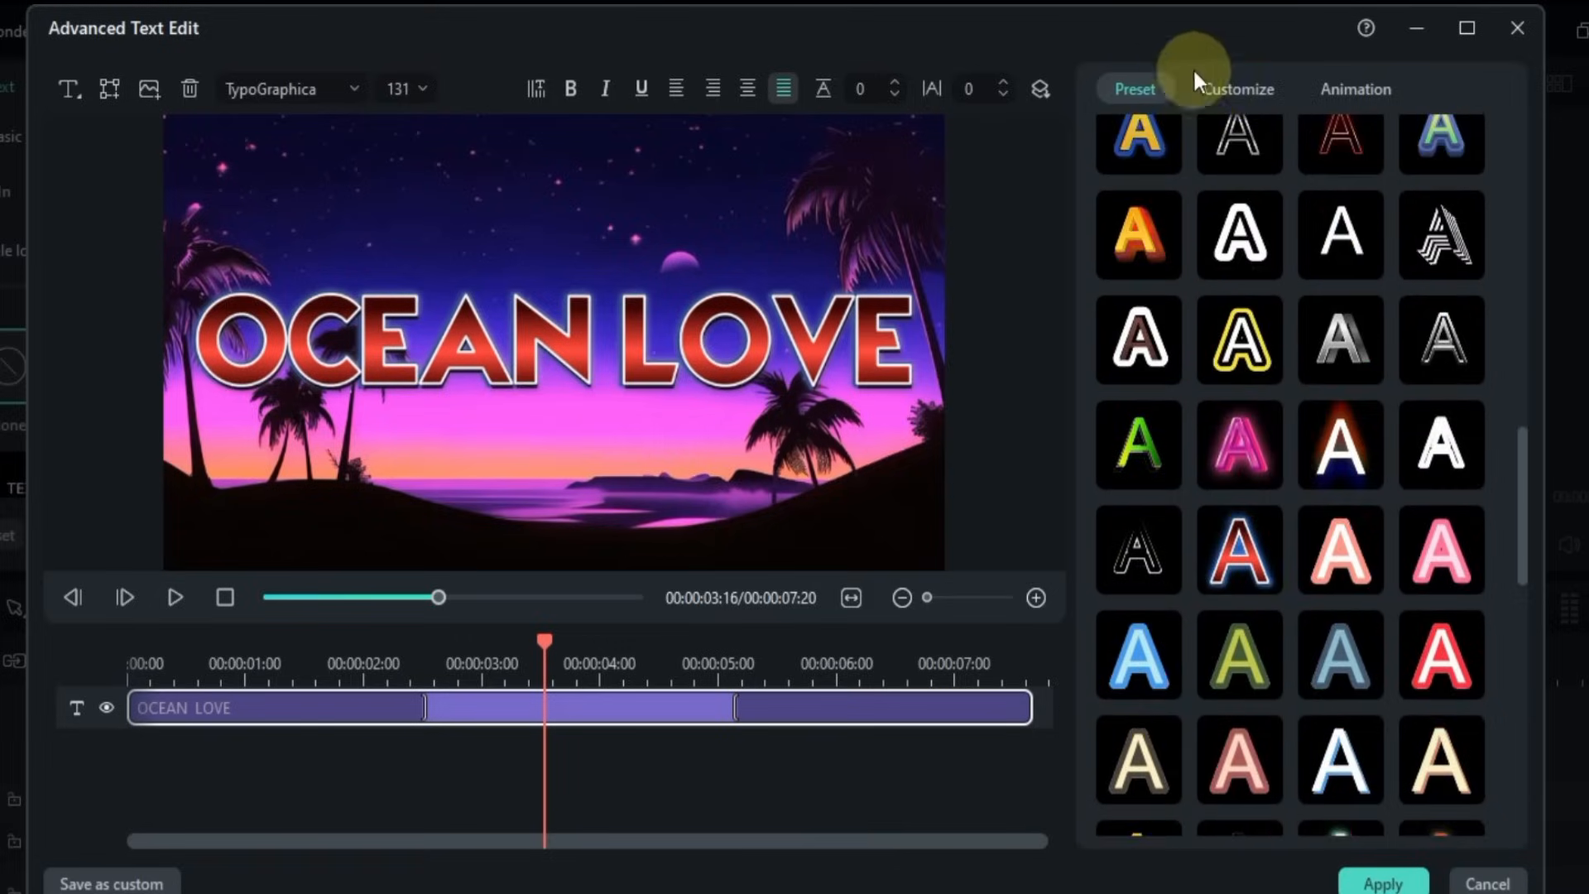
left_click(1356, 90)
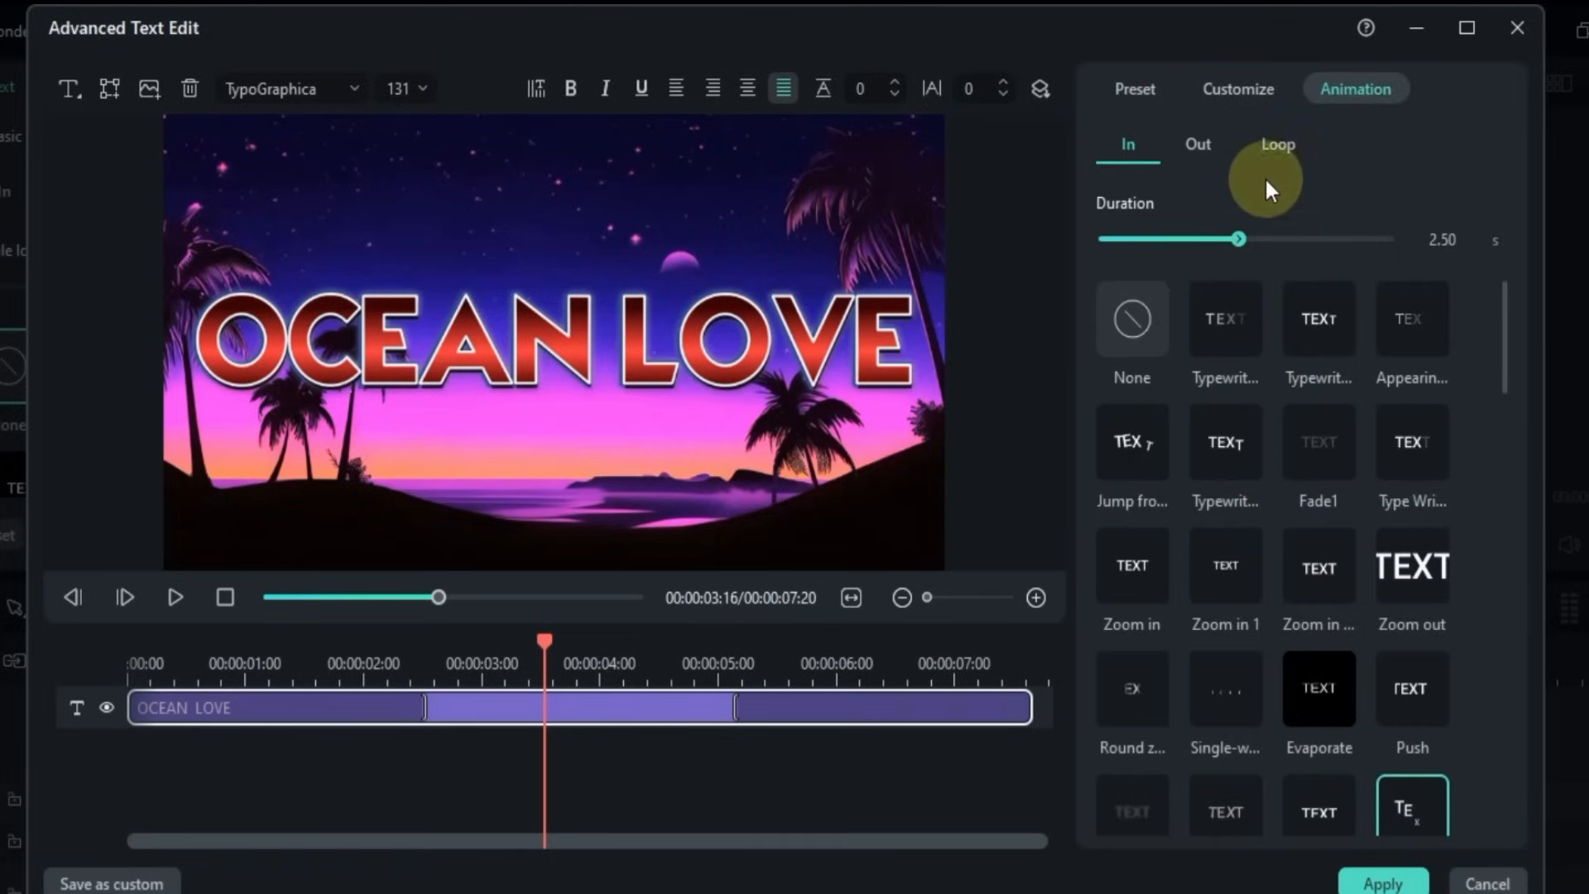
left_click(1277, 144)
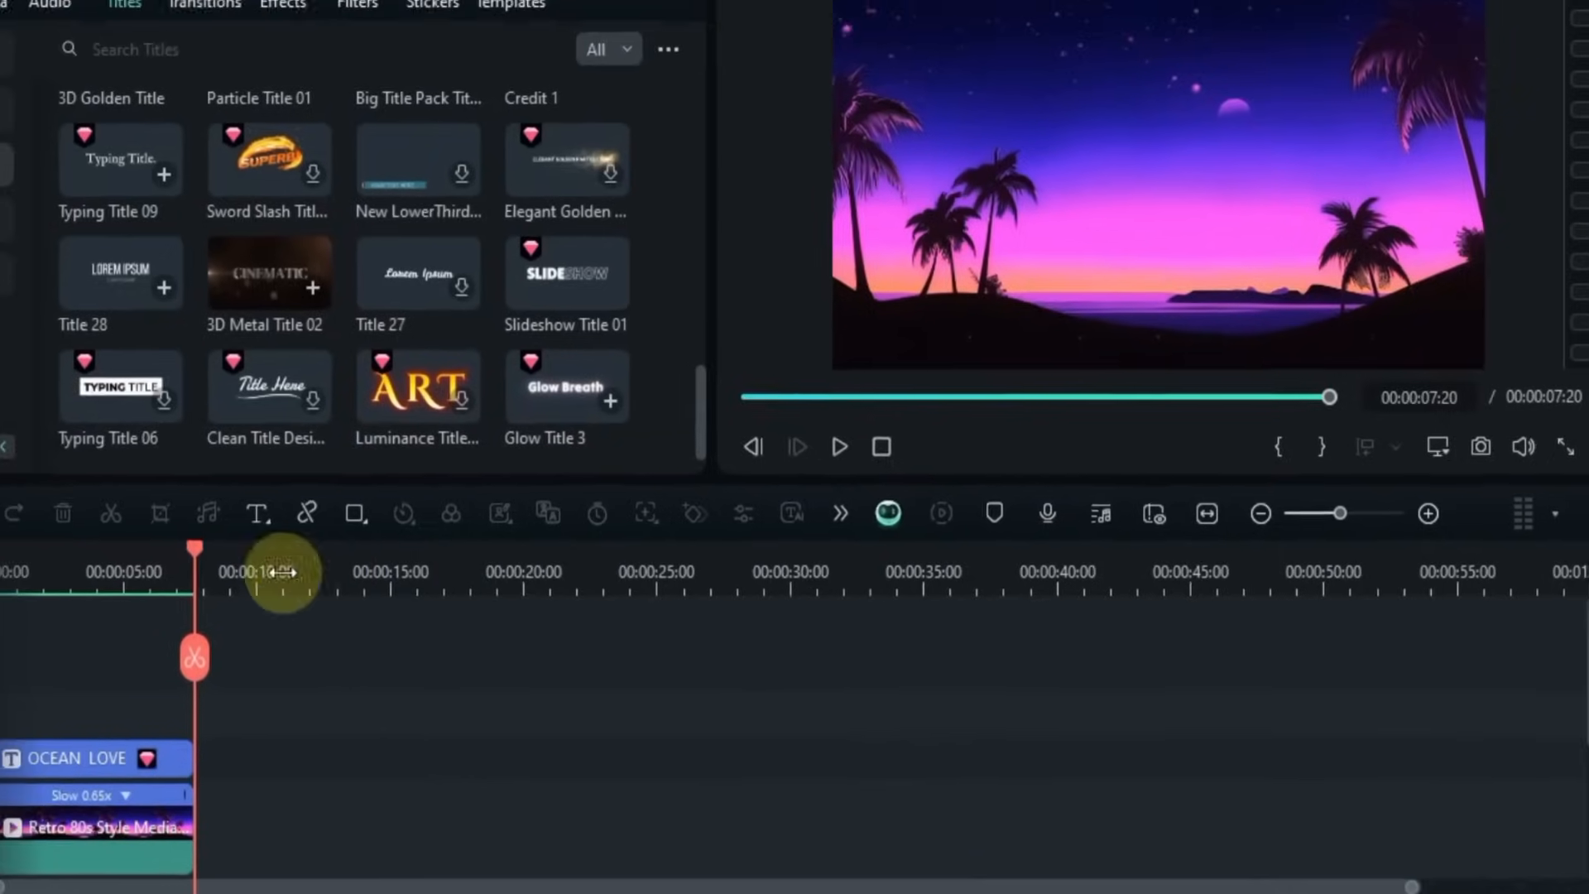
left_click(838, 447)
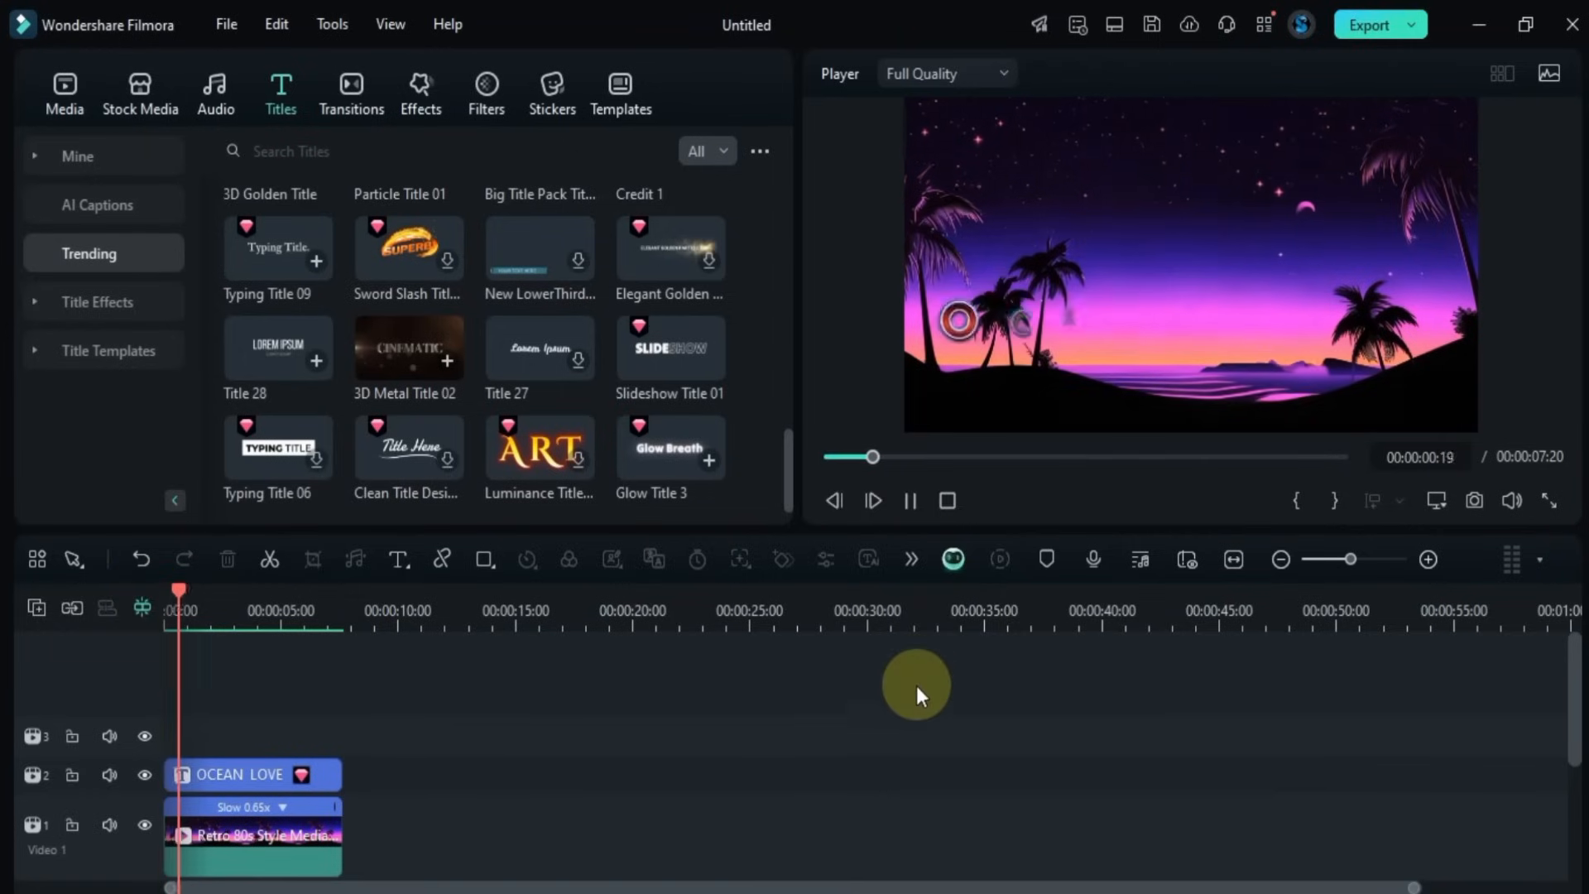